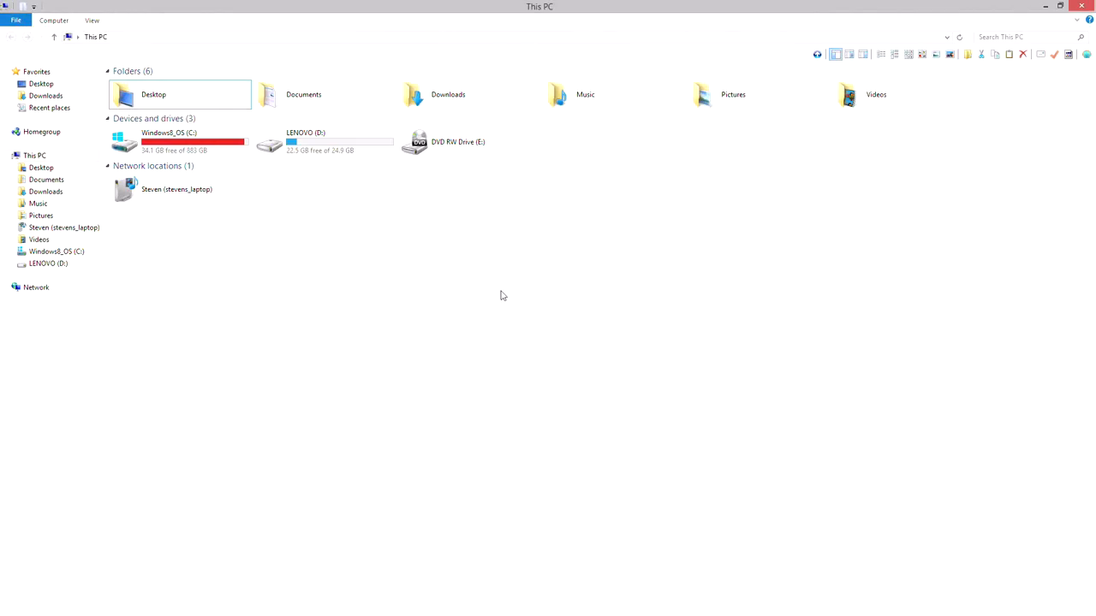
# Navigate to the raw recordings and open the 'In the project 6-26' folder
pyautogui.click(180, 140)
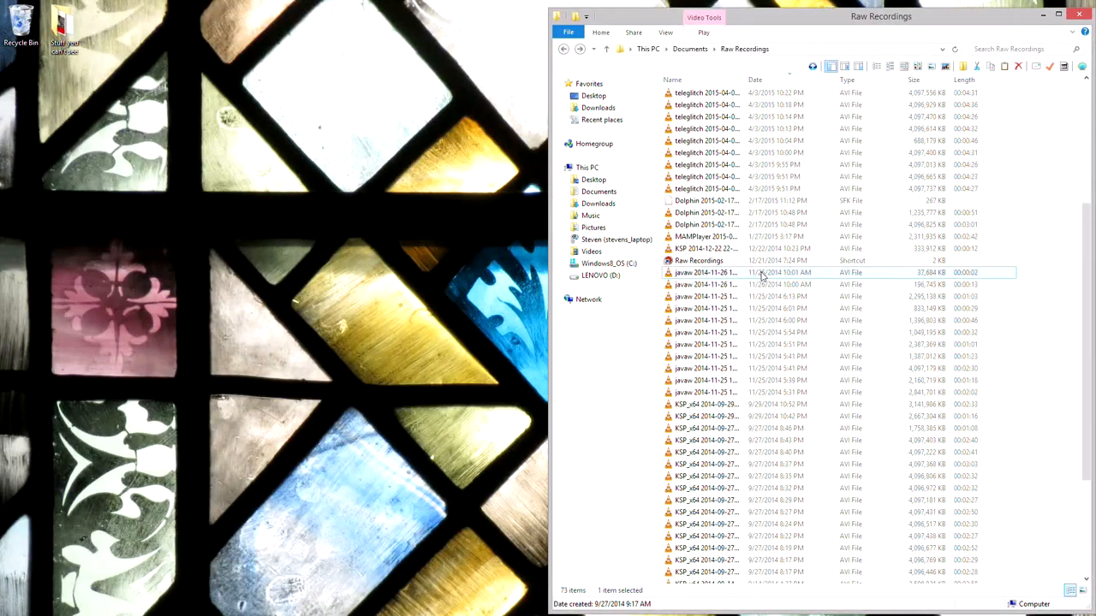
pyautogui.scroll(3)
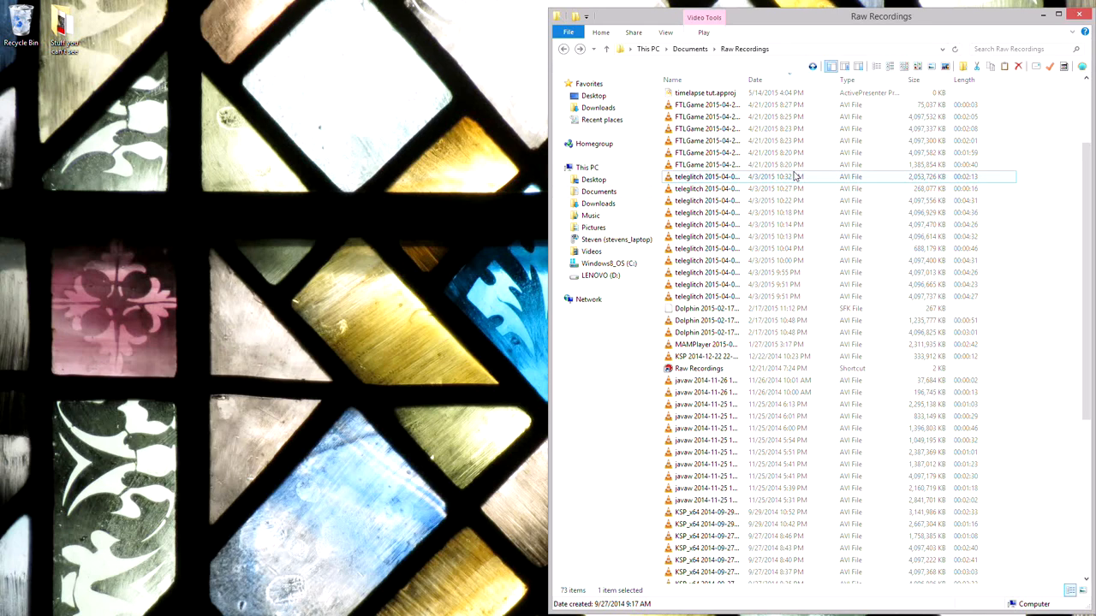
pyautogui.scroll(-3)
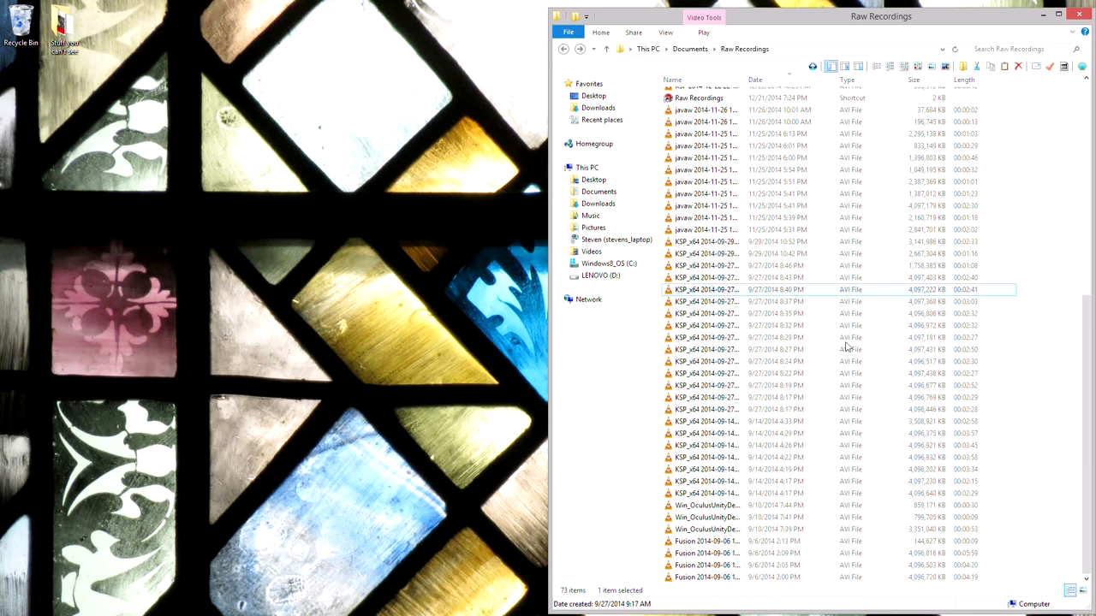
pyautogui.scroll(3)
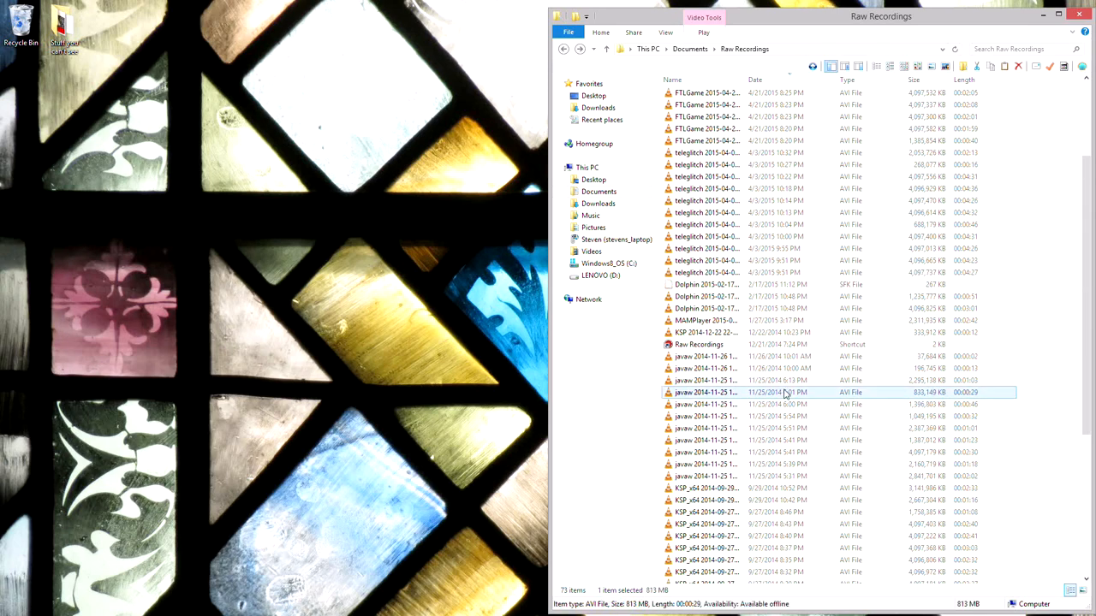
pyautogui.scroll(3)
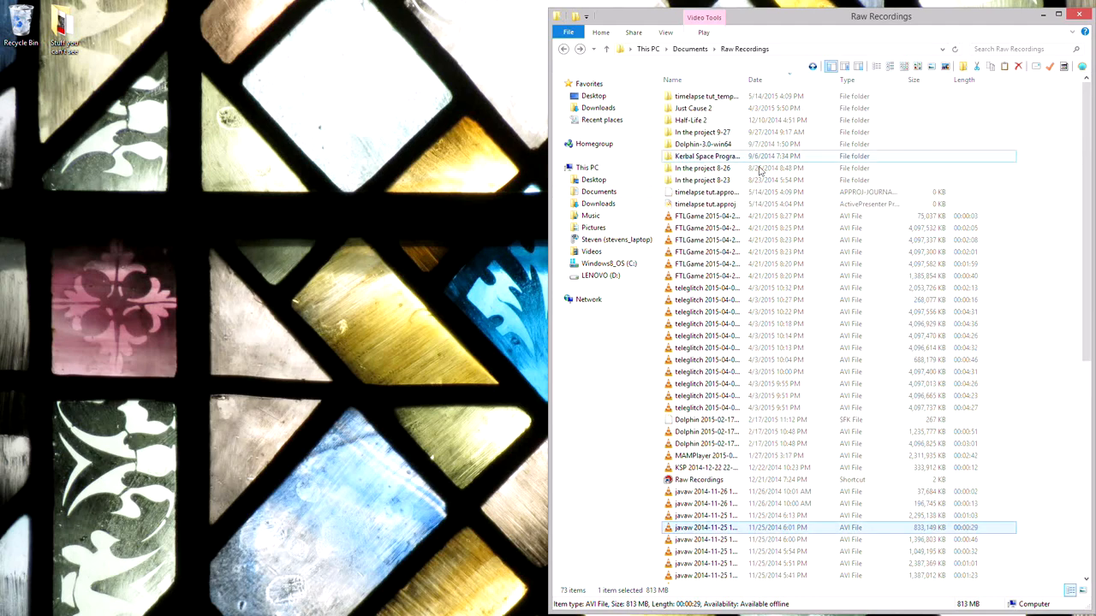
pyautogui.click(702, 168)
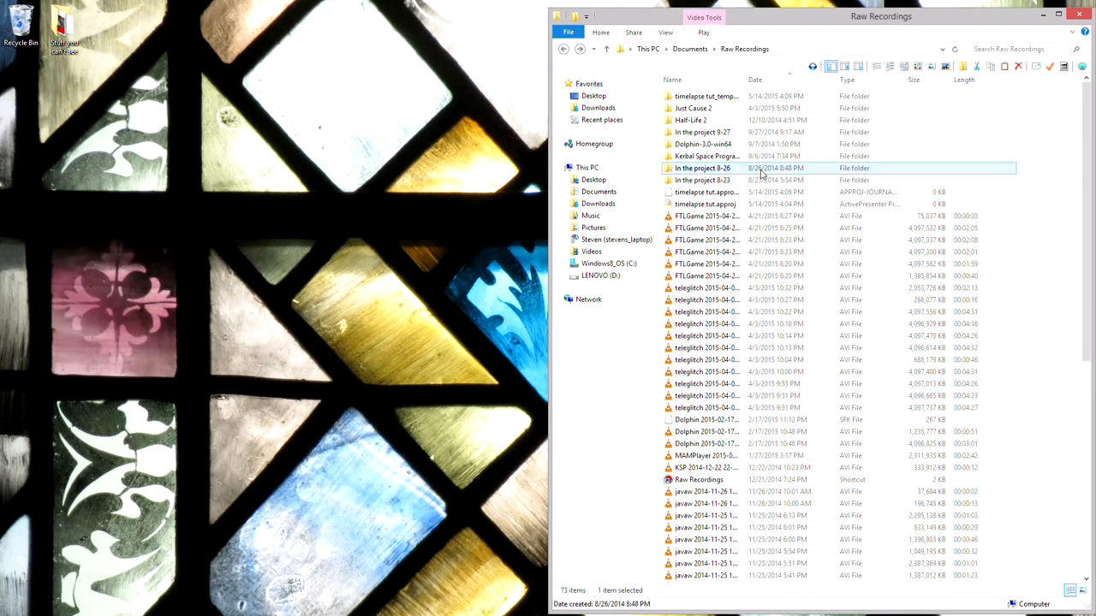
pyautogui.doubleClick(702, 167)
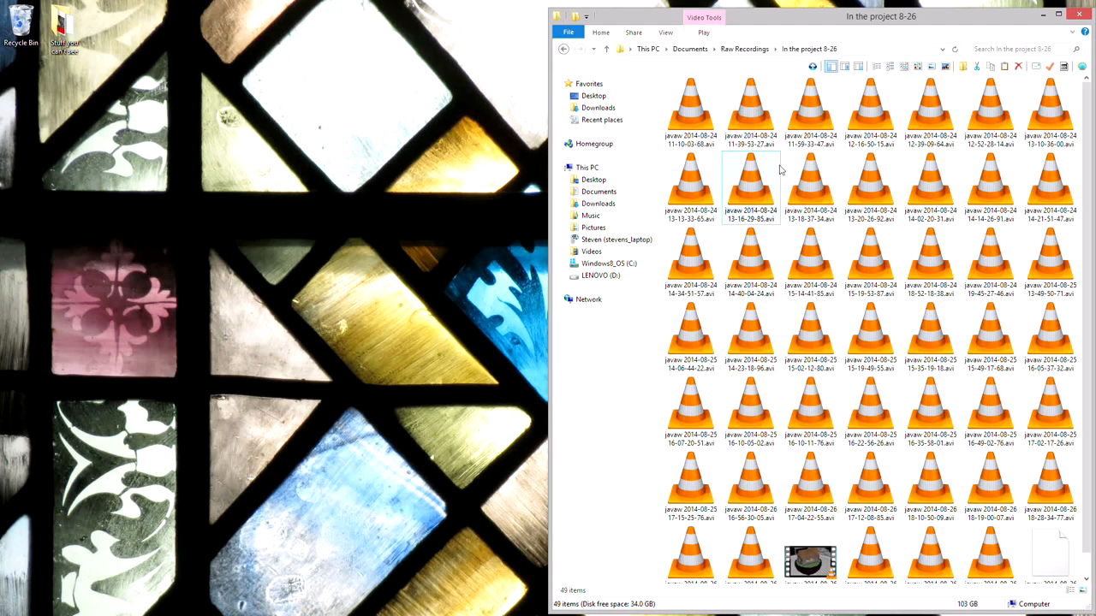
# Open one of the recorded video clips, then clear the recordings window off the desktop
pyautogui.click(749, 236)
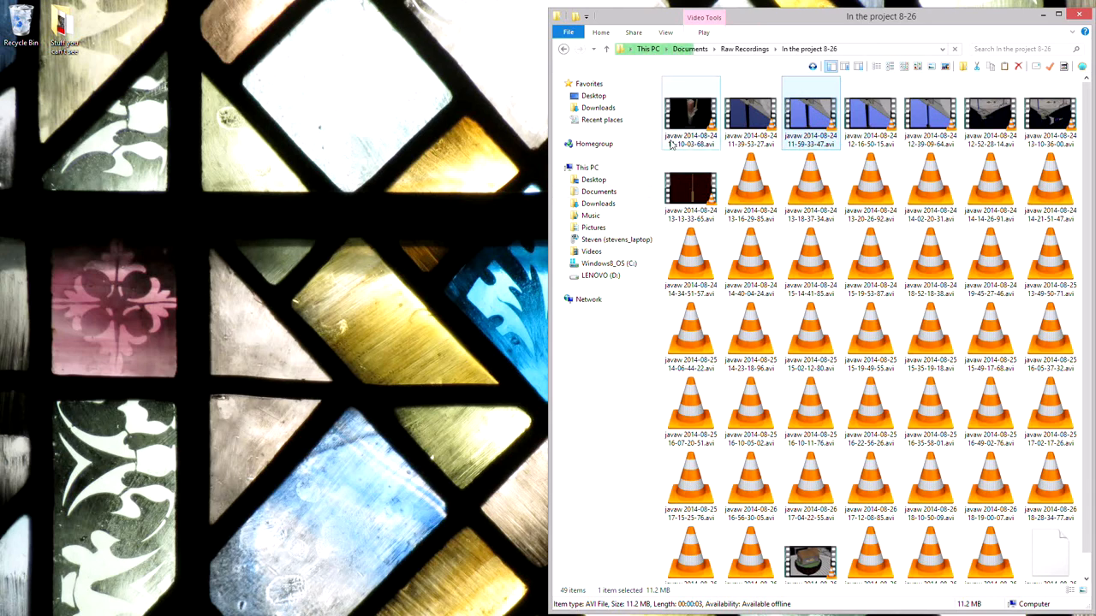
pyautogui.click(810, 116)
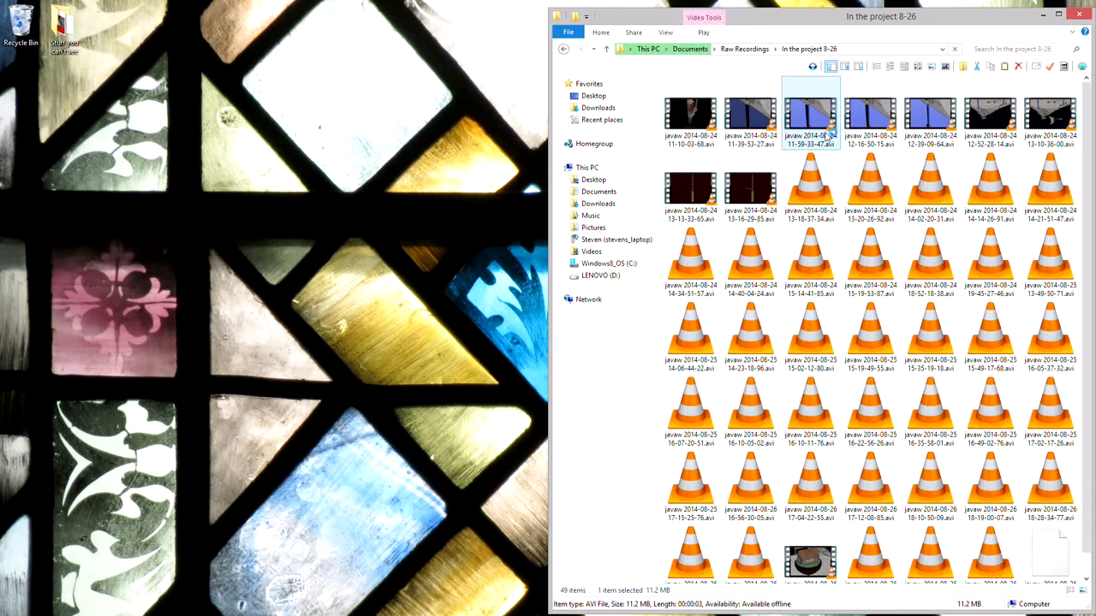
pyautogui.doubleClick(810, 113)
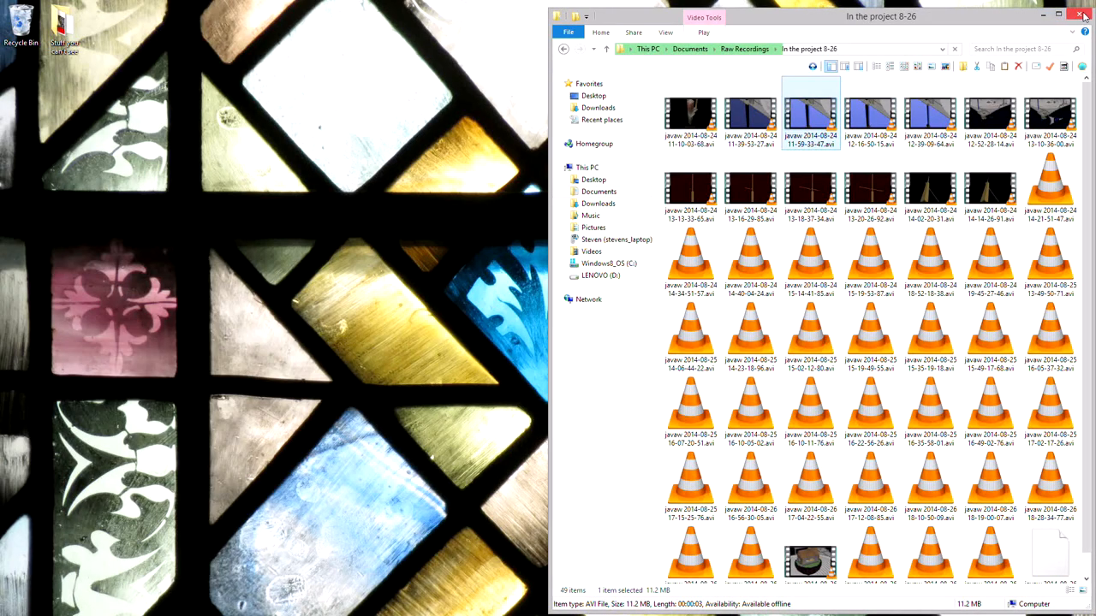
pyautogui.click(1082, 16)
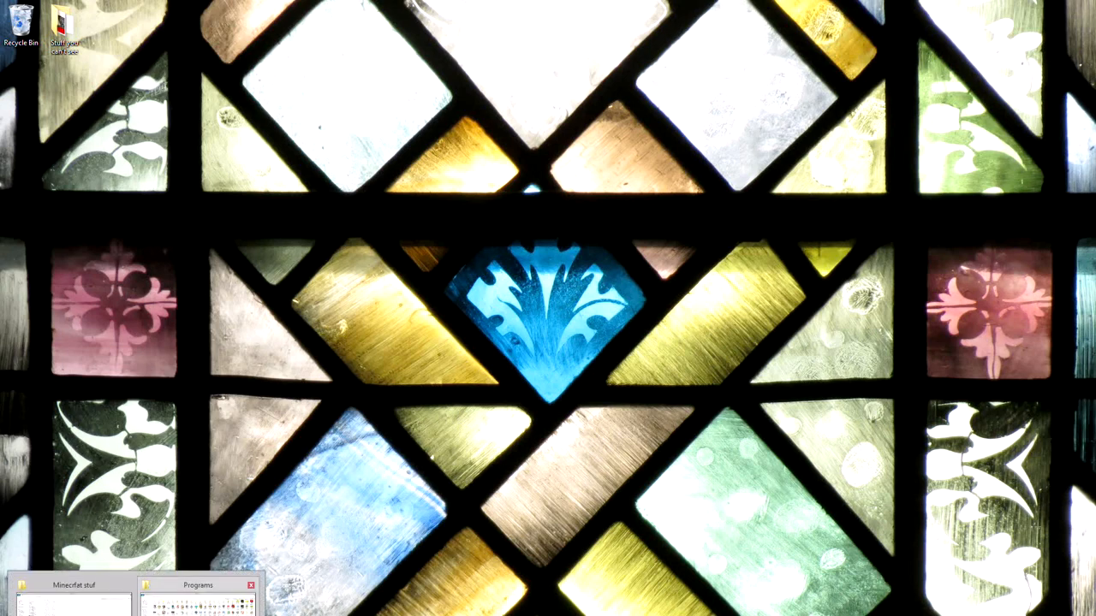
# Restore the Minecraft stuf window, open its Server folder and select server.jar
pyautogui.click(72, 586)
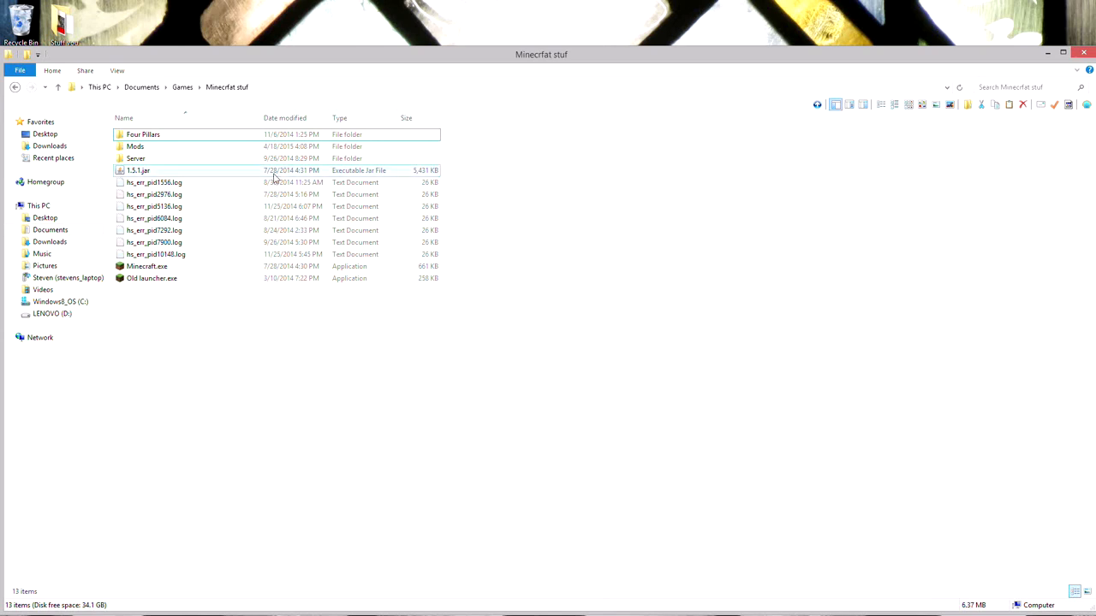
pyautogui.click(136, 157)
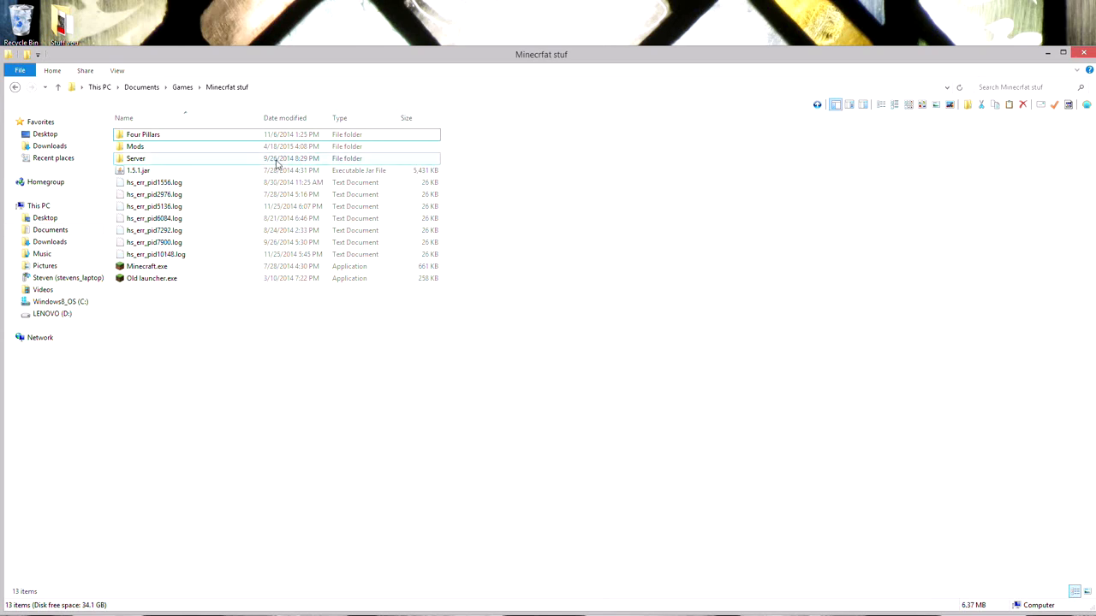
pyautogui.click(137, 171)
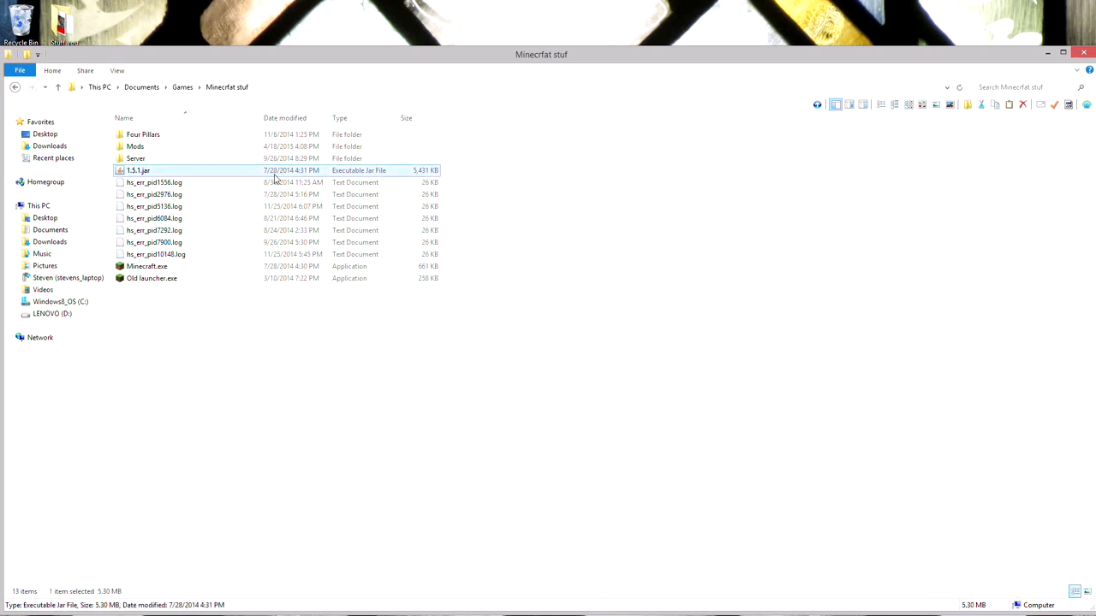
pyautogui.doubleClick(135, 157)
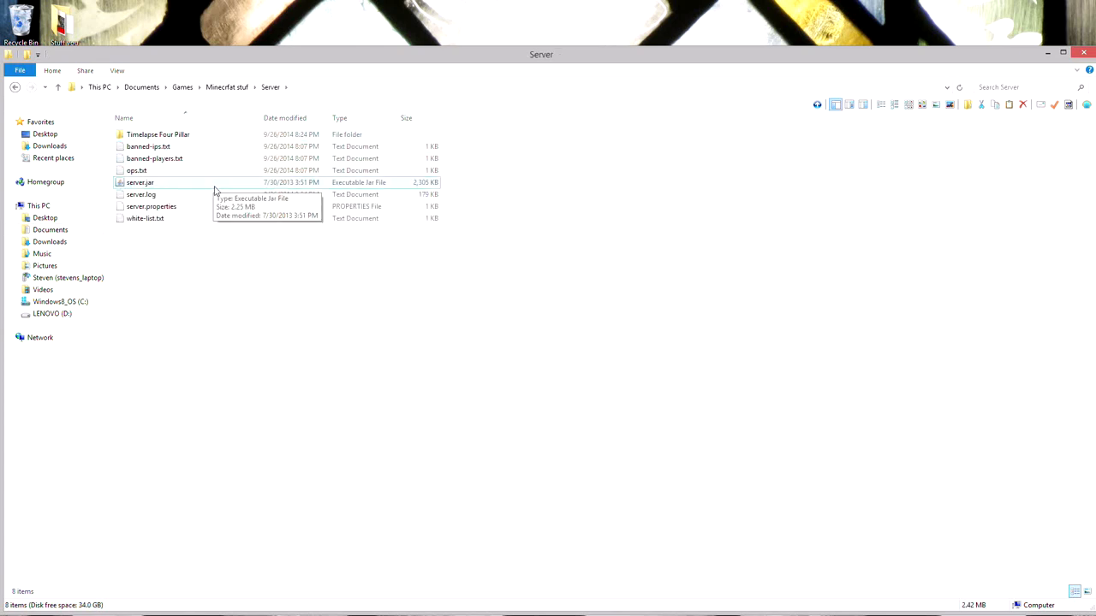
pyautogui.click(140, 181)
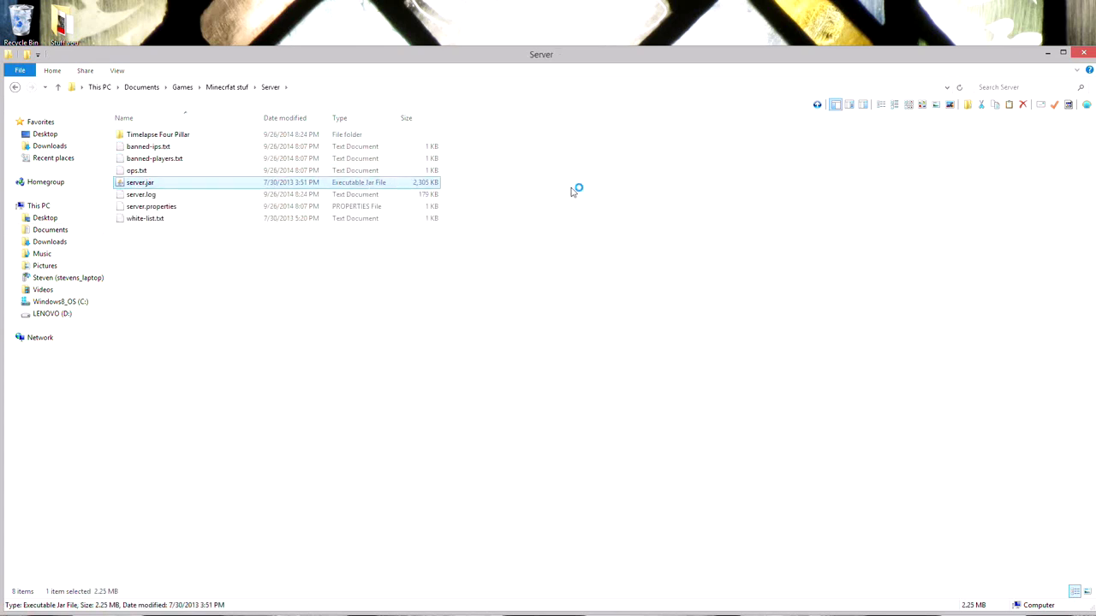
pyautogui.moveTo(568, 199)
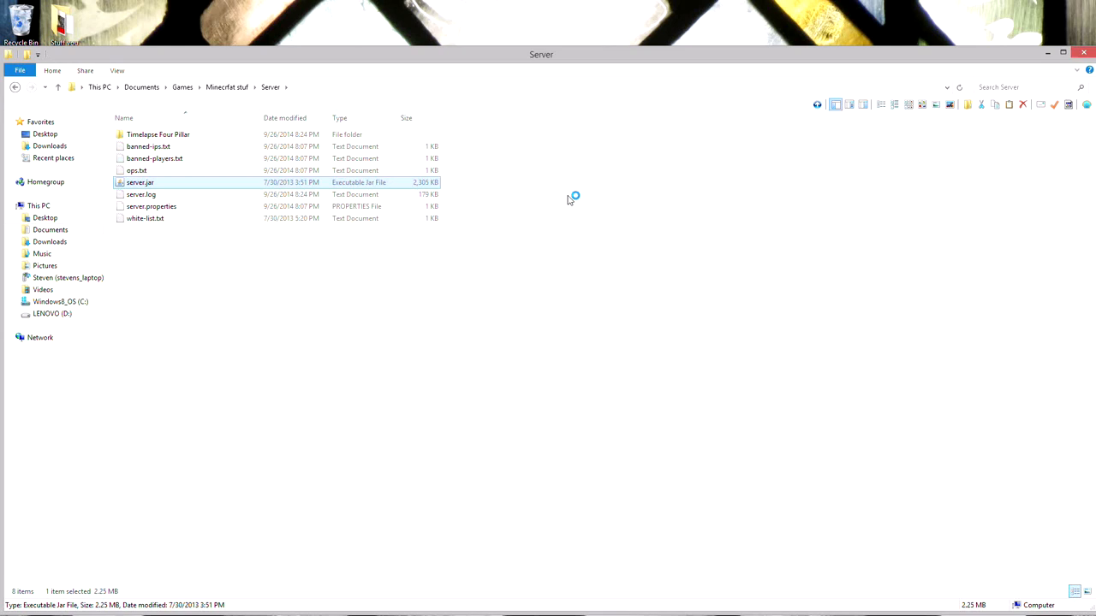
pyautogui.moveTo(572, 204)
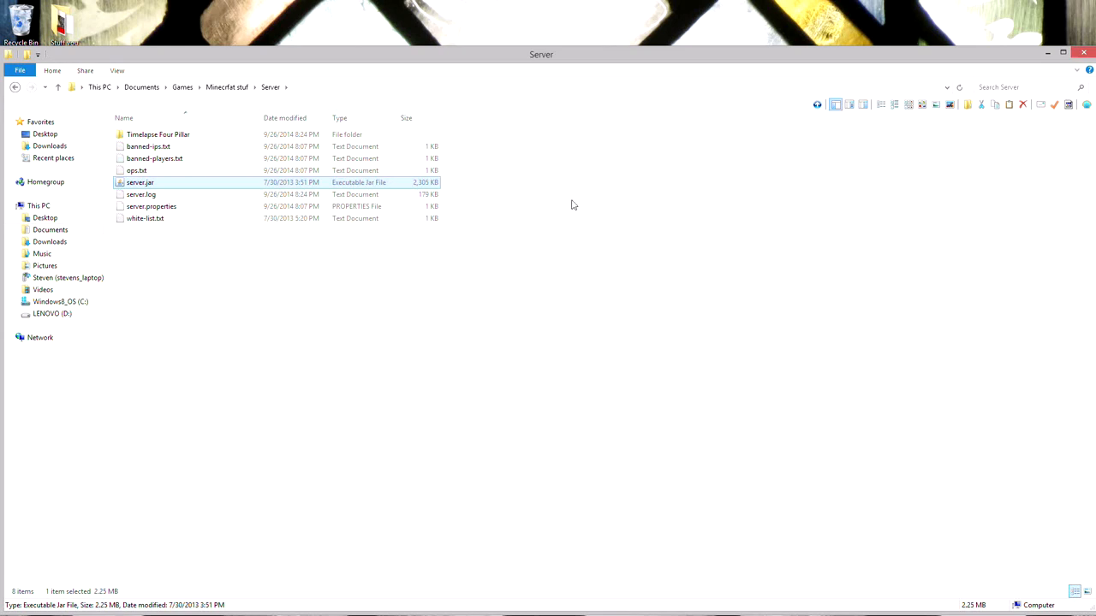
# Launch server.jar, hide its window, go back up and select Old launcher.exe
pyautogui.doubleClick(140, 181)
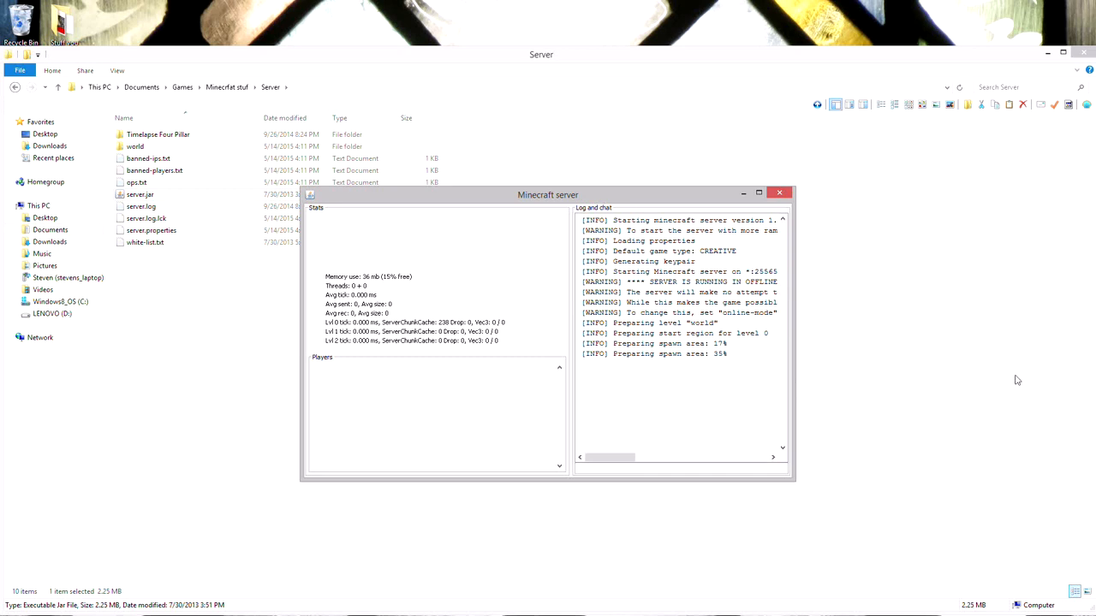
pyautogui.click(779, 192)
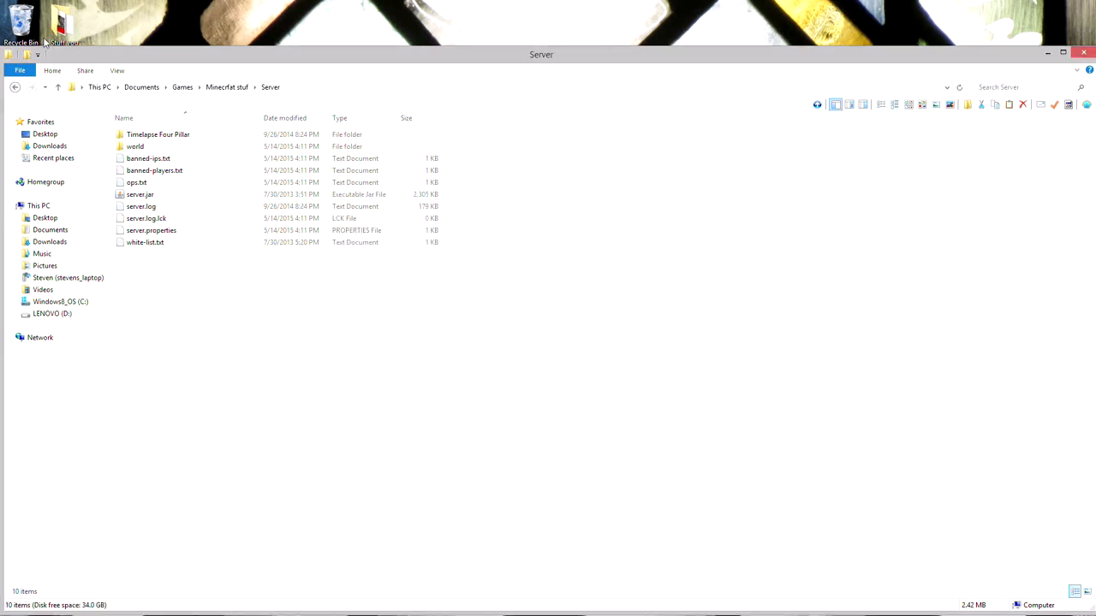
pyautogui.click(14, 86)
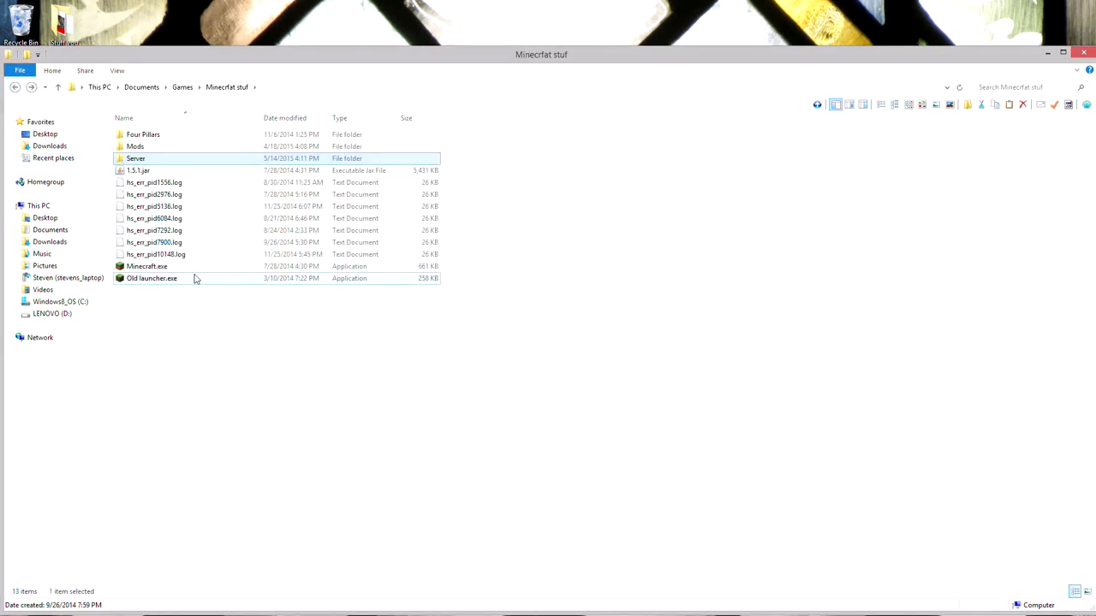
pyautogui.click(151, 278)
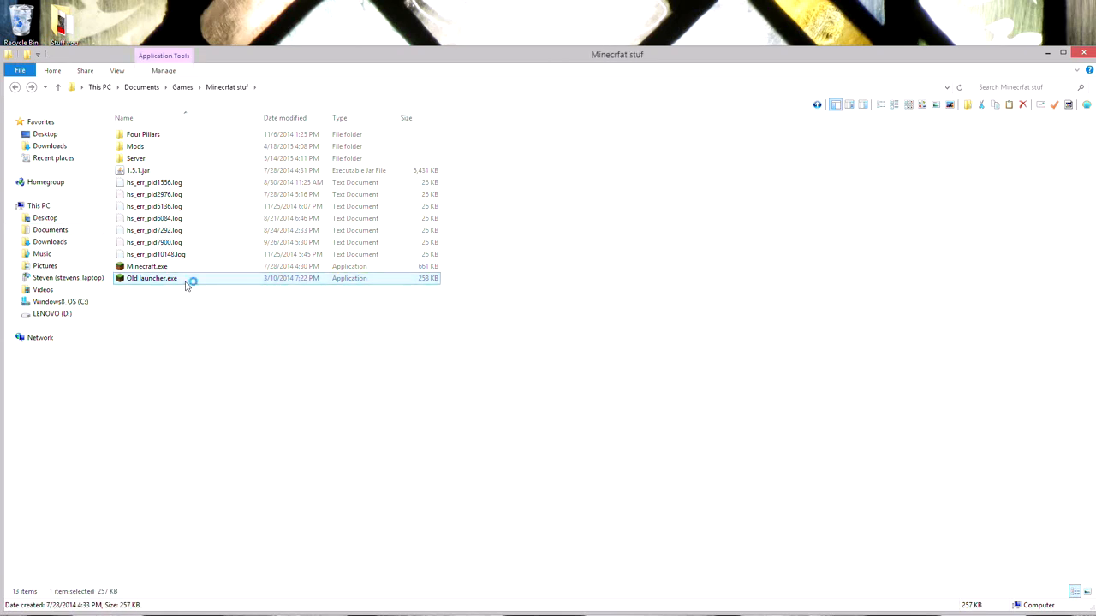
pyautogui.moveTo(197, 281)
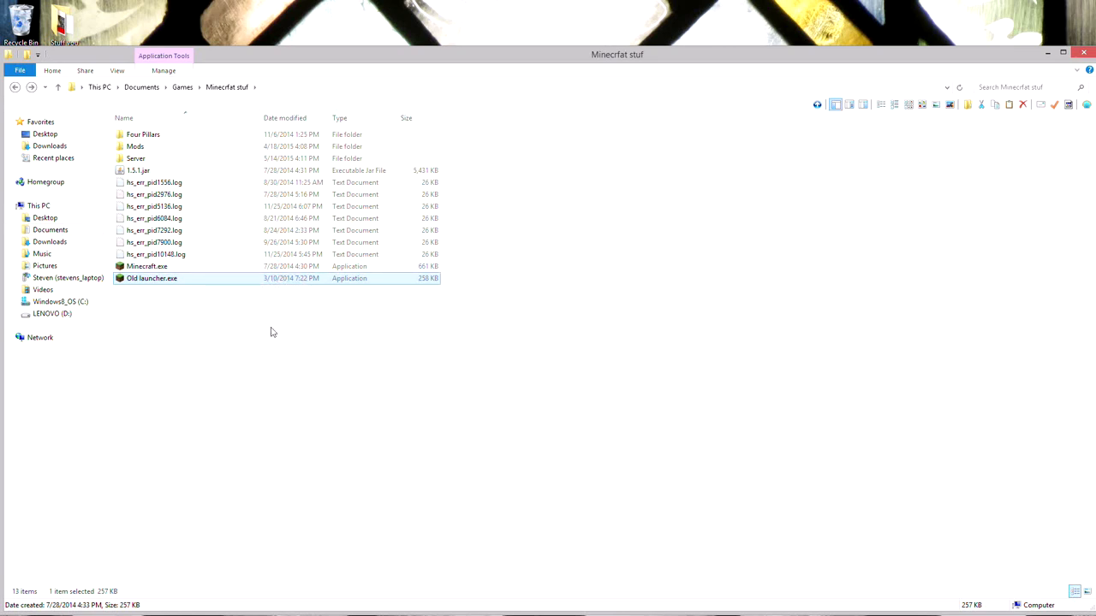
# Run the old launcher, play Minecraft 1.5.1 offline, then select Minecraft.exe
pyautogui.doubleClick(147, 267)
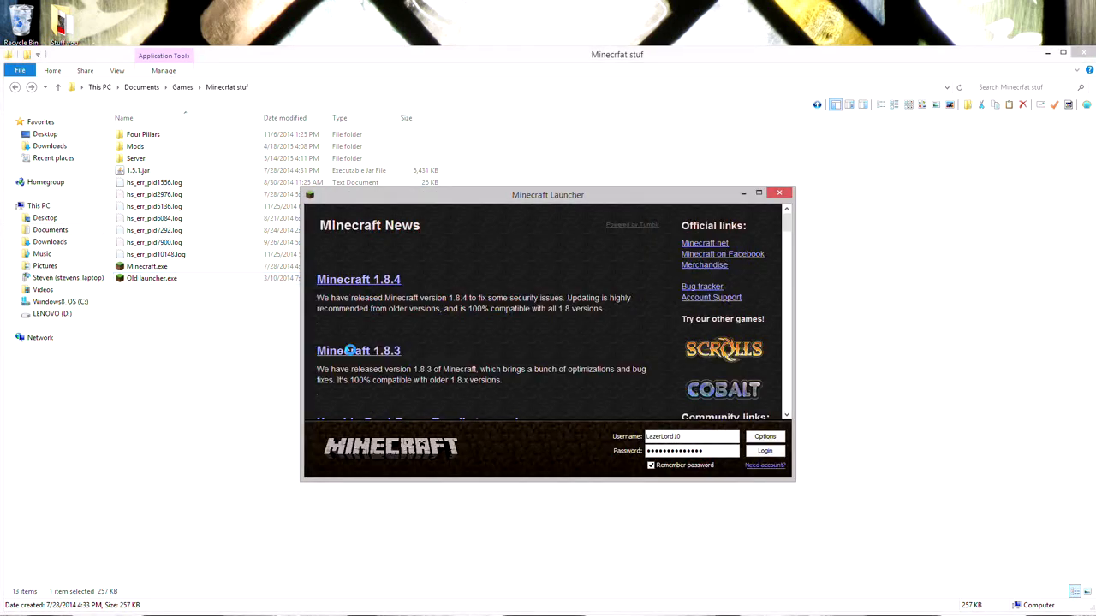
pyautogui.scroll(-3)
pyautogui.write('camero')
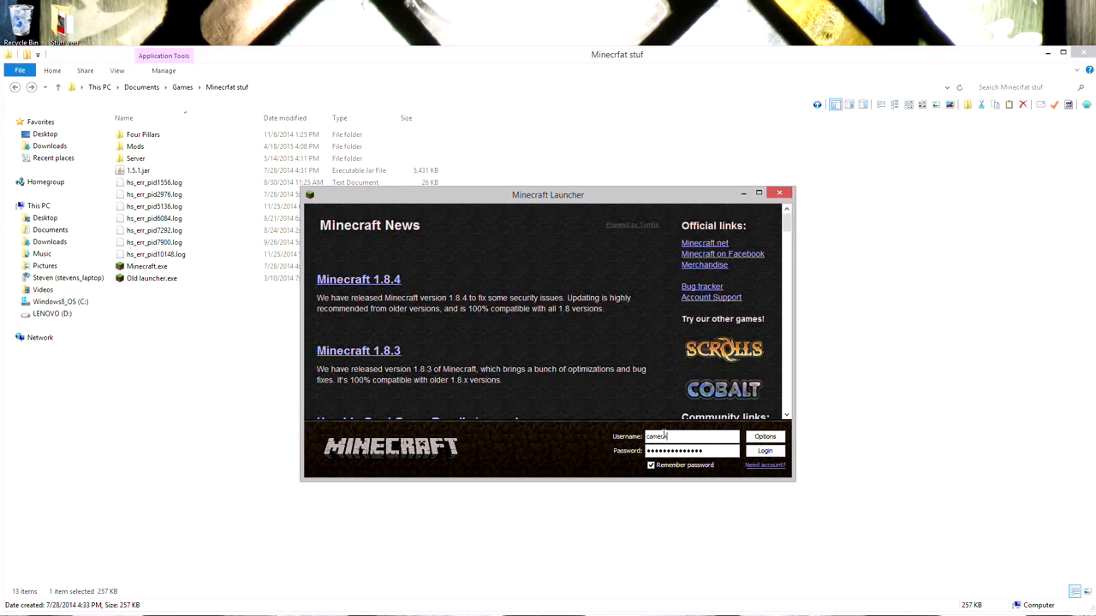
pyautogui.click(764, 452)
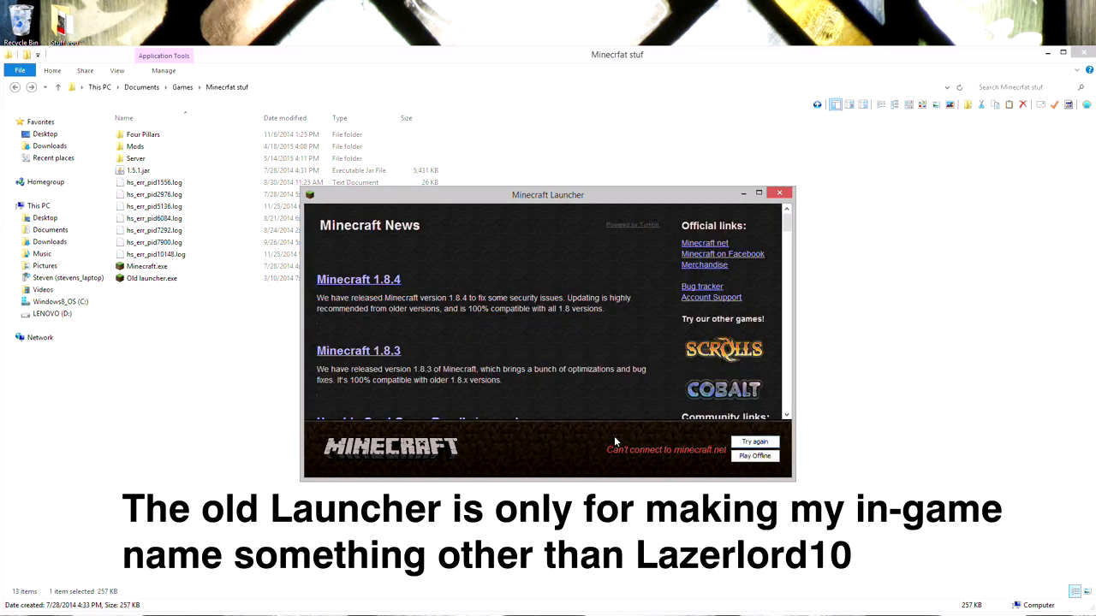
pyautogui.moveTo(737, 430)
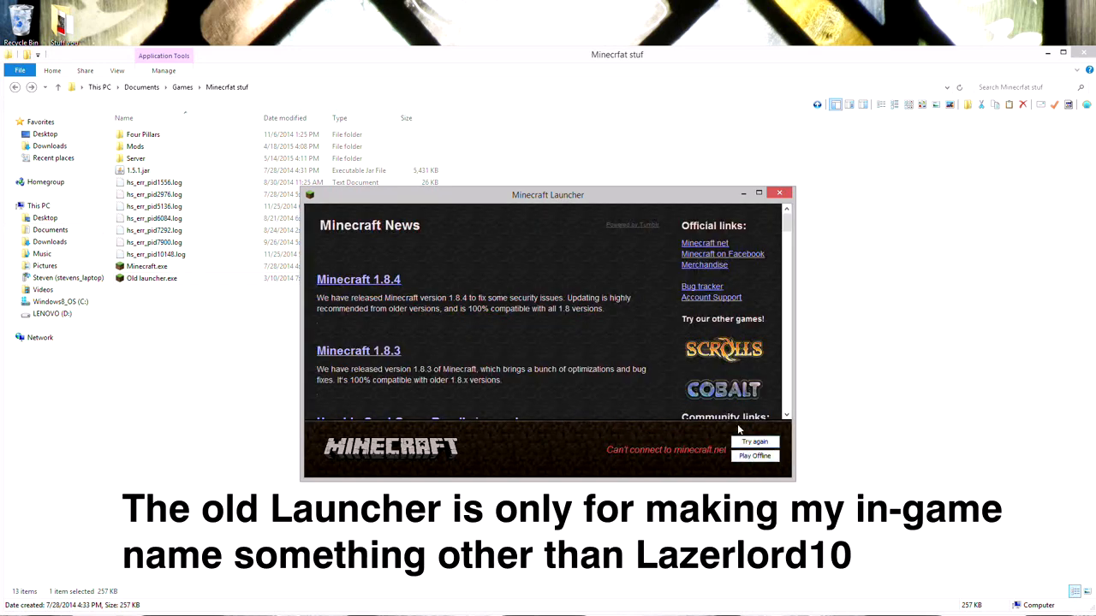
pyautogui.click(753, 456)
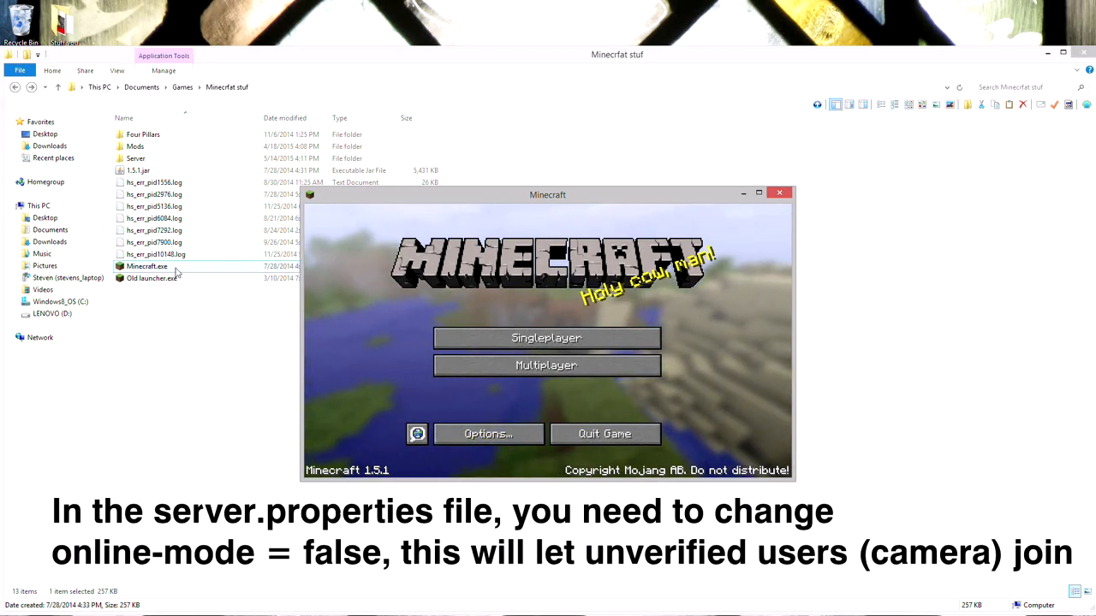
pyautogui.click(779, 192)
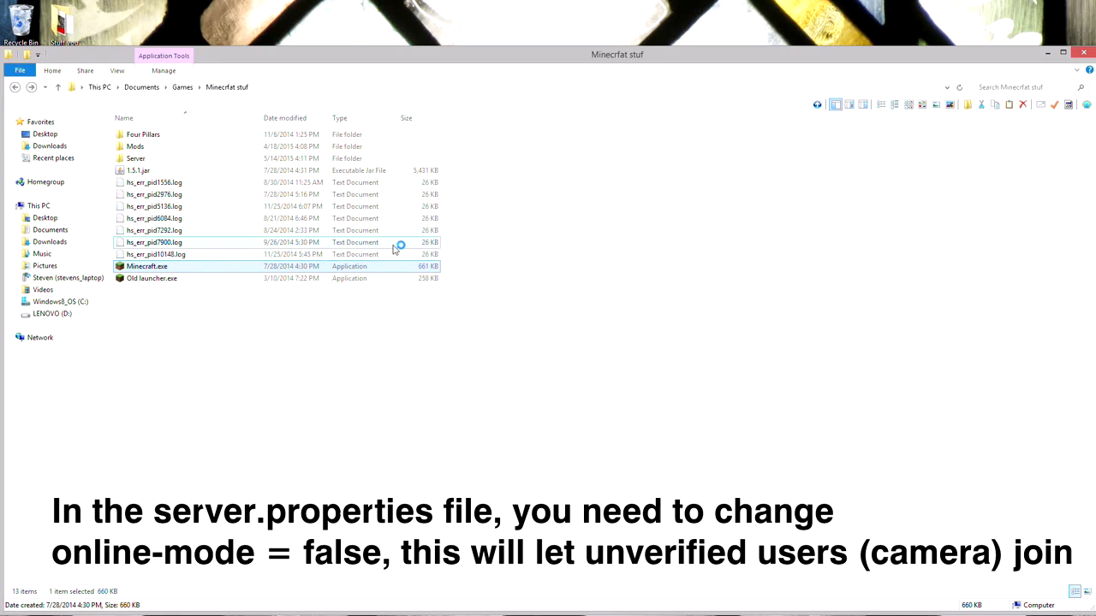
# Run Minecraft.exe, keep the logged-in account and launch the 1.5.1 profile
pyautogui.doubleClick(148, 267)
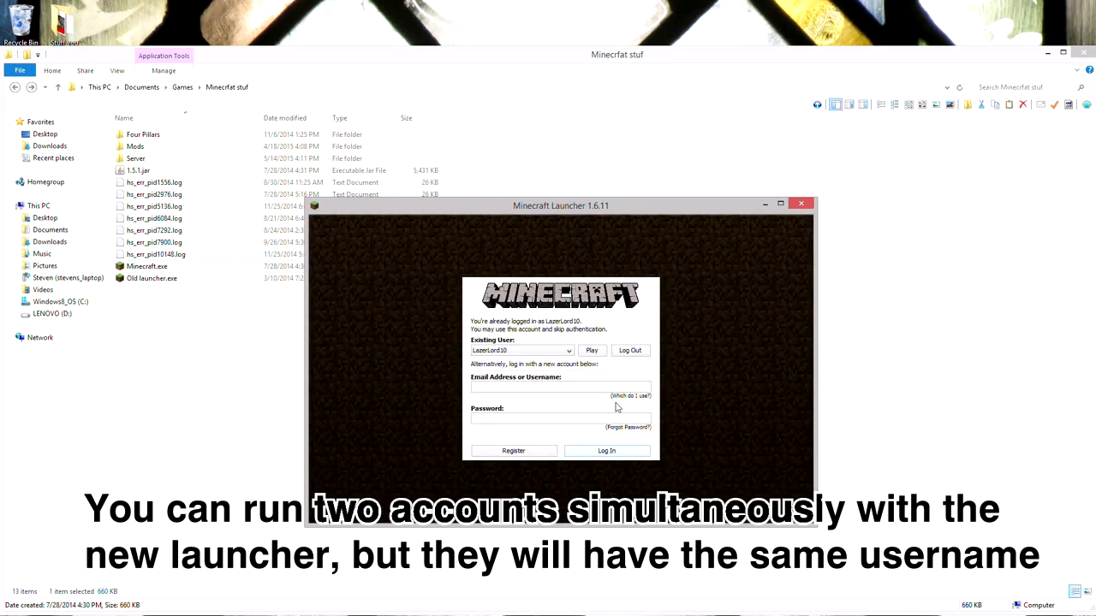
pyautogui.click(548, 387)
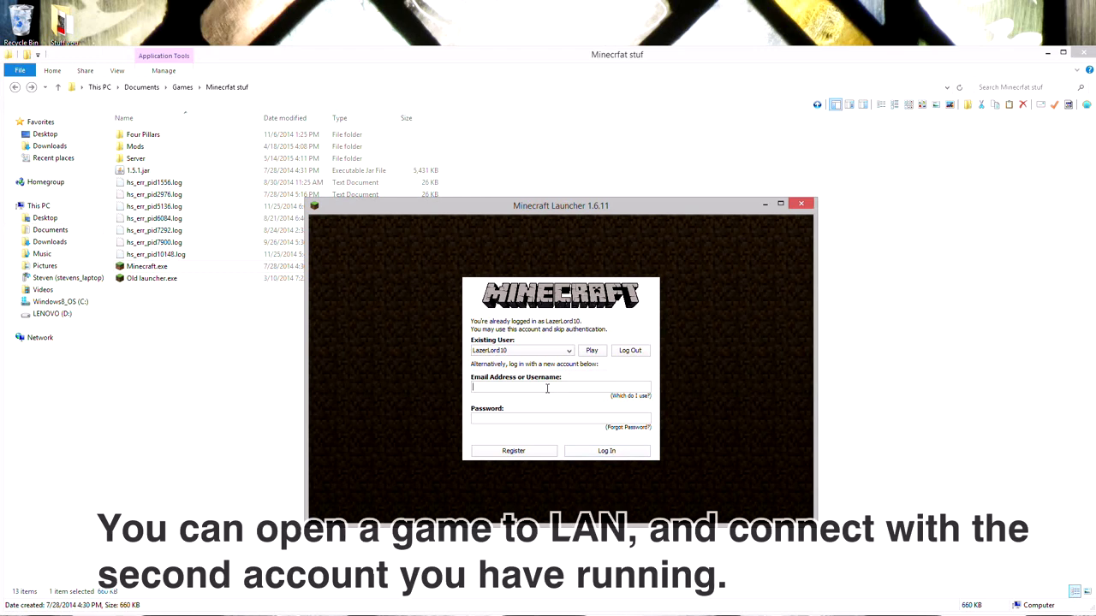
pyautogui.click(592, 350)
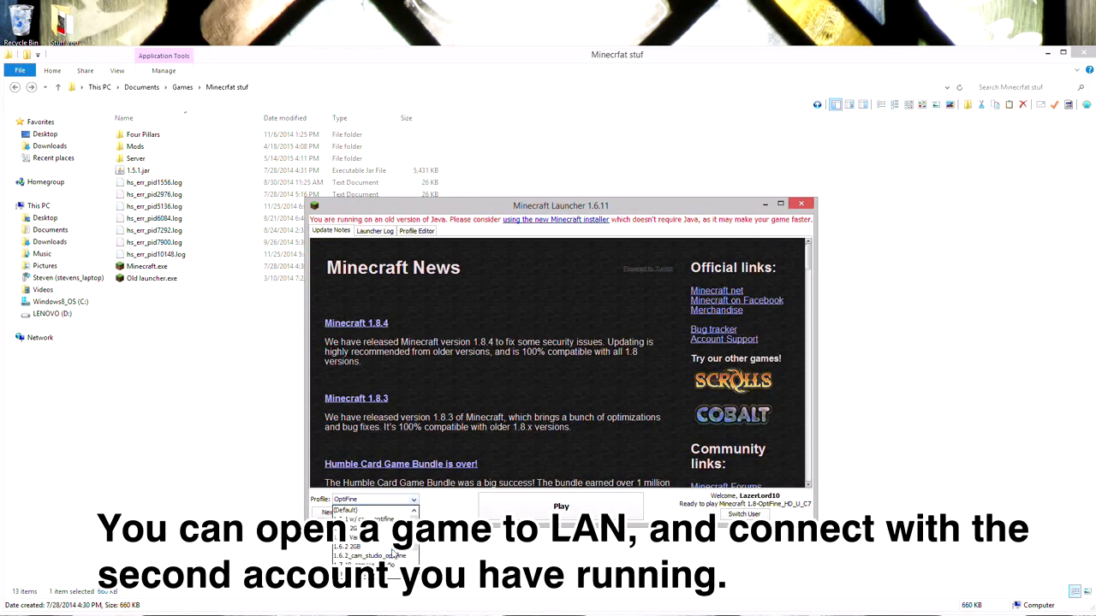
pyautogui.click(368, 517)
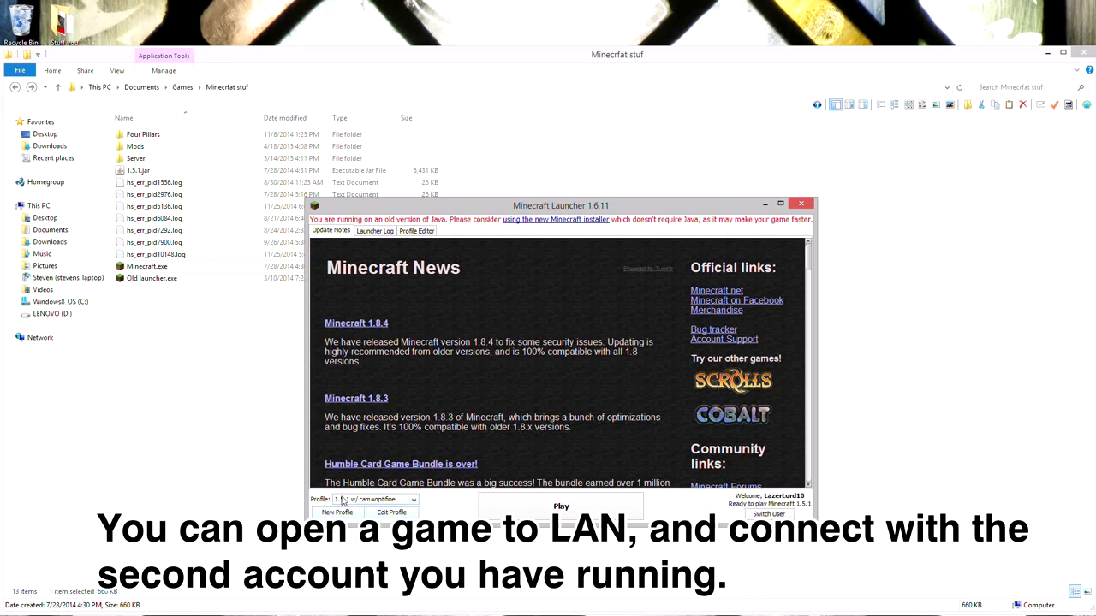
pyautogui.click(561, 507)
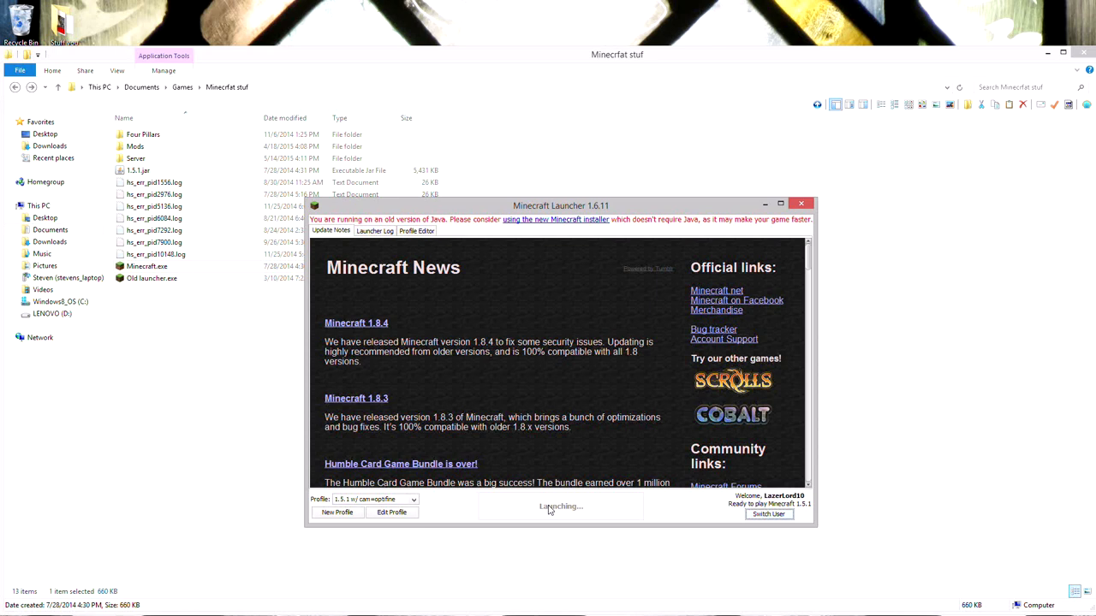
pyautogui.moveTo(616, 521)
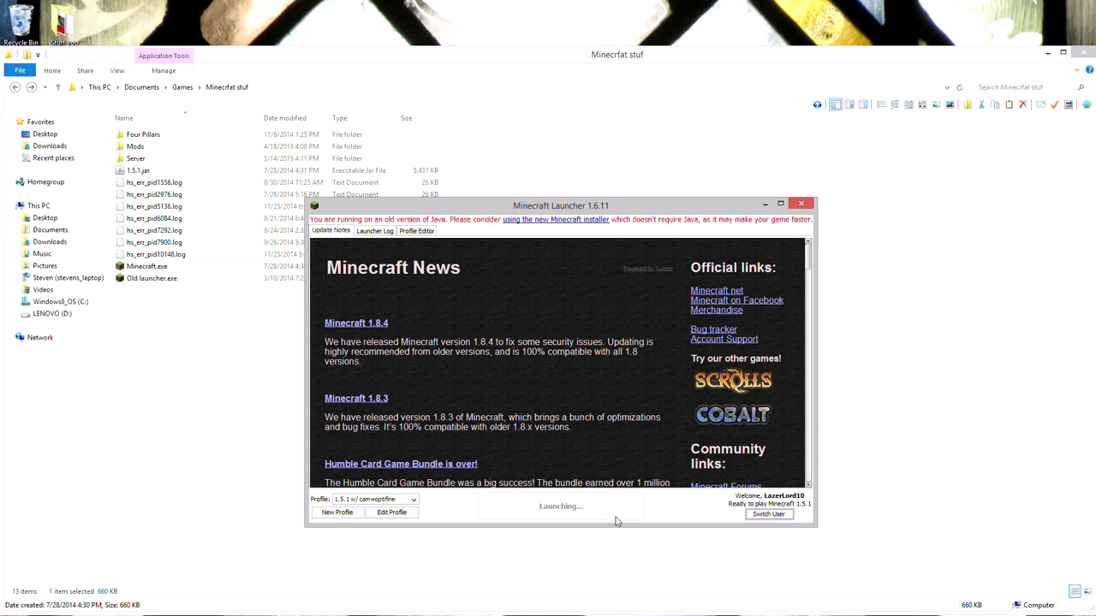
pyautogui.moveTo(505, 517)
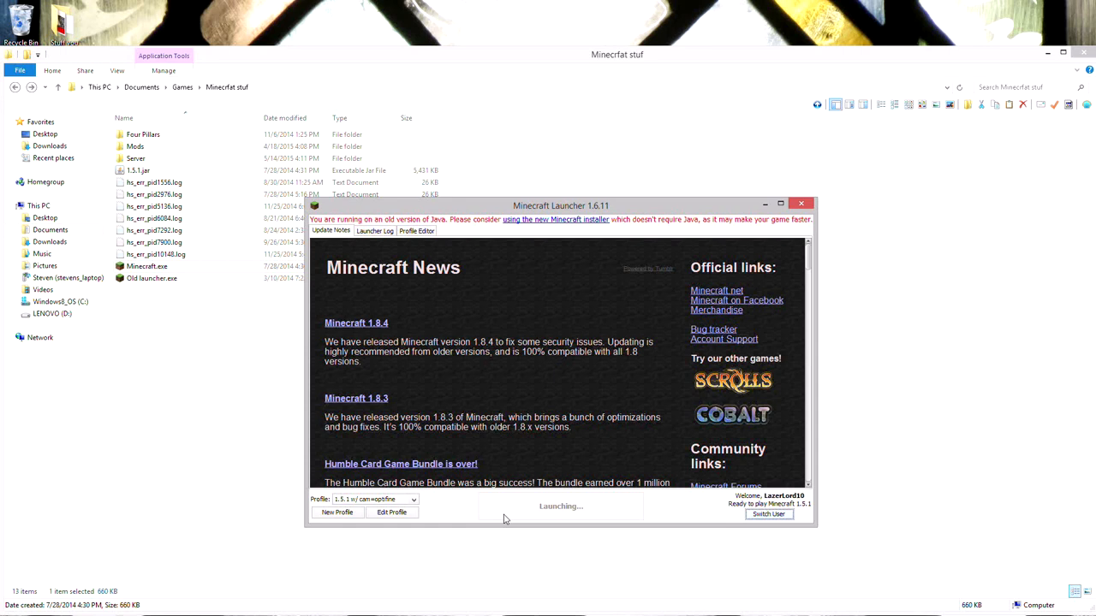
pyautogui.moveTo(579, 504)
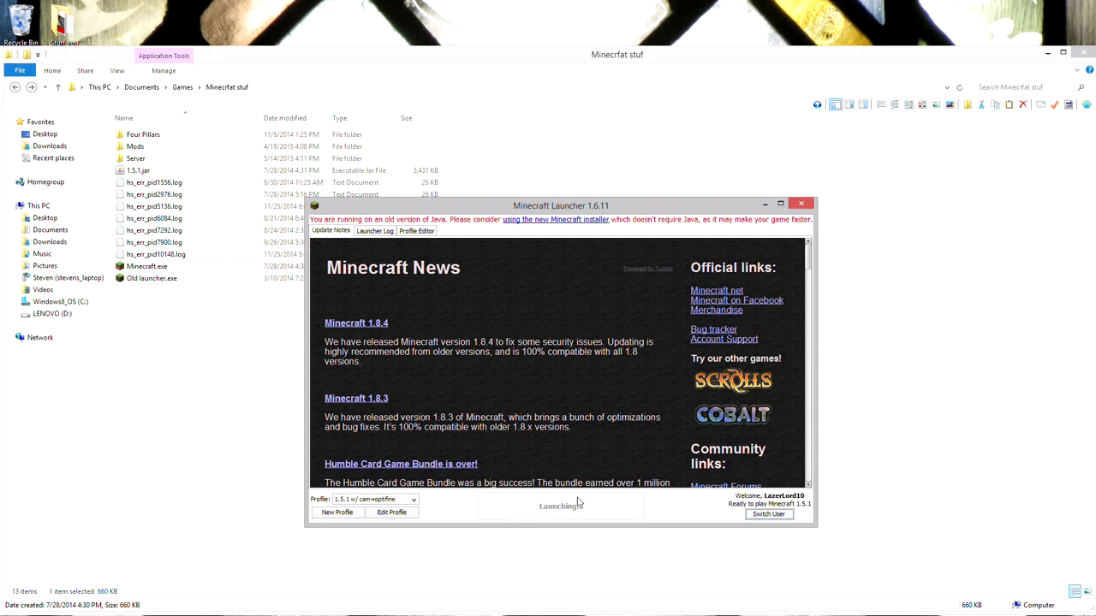
pyautogui.moveTo(702, 565)
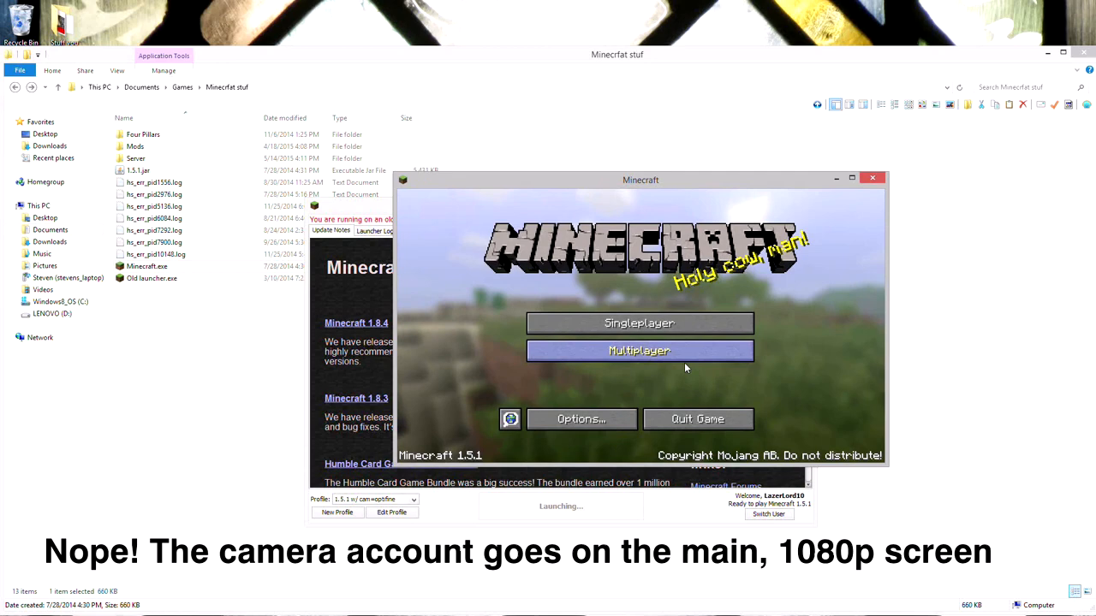
# Show the multiplayer server list scrolled down to My server
pyautogui.click(641, 349)
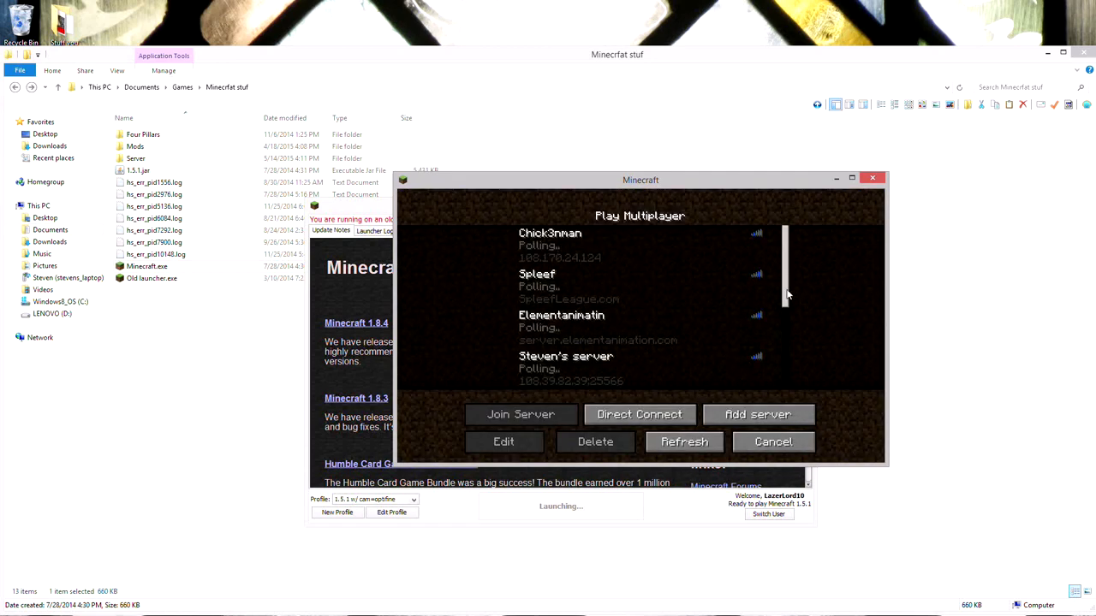
pyautogui.scroll(-3)
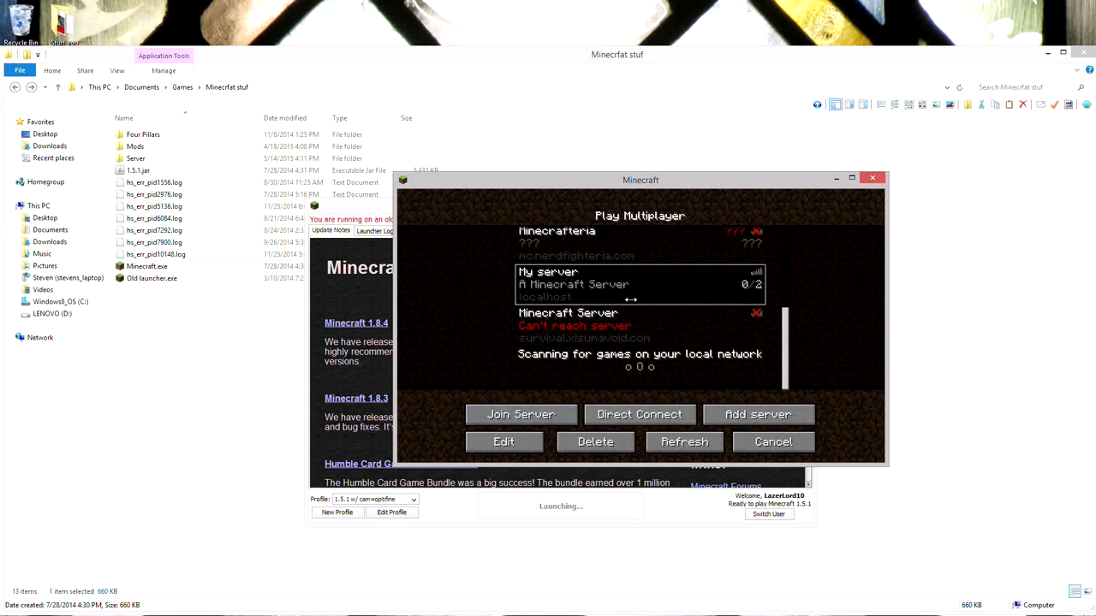
# Join My server, pause, and maximize the game window to fill the screen
pyautogui.click(520, 414)
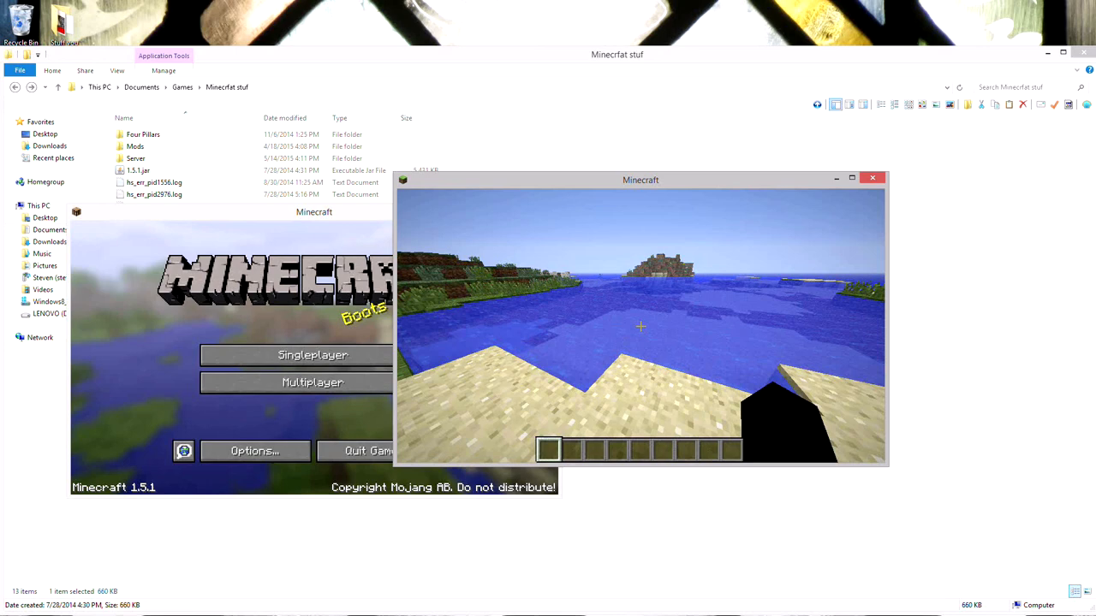
pyautogui.press('Escape')
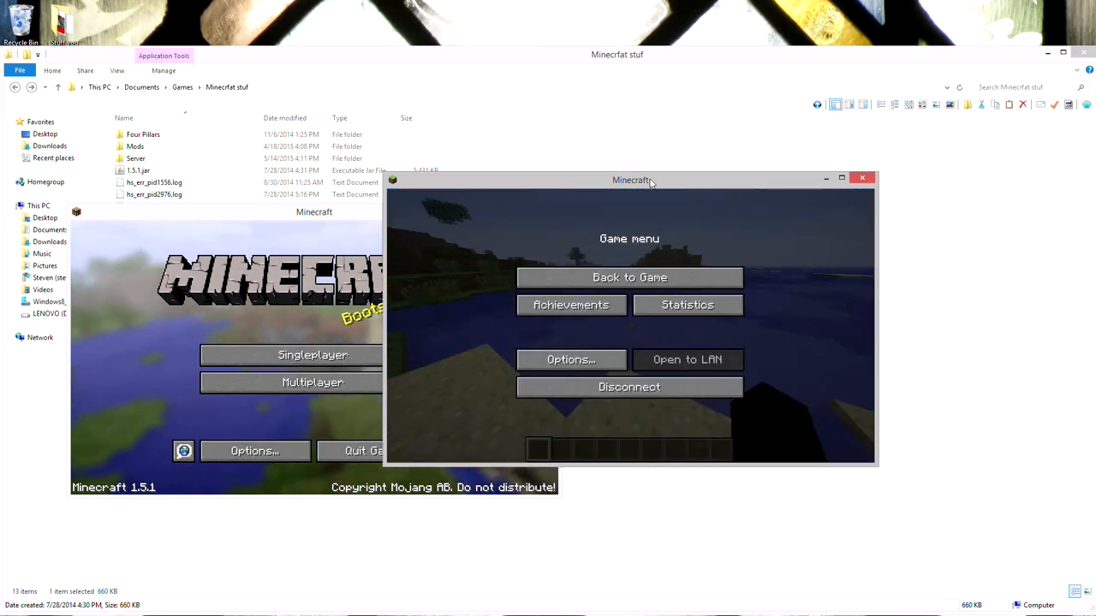
pyautogui.moveTo(632, 180); pyautogui.dragTo(257, 56)
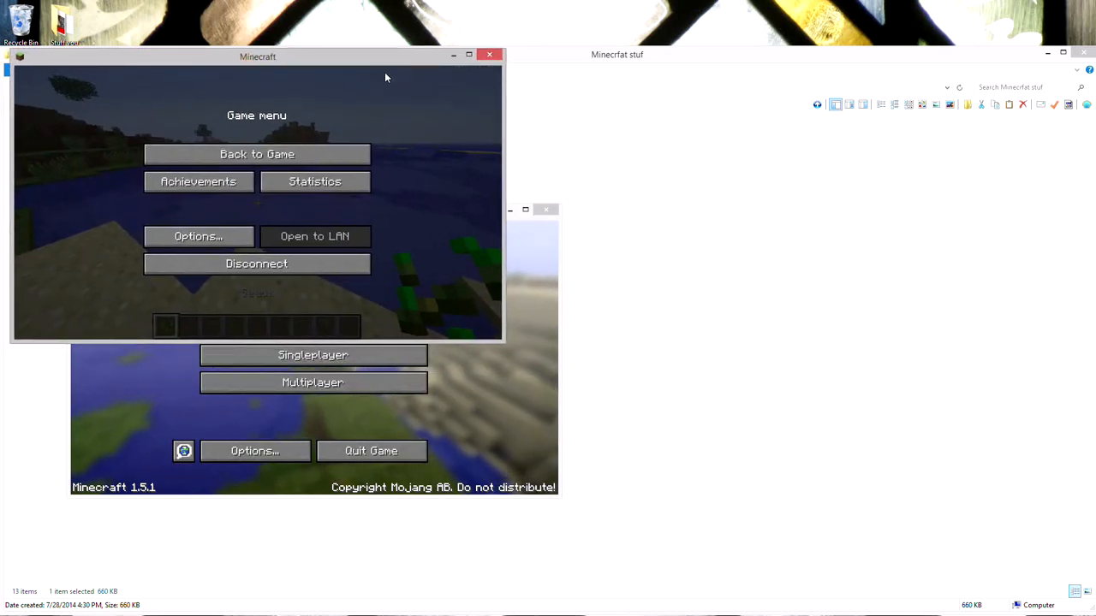
pyautogui.click(469, 55)
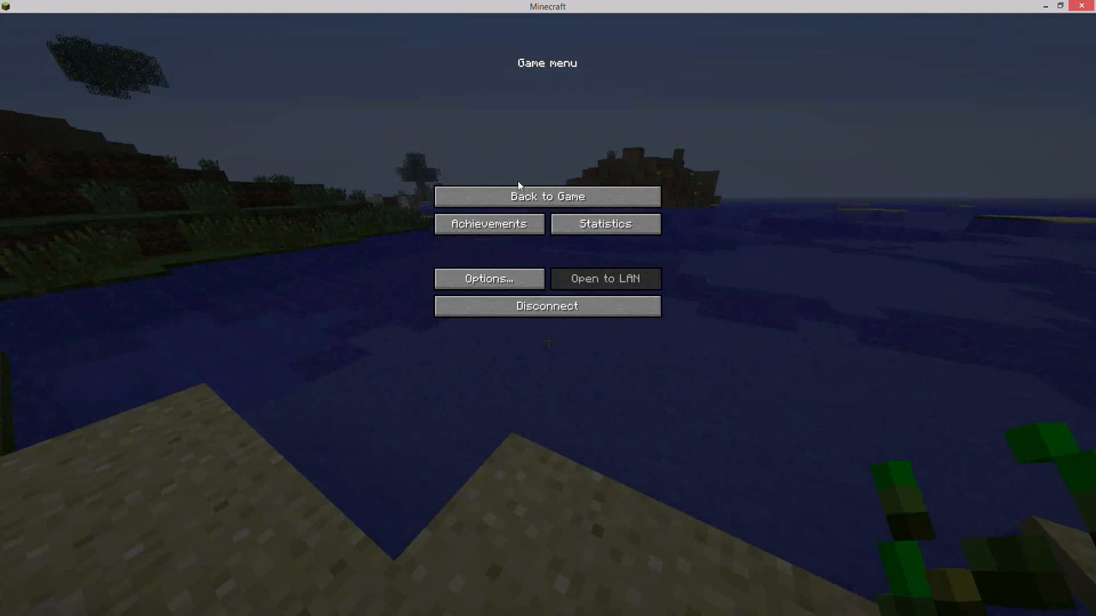
# Resume the game and fly over the seaside terrain with the camera account
pyautogui.click(548, 195)
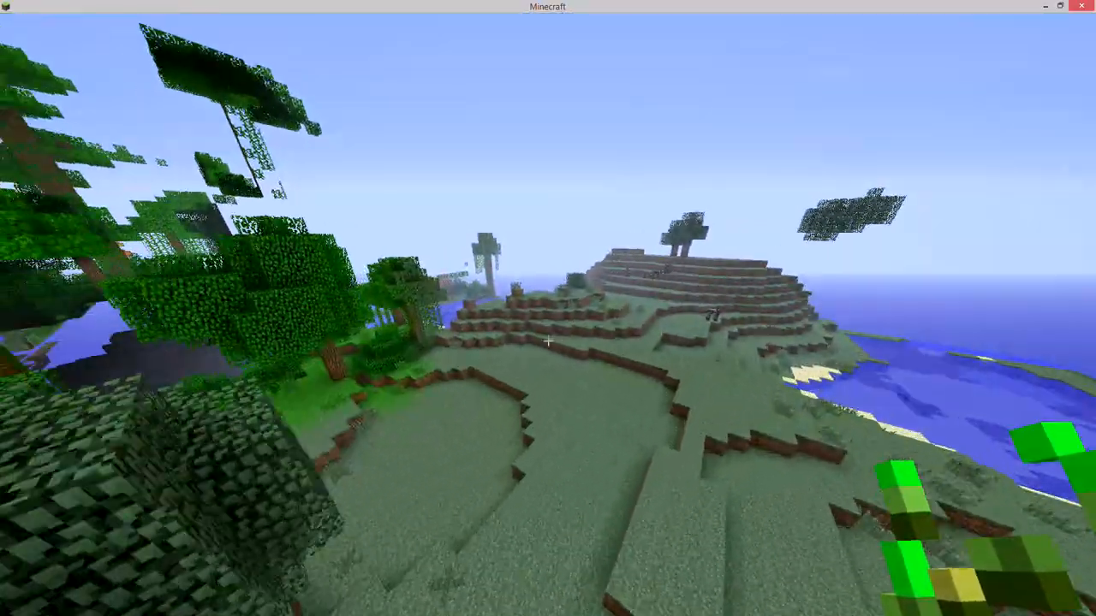
pyautogui.moveTo(548, 343)
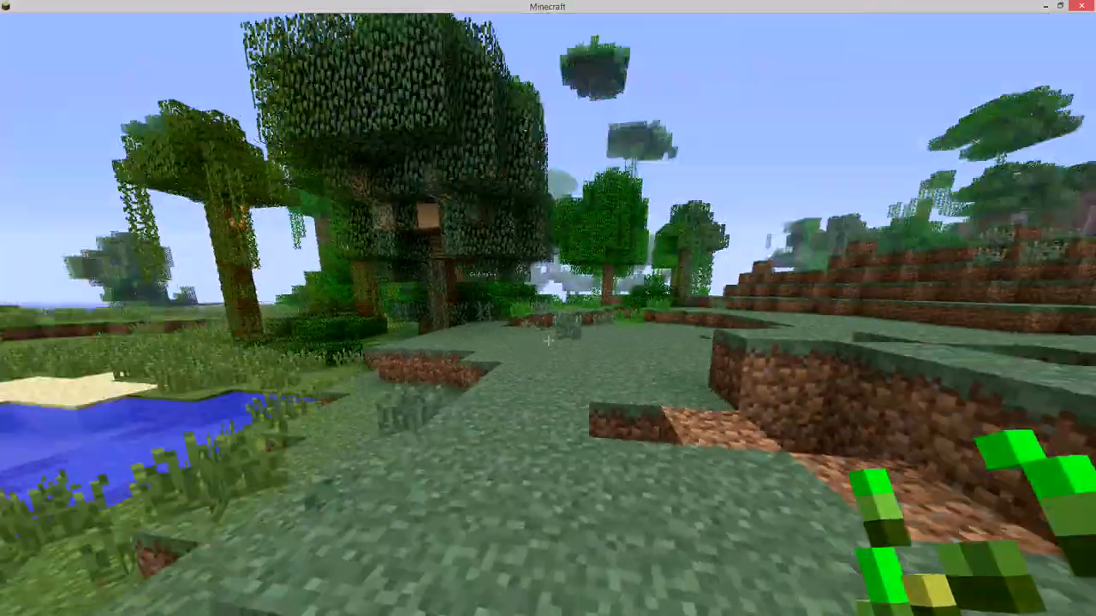
pyautogui.moveTo(547, 308)
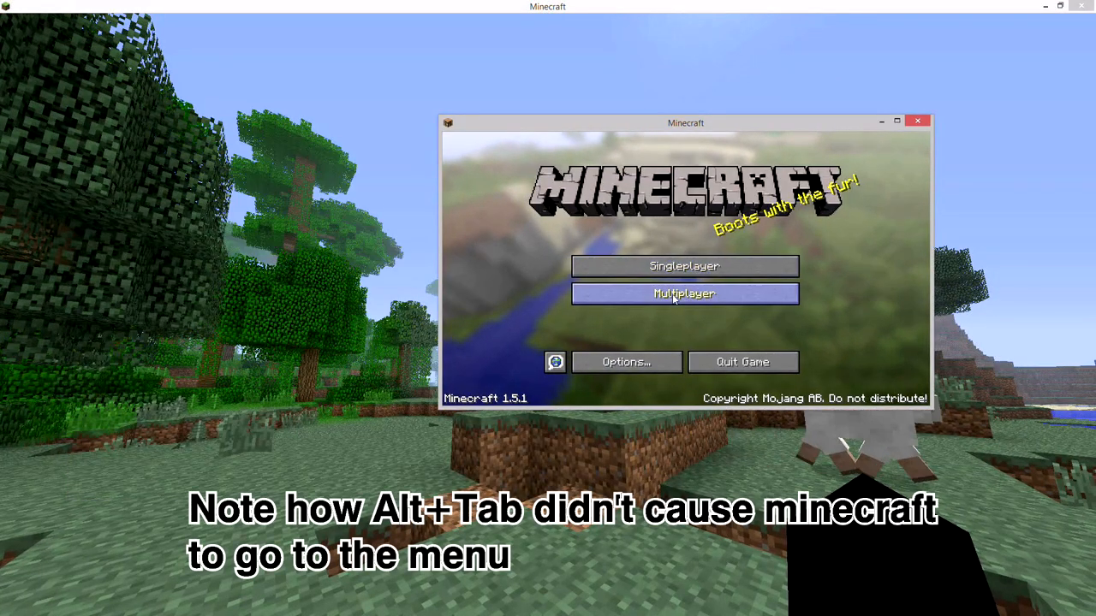
# Join My server from the second client and pause it at its game menu
pyautogui.click(685, 294)
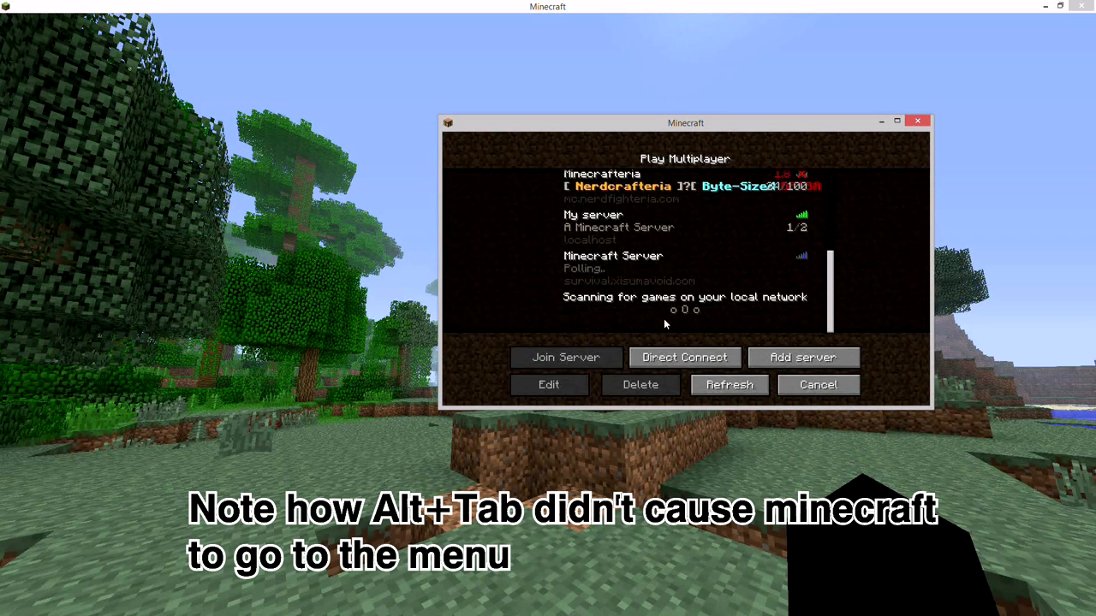
pyautogui.click(565, 358)
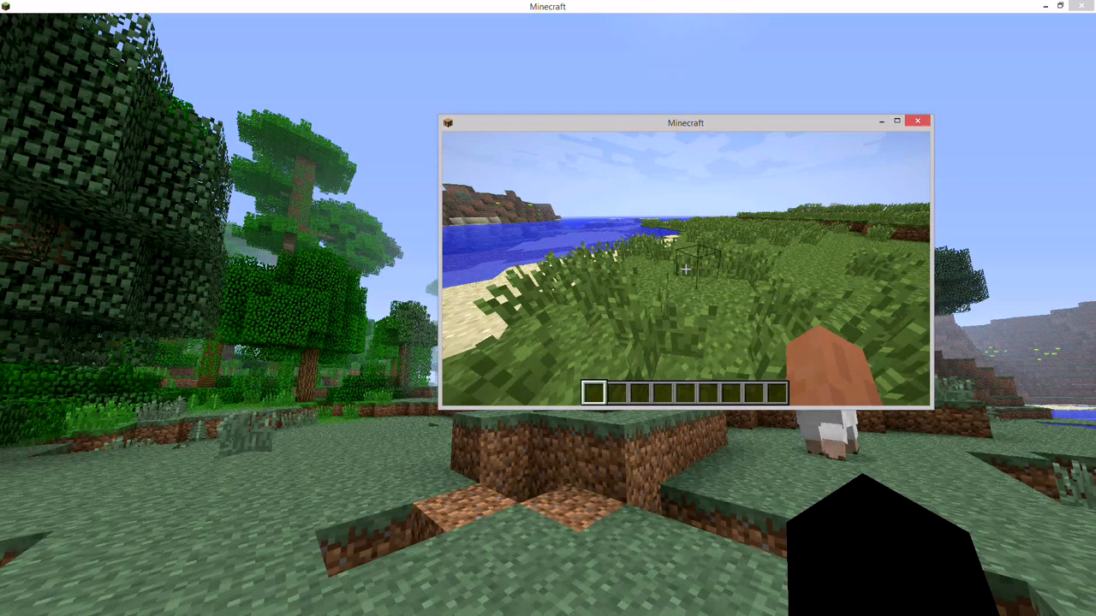
pyautogui.press('Escape')
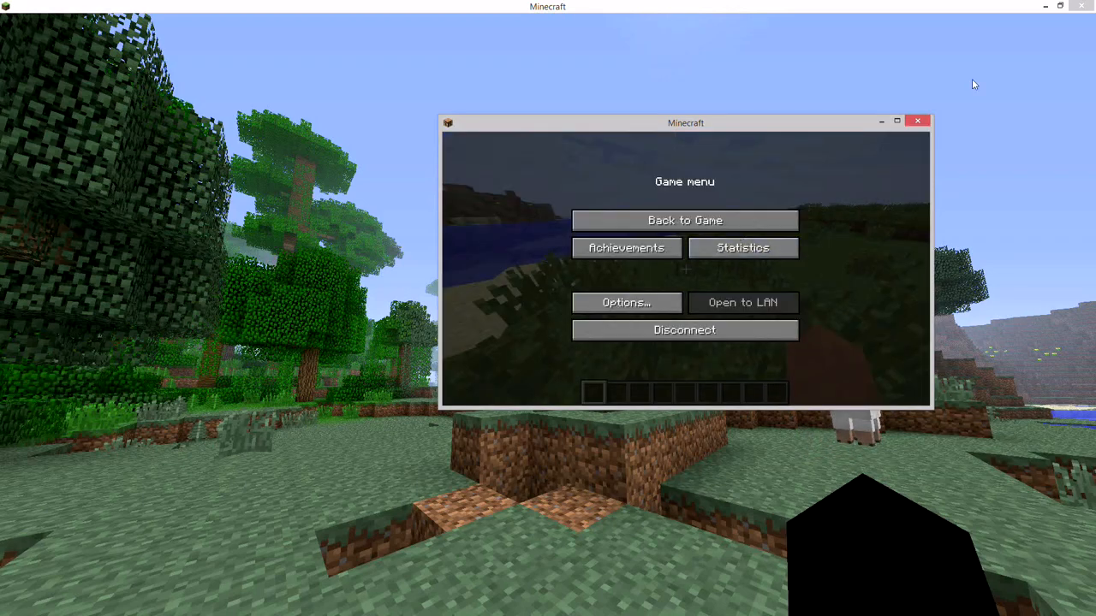
pyautogui.click(684, 219)
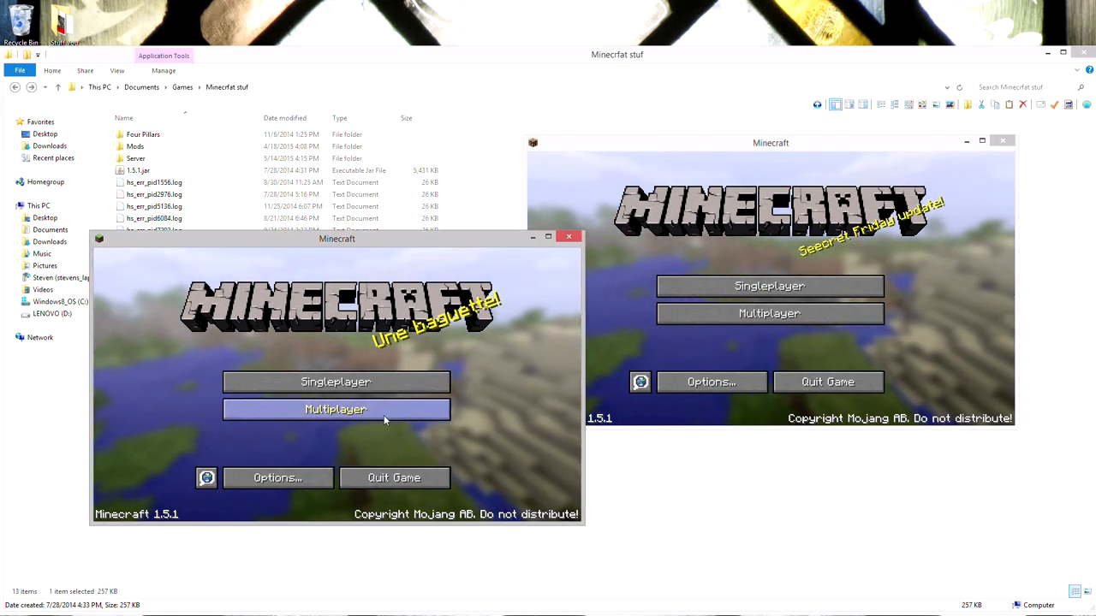
# Place the two game windows side by side and join My server from the left client
pyautogui.moveTo(337, 239); pyautogui.dragTo(692, 216)
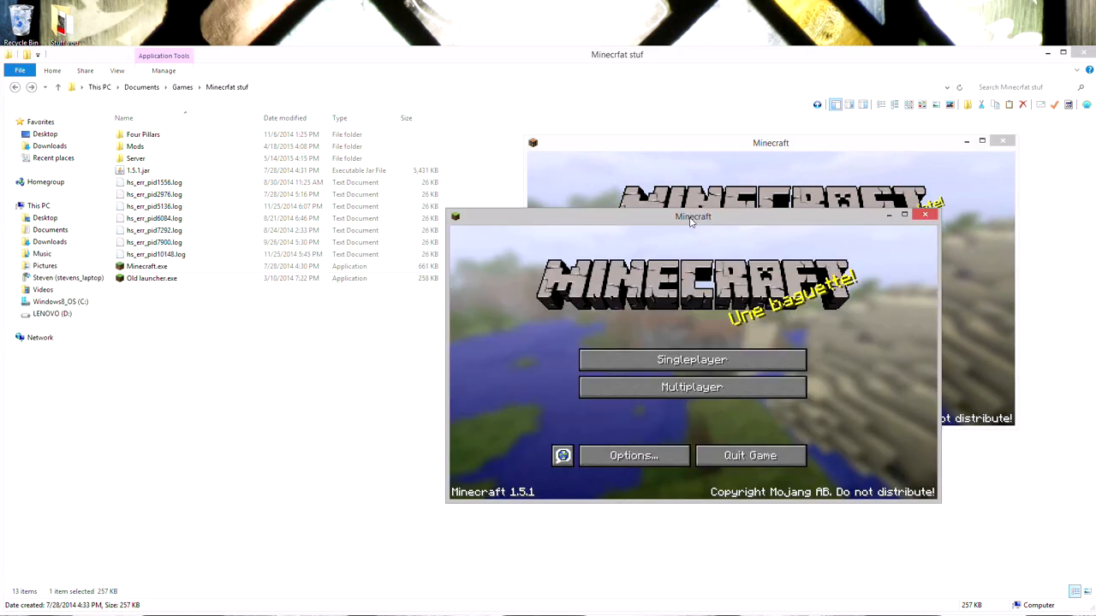
pyautogui.moveTo(692, 216); pyautogui.dragTo(359, 211)
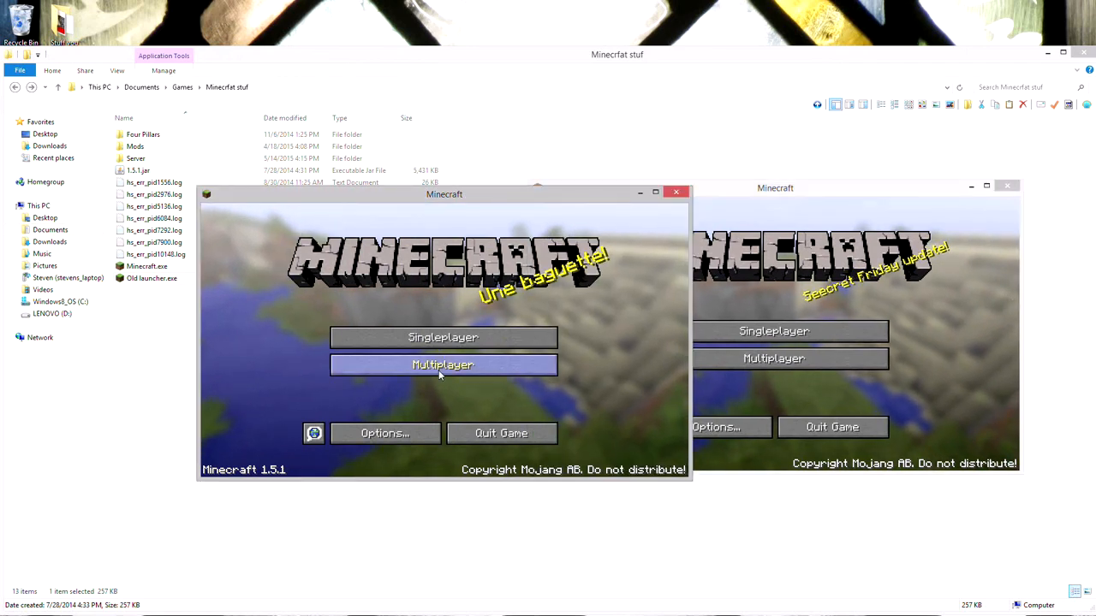
pyautogui.click(441, 365)
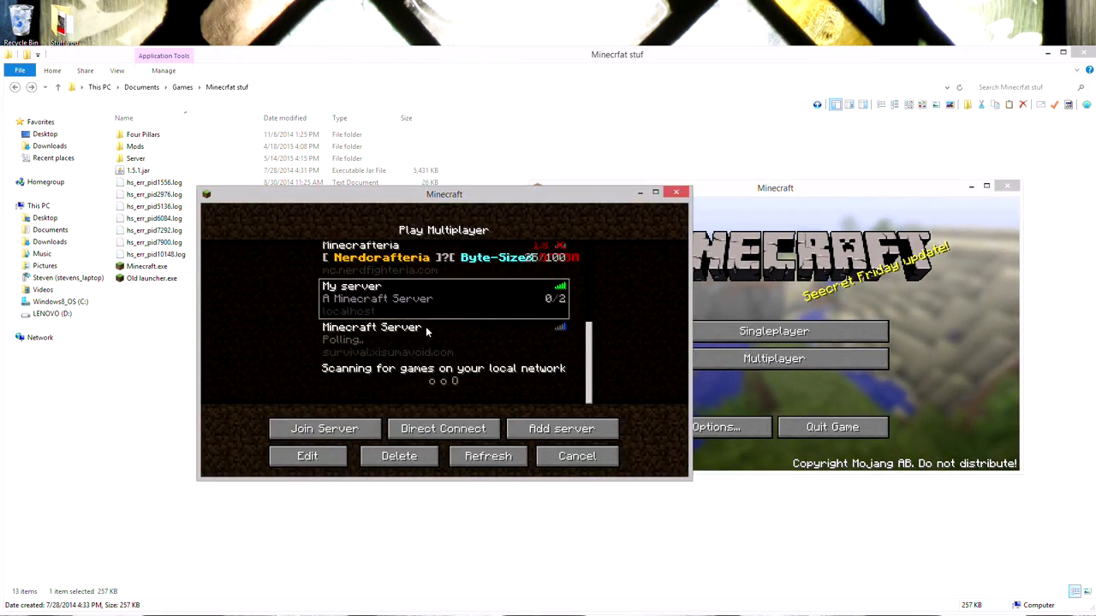
pyautogui.click(325, 428)
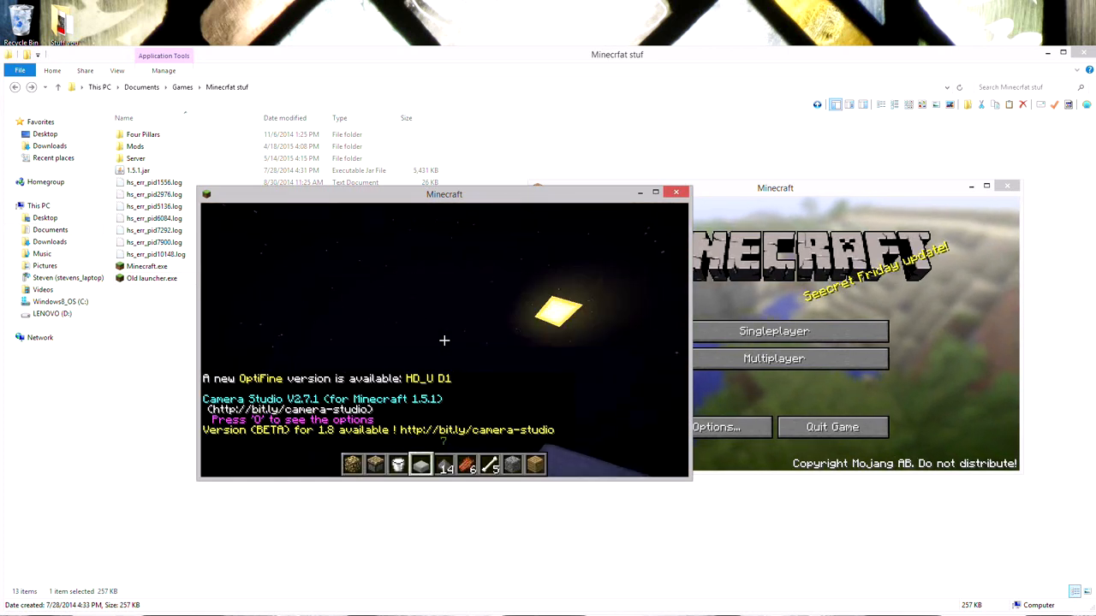
# Respawn the camera player after the fall and pause to the game menu
pyautogui.press('F3')
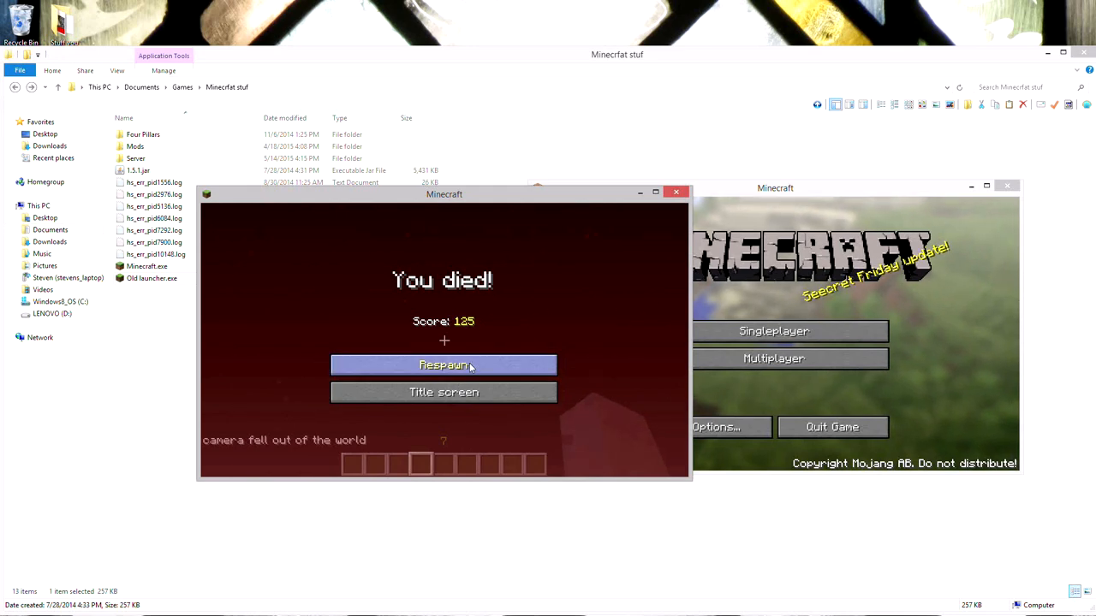
pyautogui.click(443, 365)
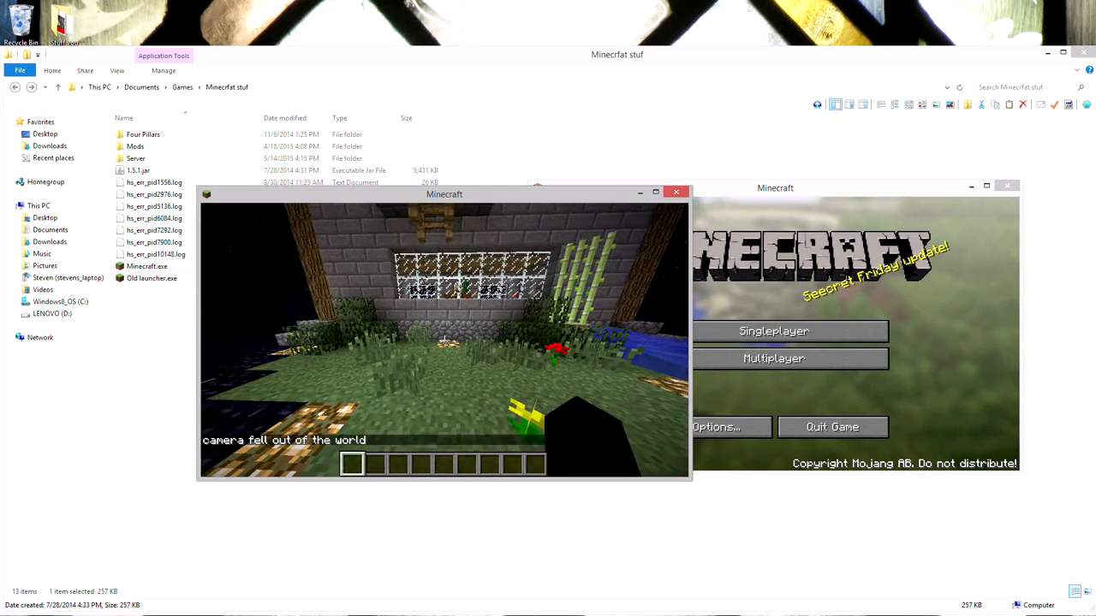
pyautogui.press('Escape')
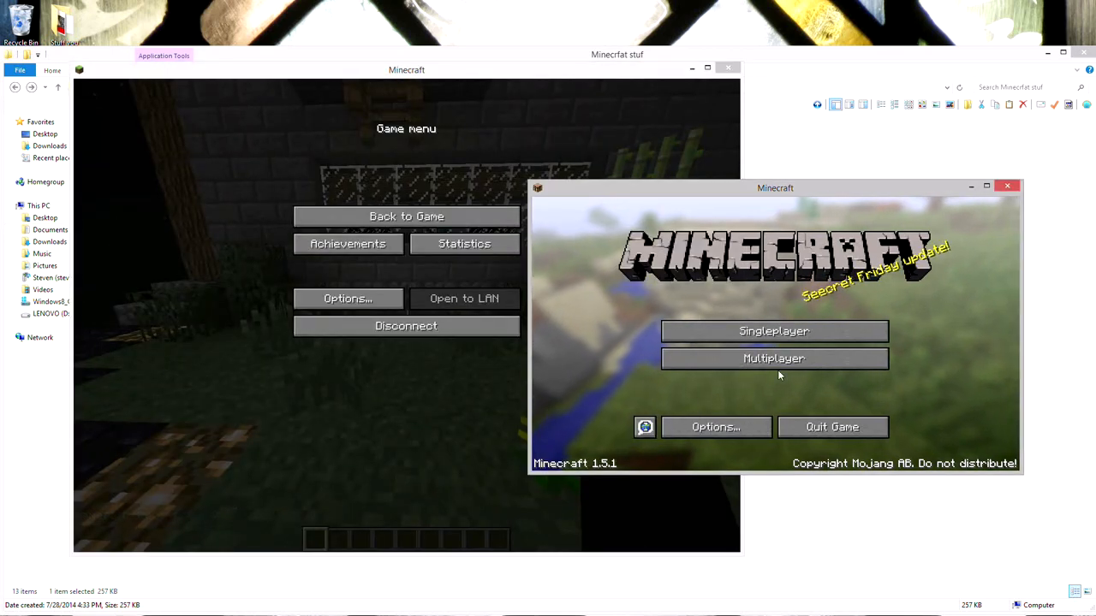
# Join My server from the second client's Multiplayer list and enlarge its window
pyautogui.click(774, 358)
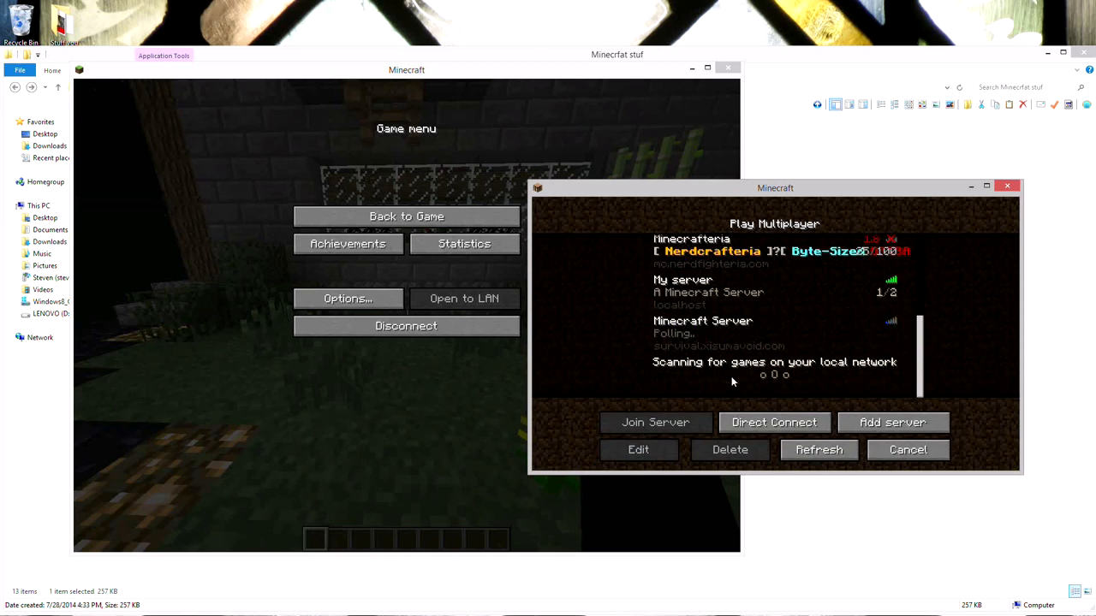
pyautogui.click(654, 421)
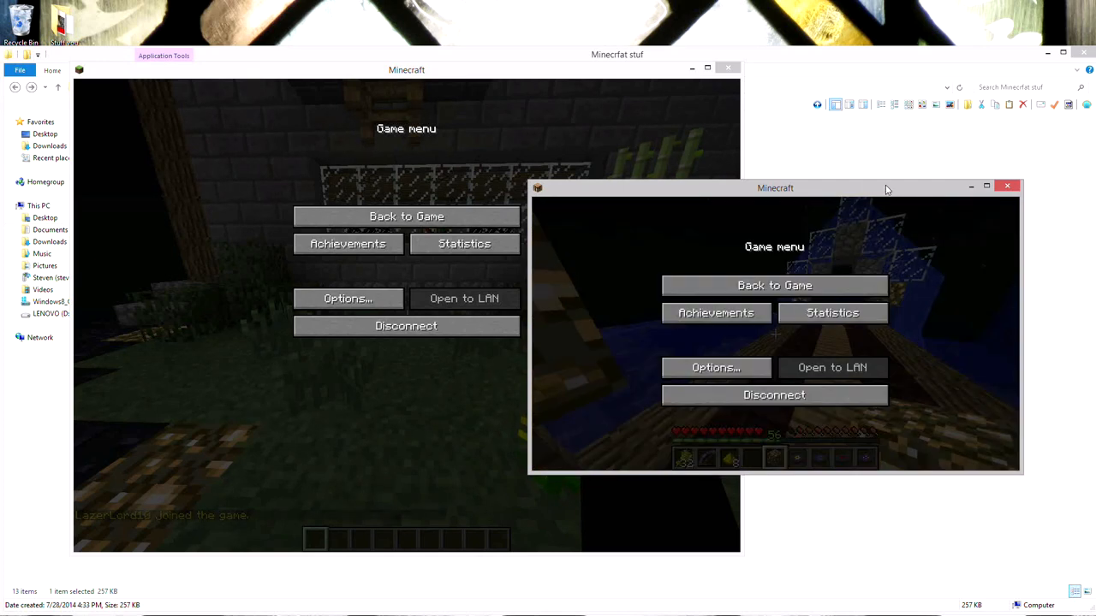
pyautogui.moveTo(774, 187); pyautogui.dragTo(787, 59)
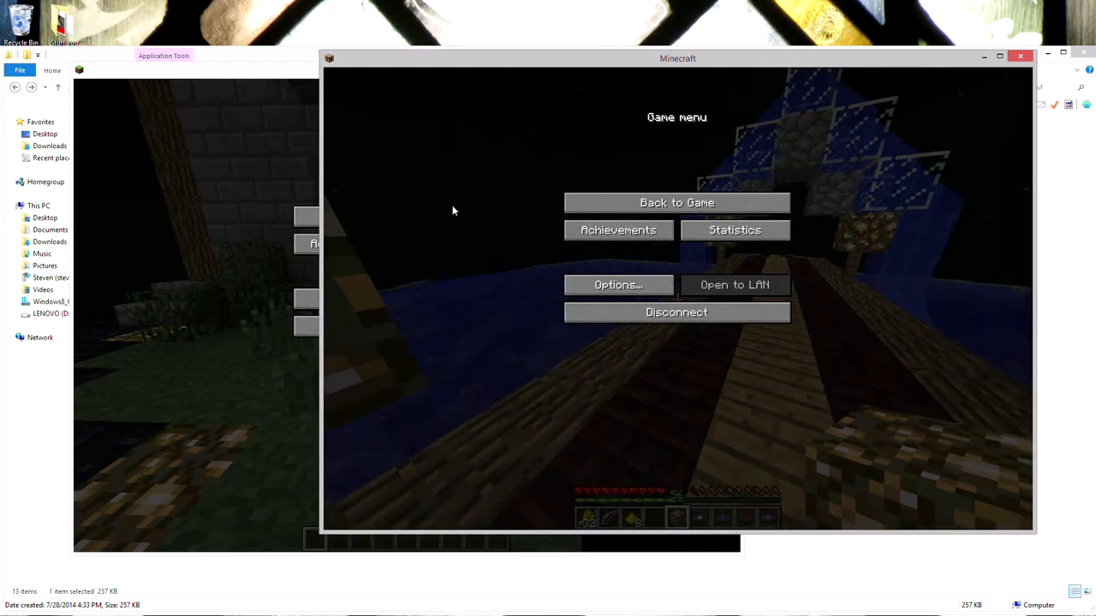
# Resume play in the enlarged window and head across the bridge toward the stone platform
pyautogui.click(676, 202)
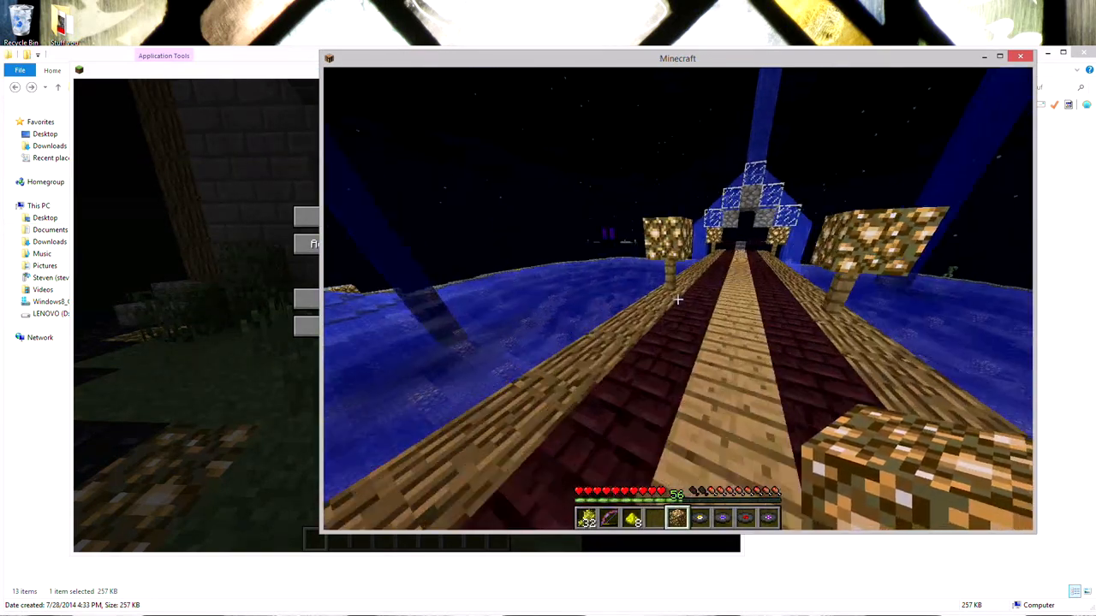
pyautogui.moveTo(678, 300)
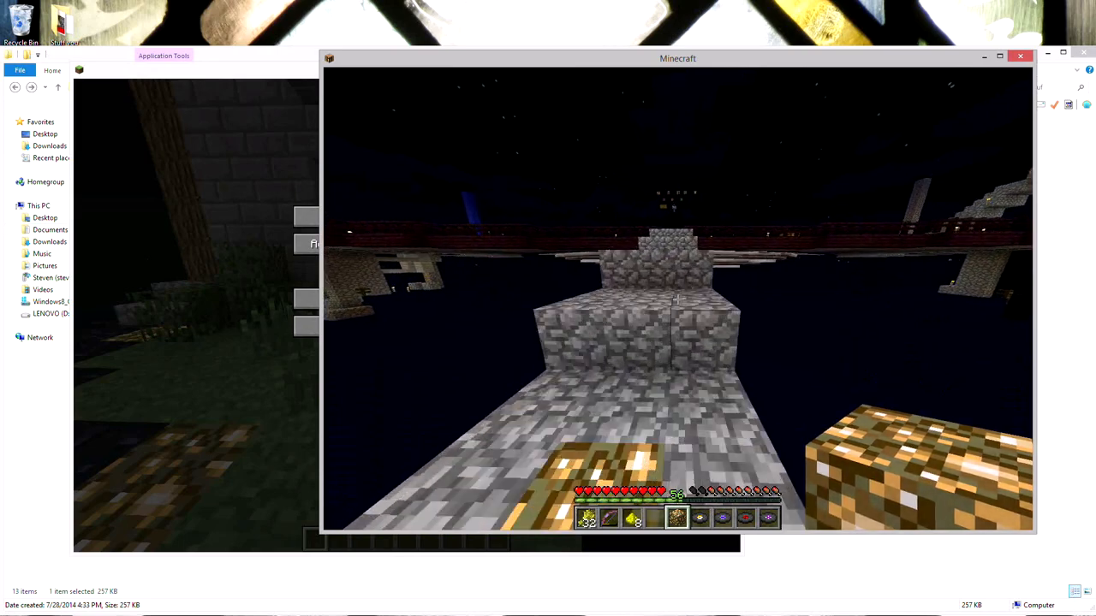
pyautogui.moveTo(678, 299)
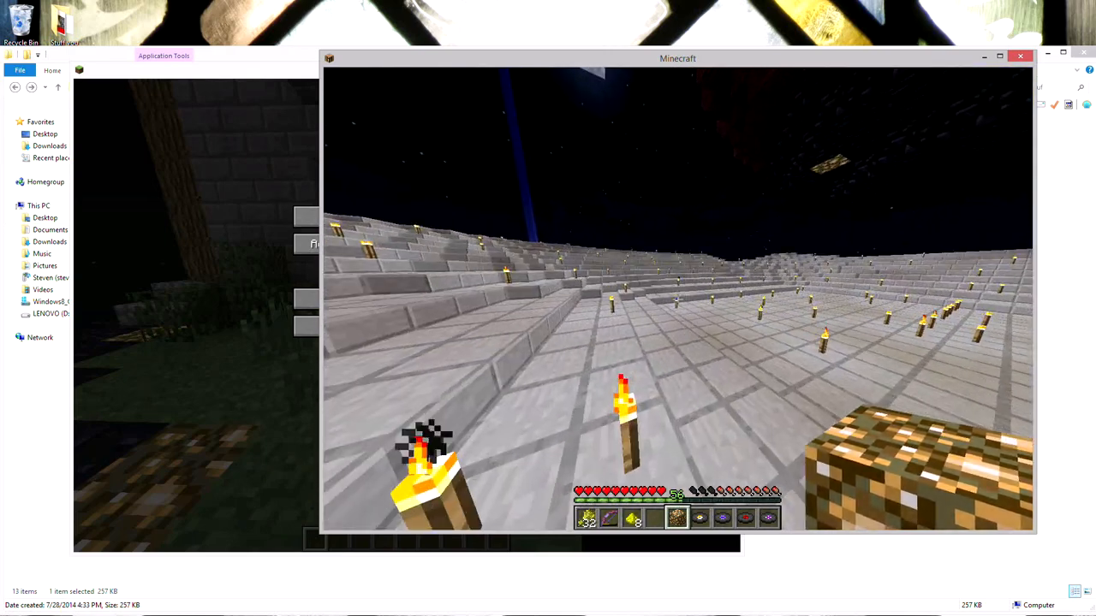
pyautogui.moveTo(676, 300)
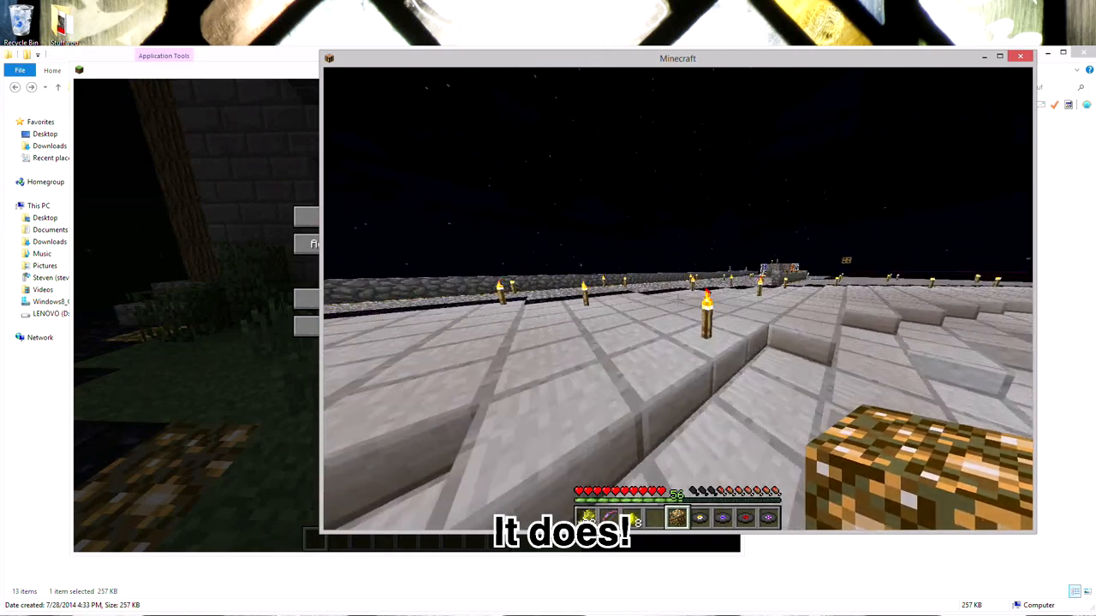
# Review the inventory and crafting grid, walk to the cobblestone generator, then bring up the game menu
pyautogui.press('e')
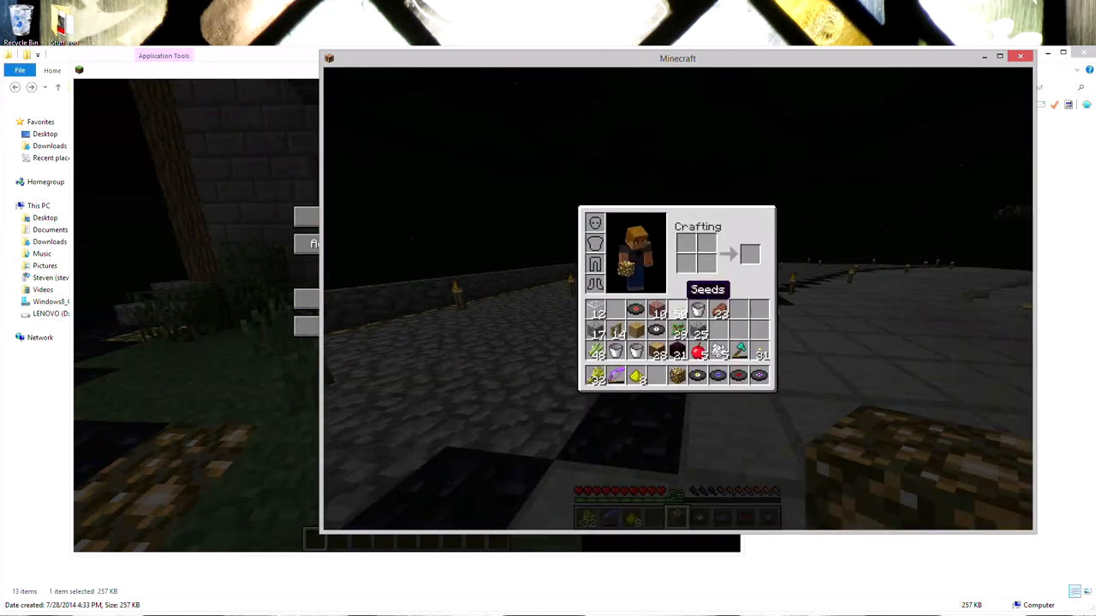
pyautogui.moveTo(677, 375)
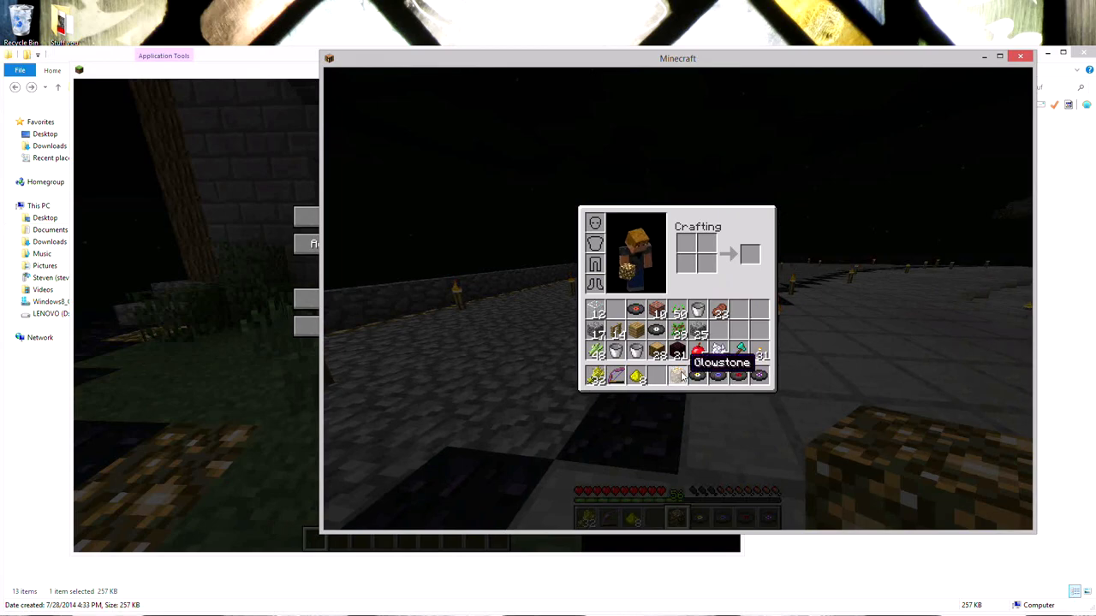
pyautogui.press('Escape')
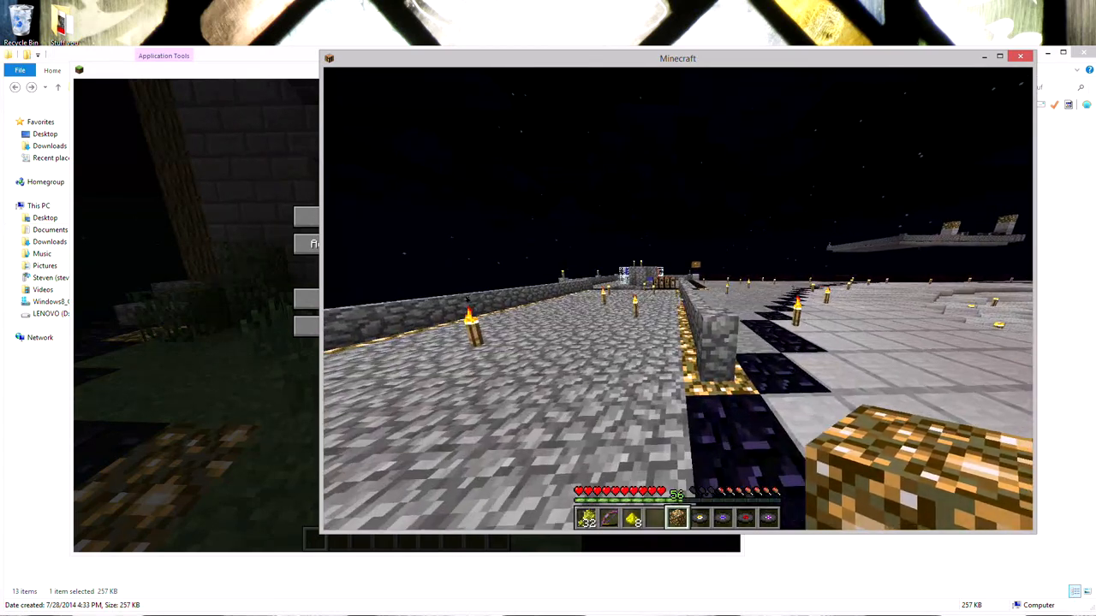
pyautogui.moveTo(678, 299)
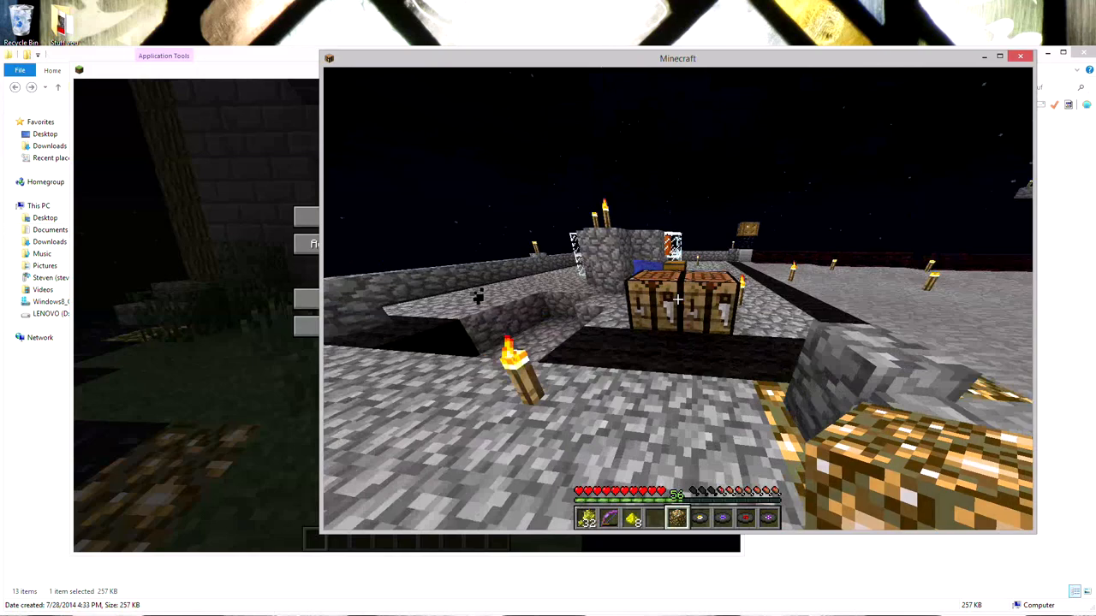
pyautogui.press('e')
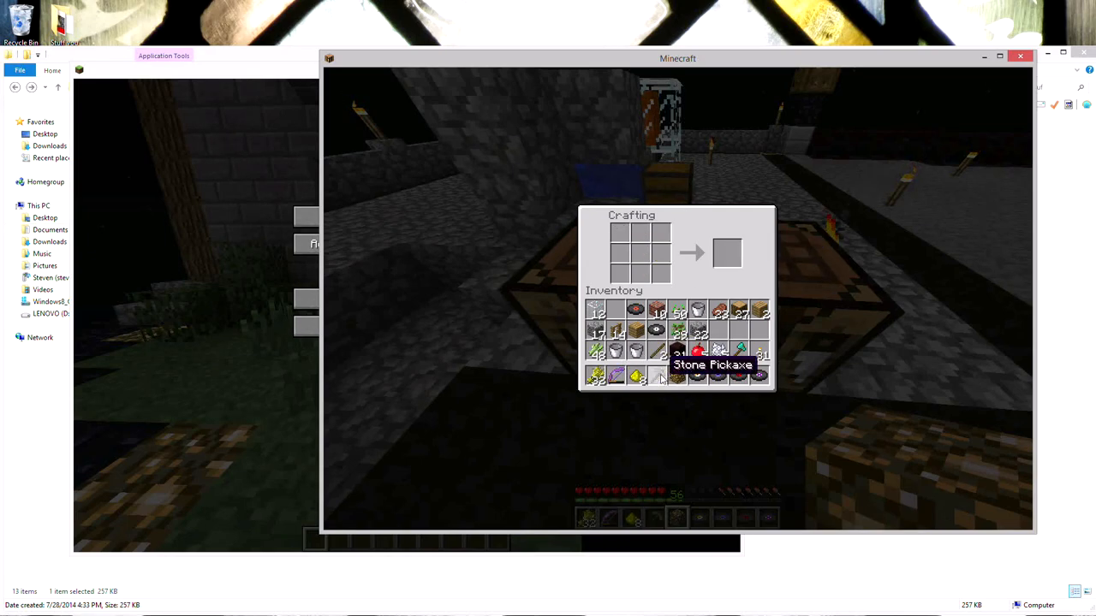
pyautogui.press('Escape')
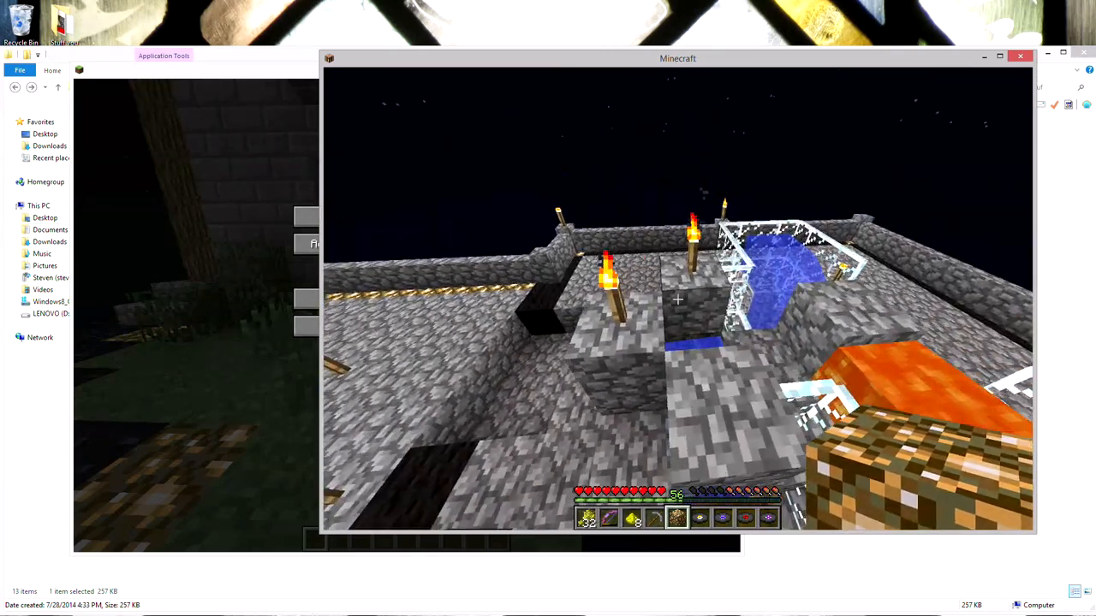
pyautogui.moveTo(678, 300)
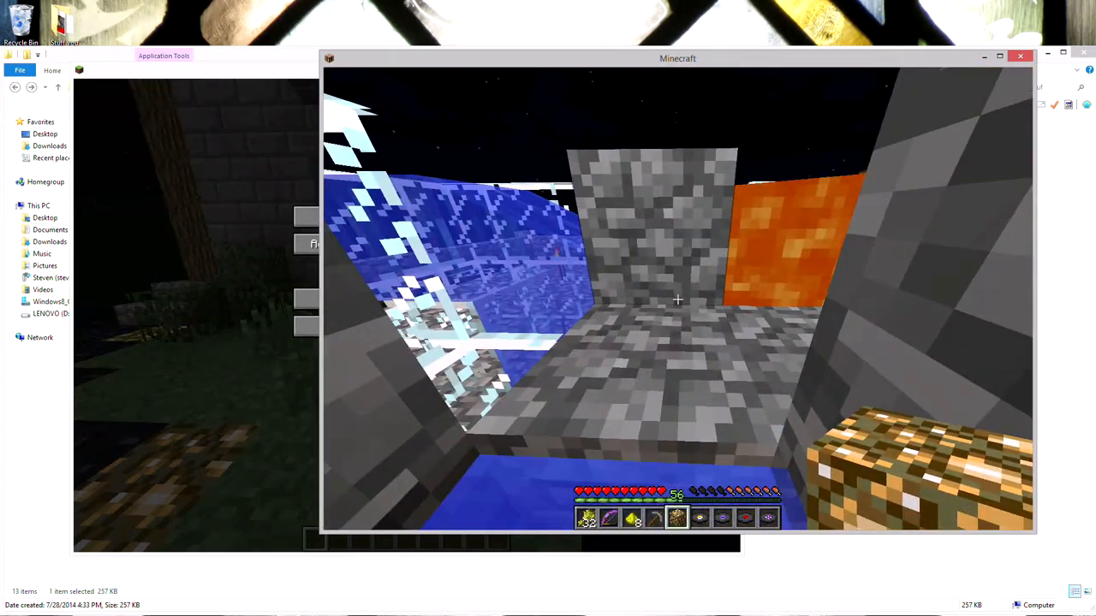
pyautogui.press('Escape')
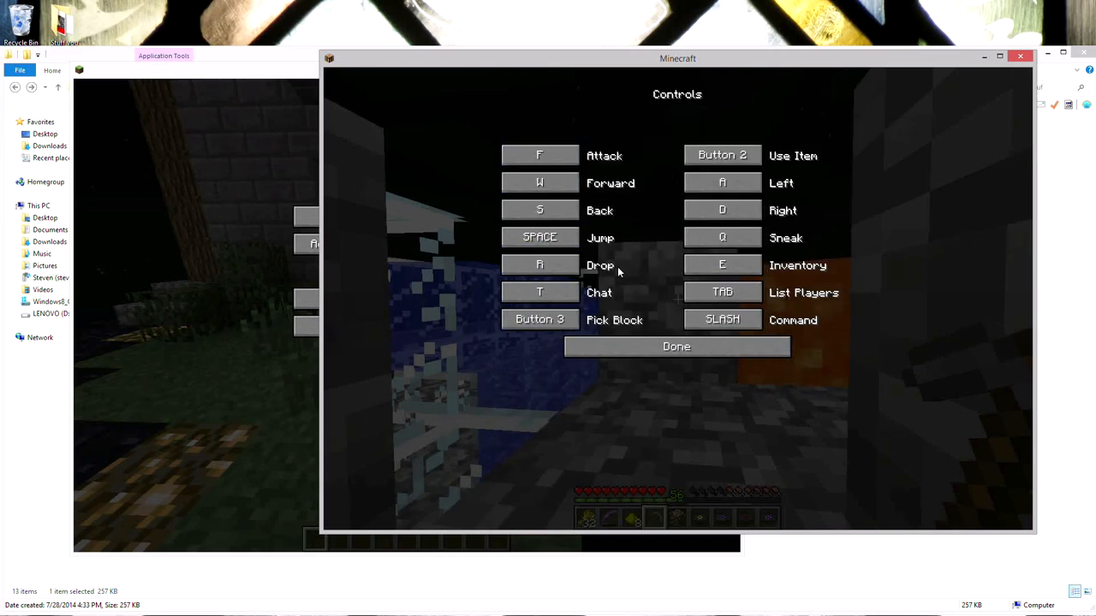
# Leave the controls settings and bring the survival player's game to the front beside the generator
pyautogui.click(676, 346)
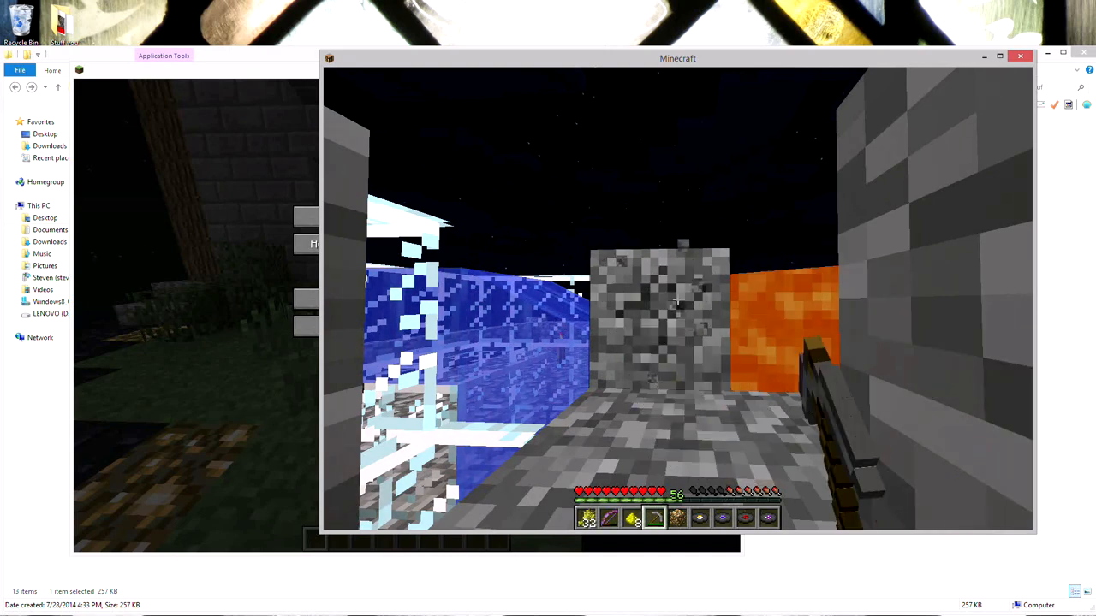
pyautogui.press('Escape')
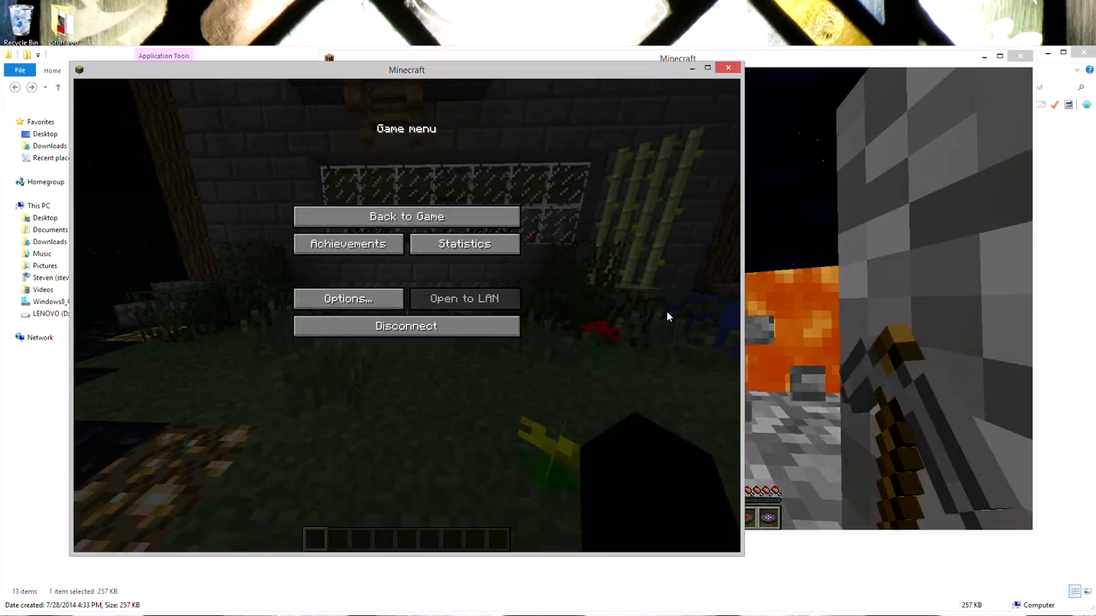
pyautogui.click(405, 216)
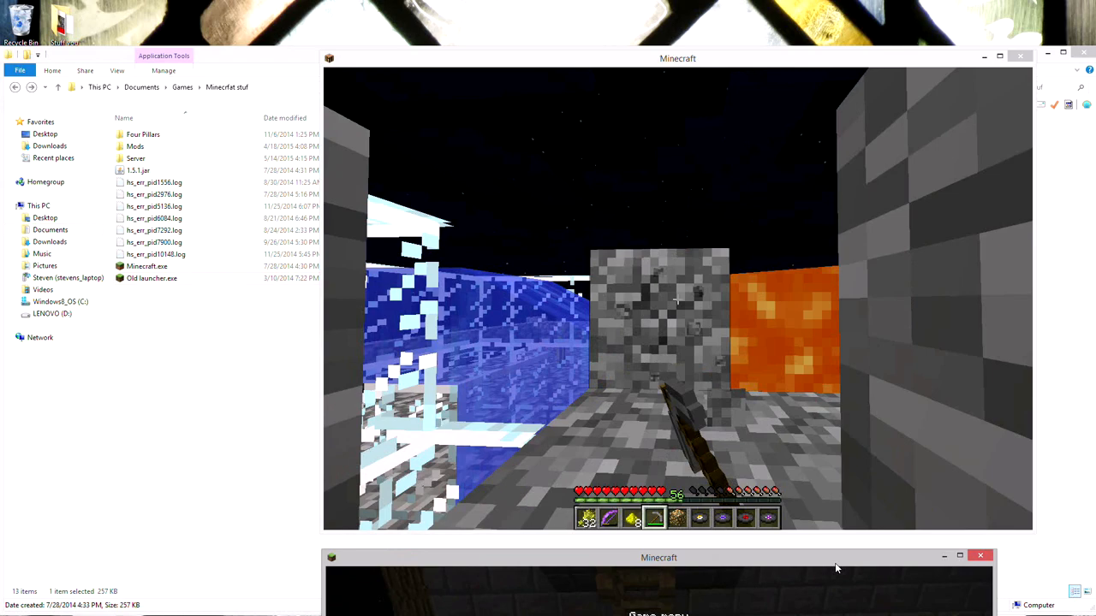
pyautogui.click(658, 558)
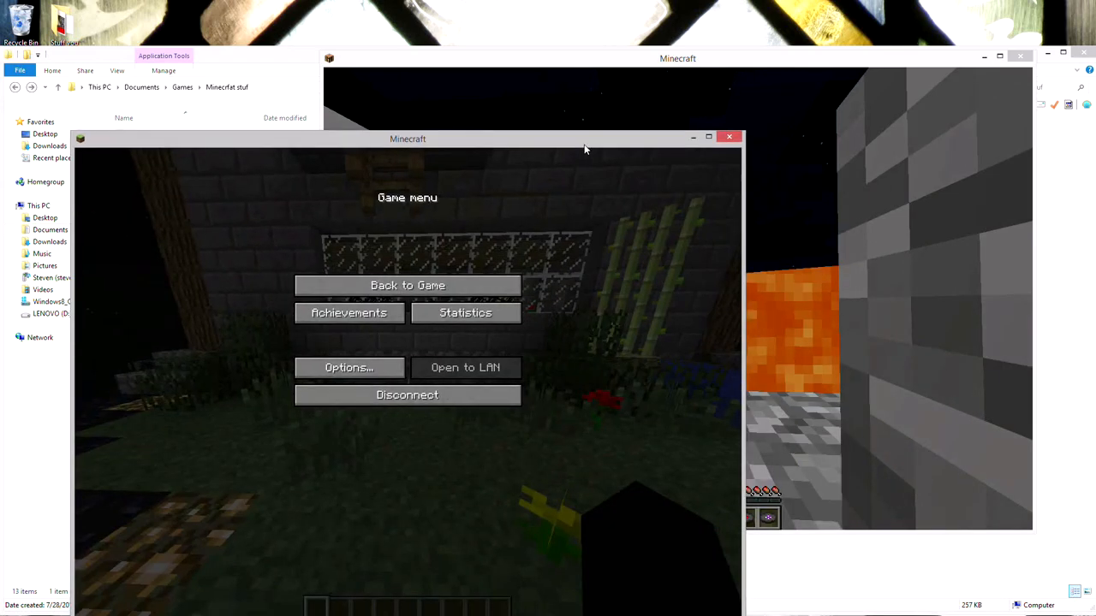
pyautogui.moveTo(408, 138); pyautogui.dragTo(390, 130)
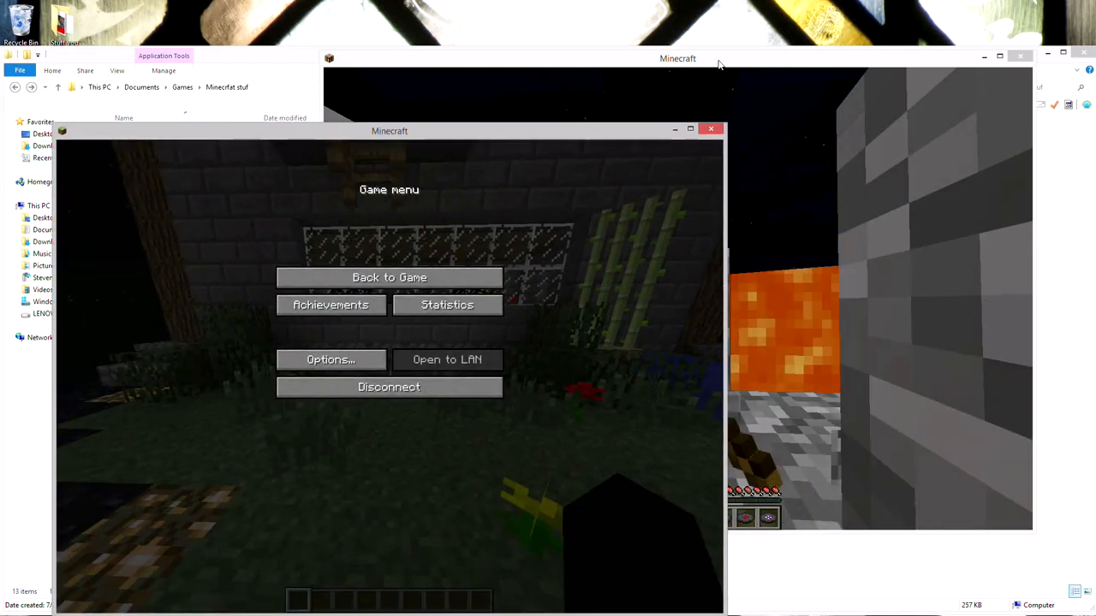
pyautogui.click(389, 277)
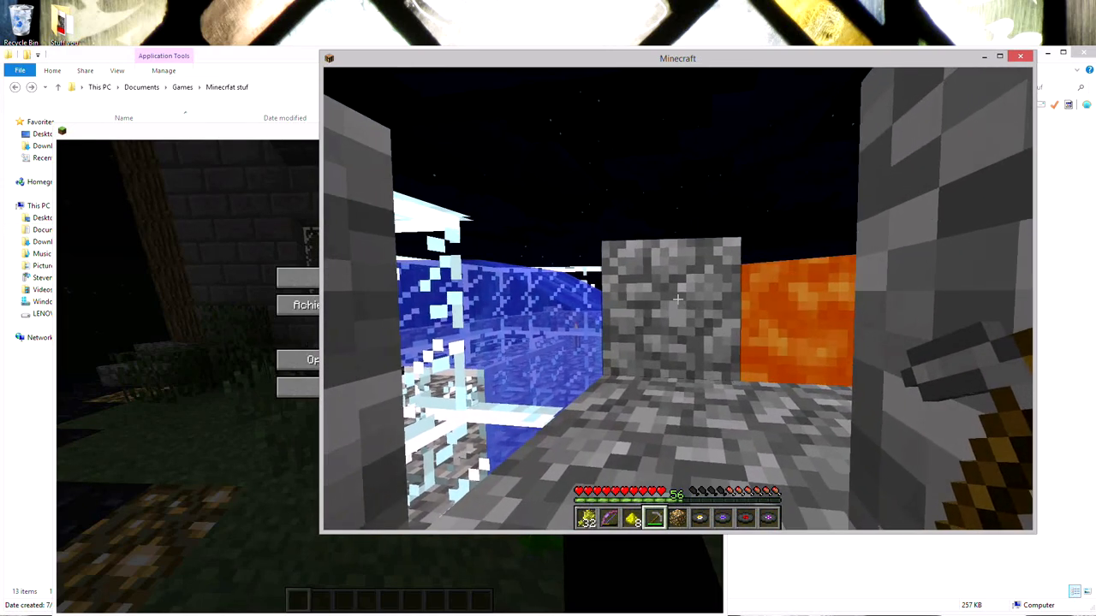
pyautogui.press('Escape')
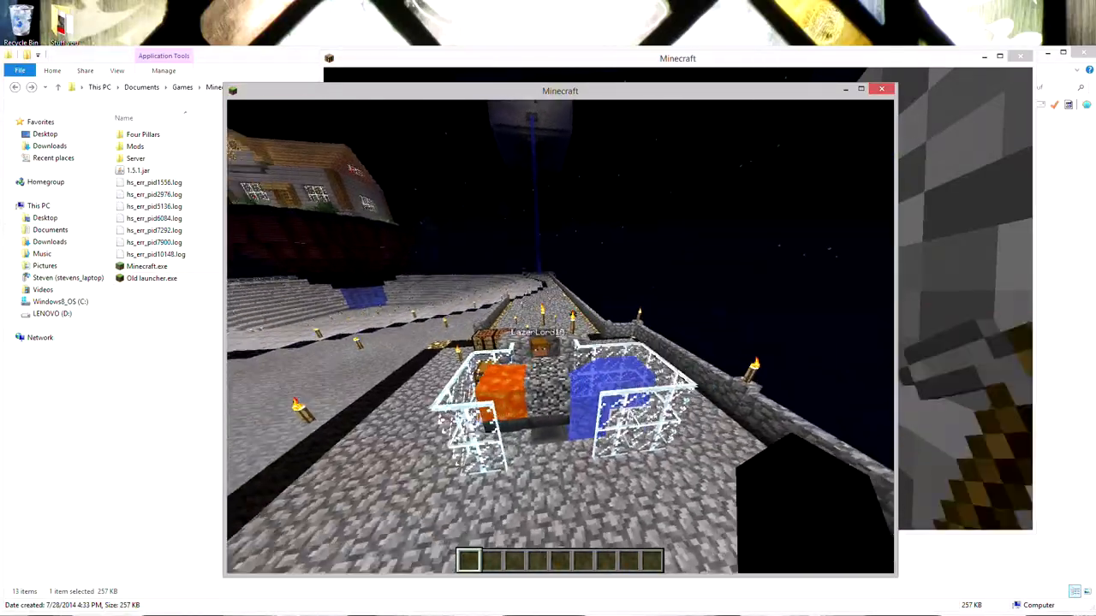
# Pause the camera client hovering above the generator platform
pyautogui.press('Escape')
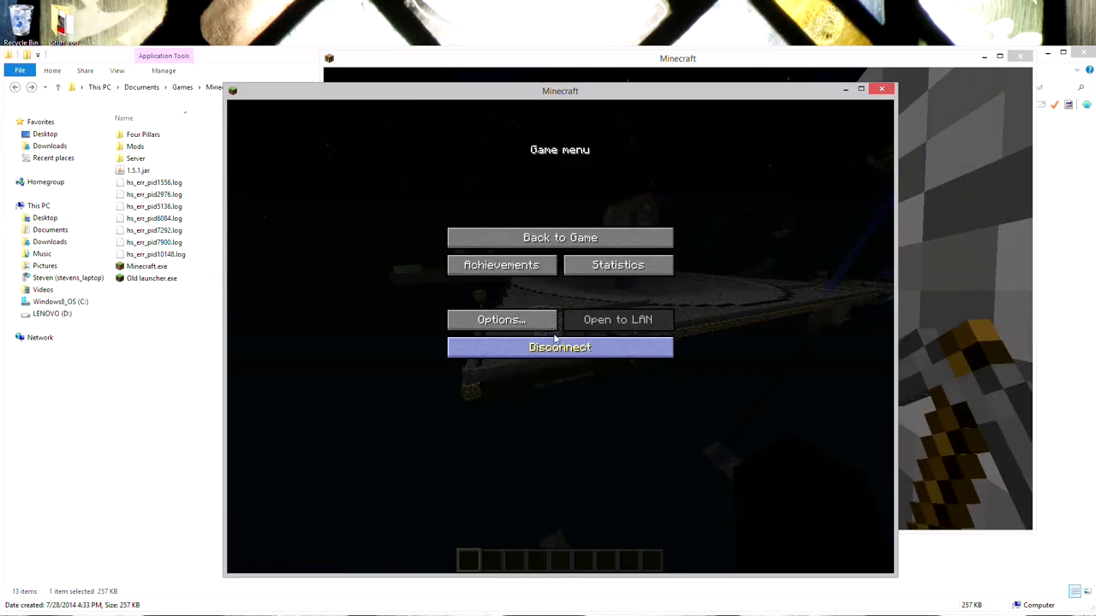
# In Video Settings switch Chunk Loading to Default while the world is set to daytime, then resume play
pyautogui.click(500, 320)
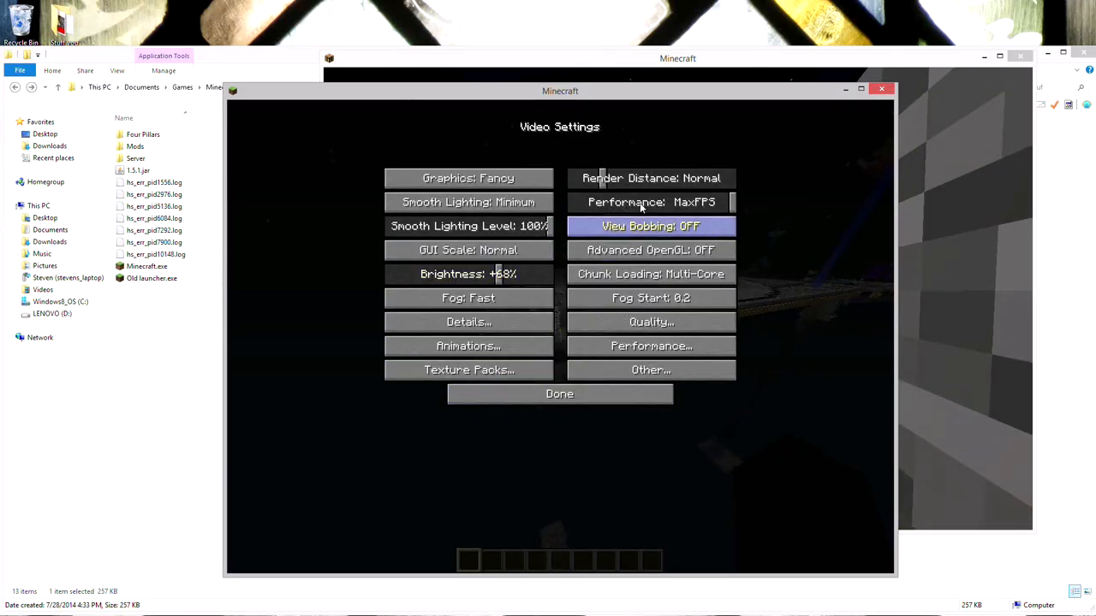
pyautogui.click(558, 394)
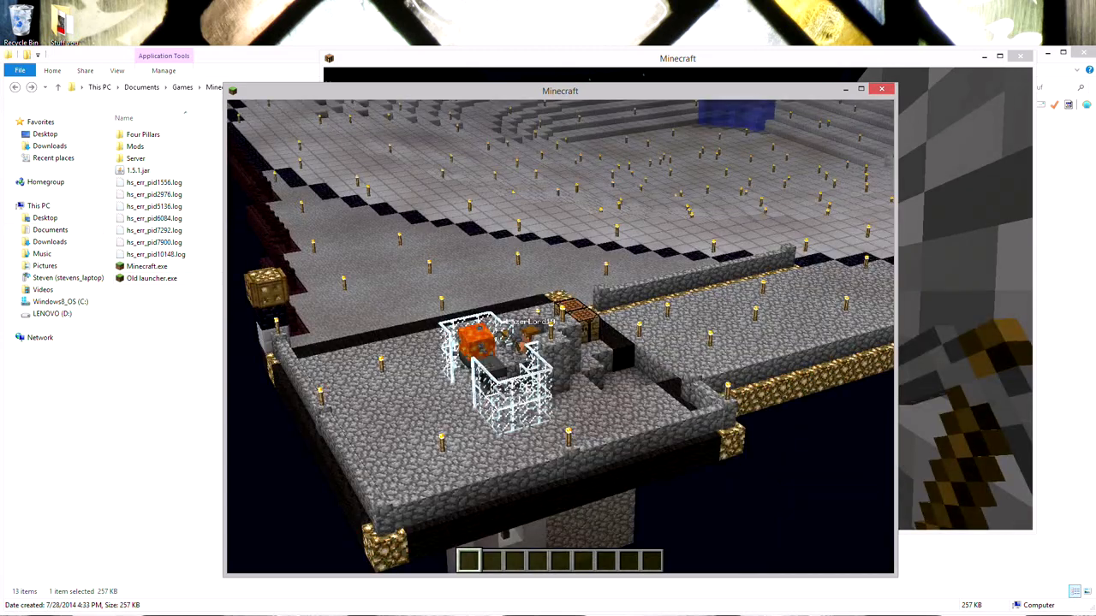
pyautogui.moveTo(561, 336)
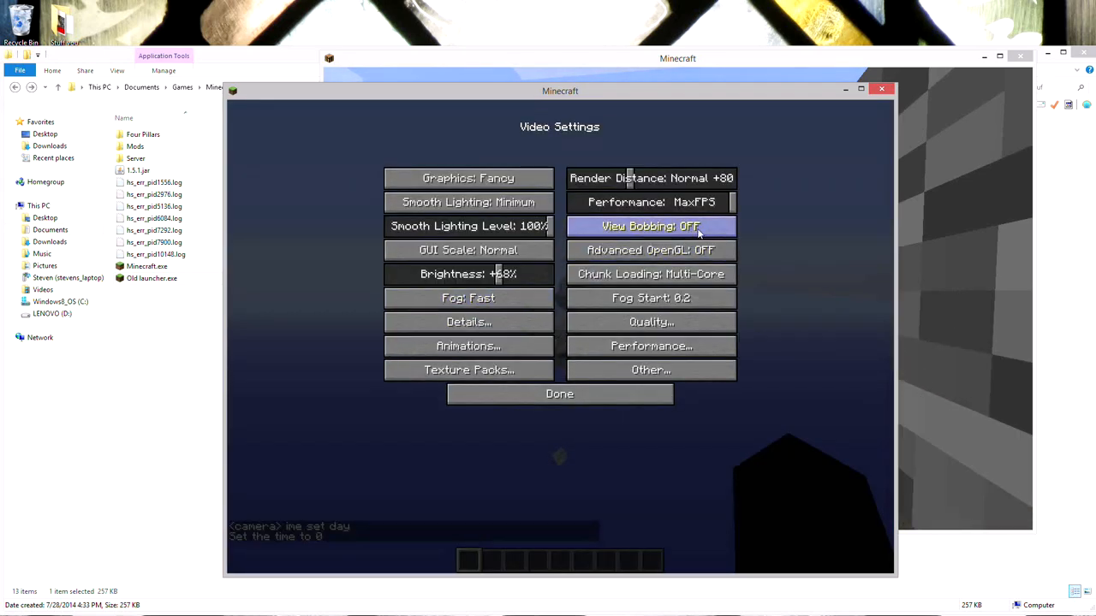
pyautogui.click(651, 274)
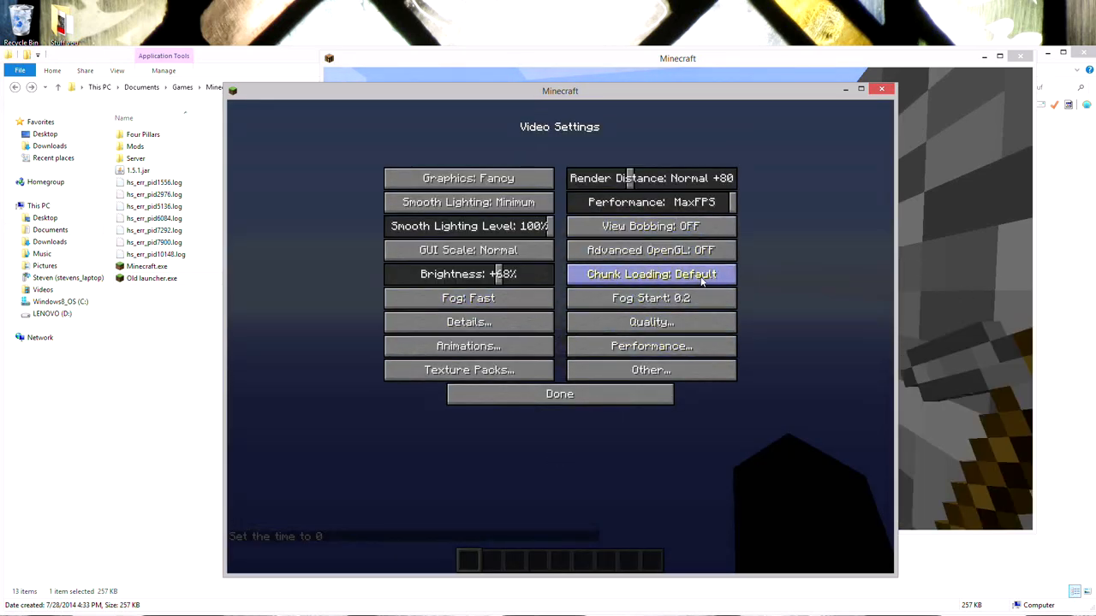
pyautogui.click(558, 393)
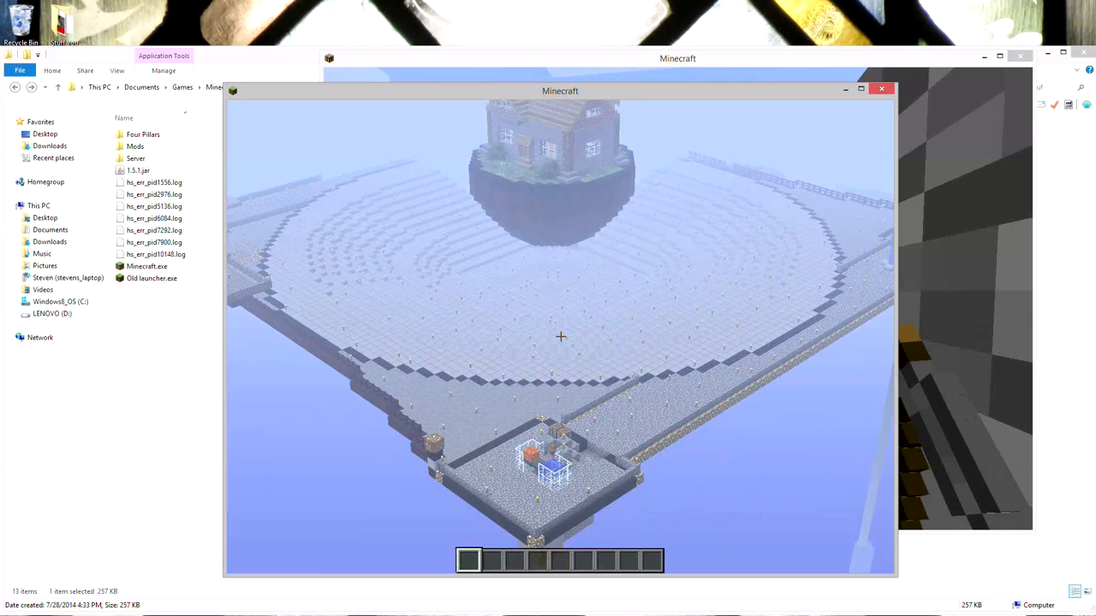
pyautogui.press('F2')
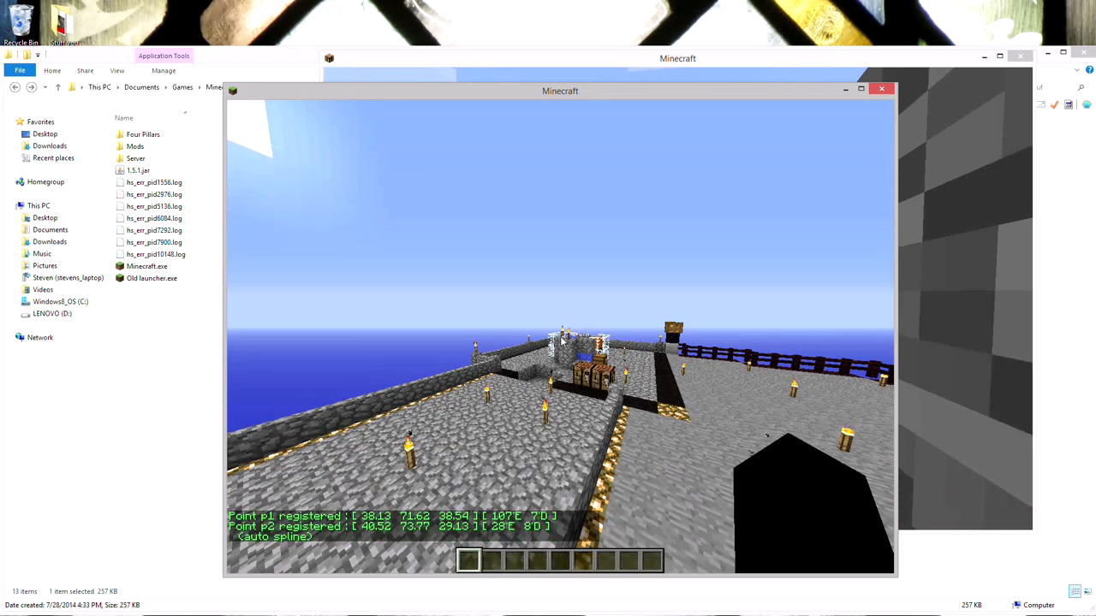
# With points p1 and p2 registered, begin entering the /cam start command in chat
pyautogui.write('/cam sta')
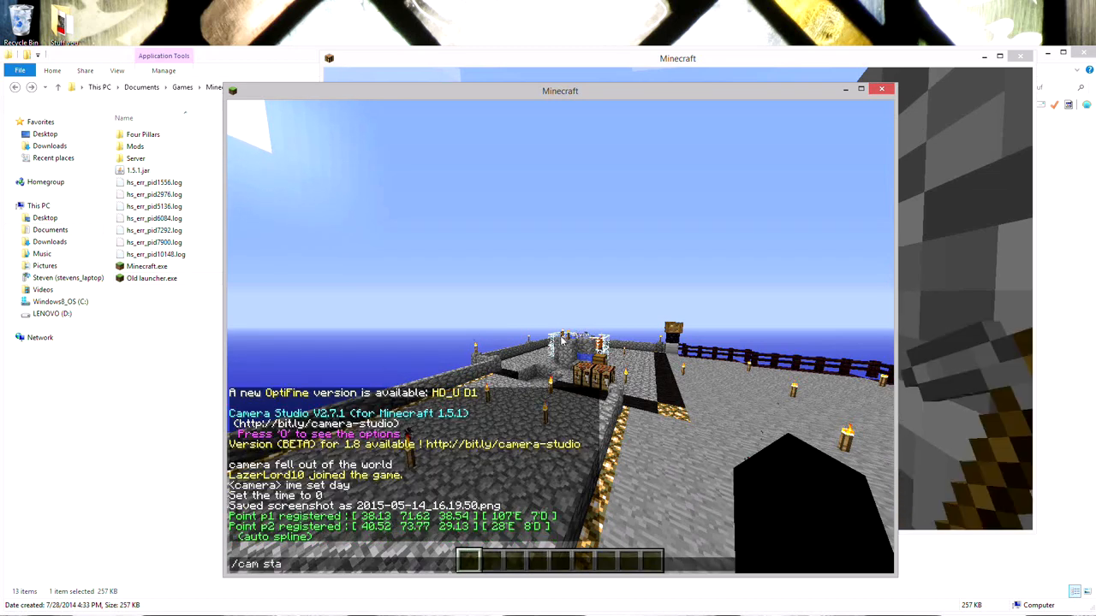
# Run /cam start twice so the camera travels along the path between the registered points
pyautogui.press('Return')
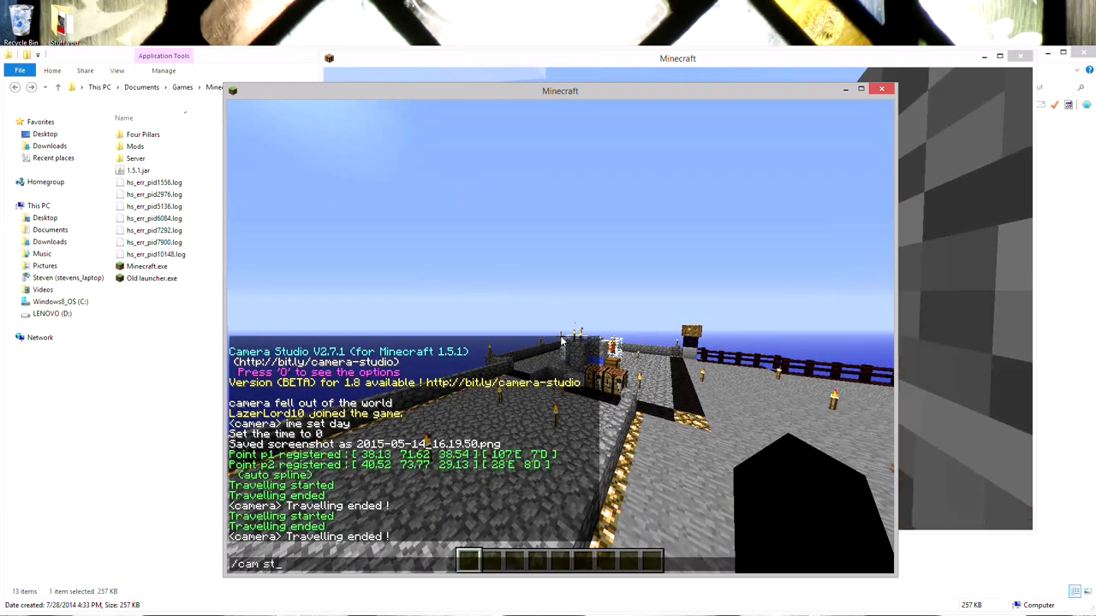
pyautogui.write('am star')
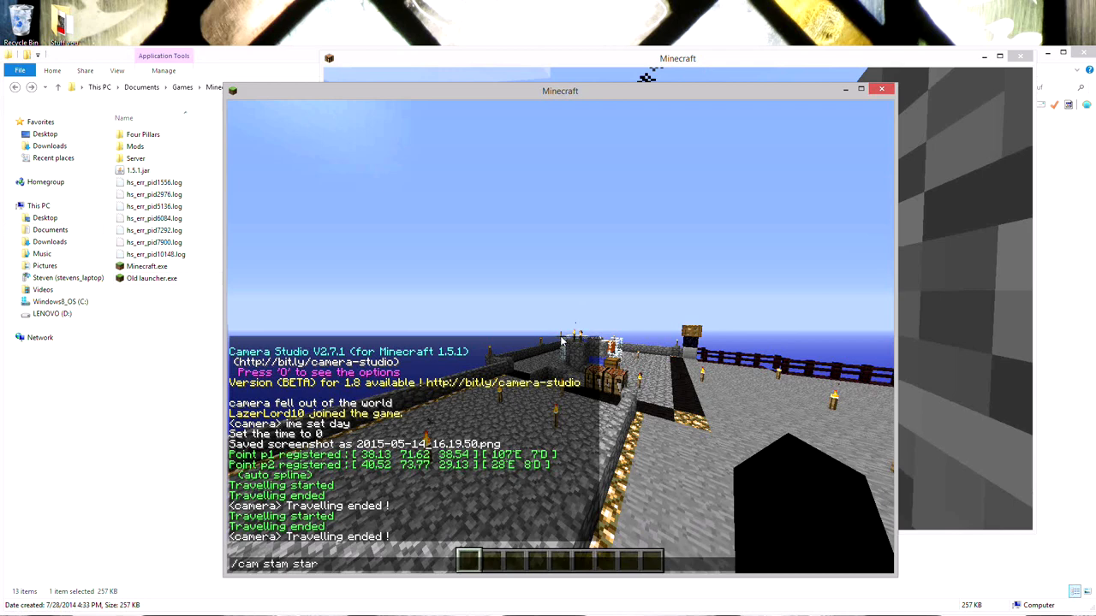
pyautogui.press('Return')
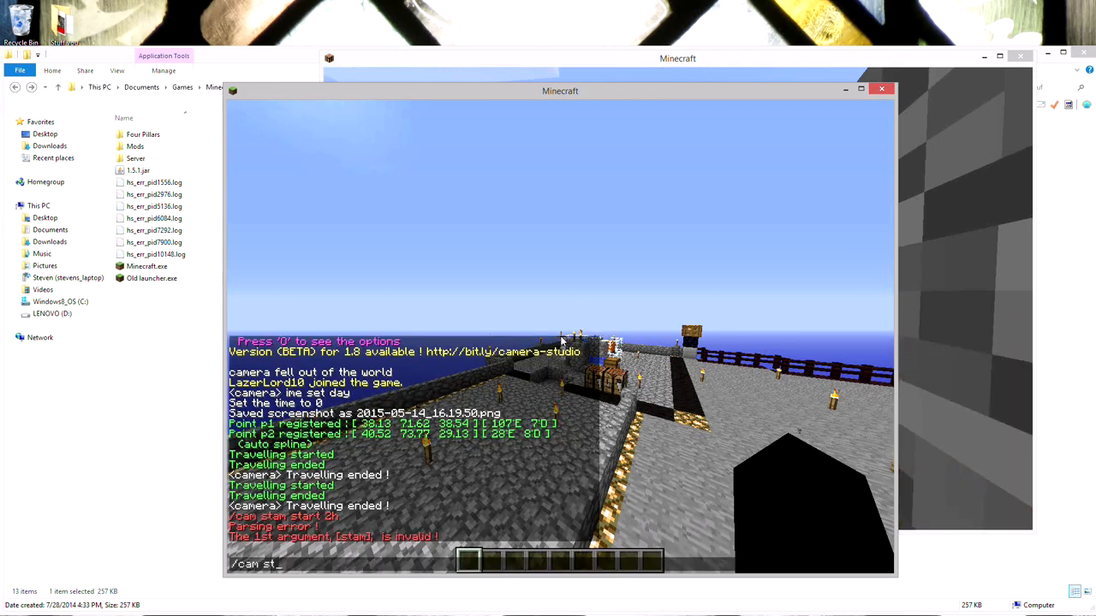
pyautogui.press('Return')
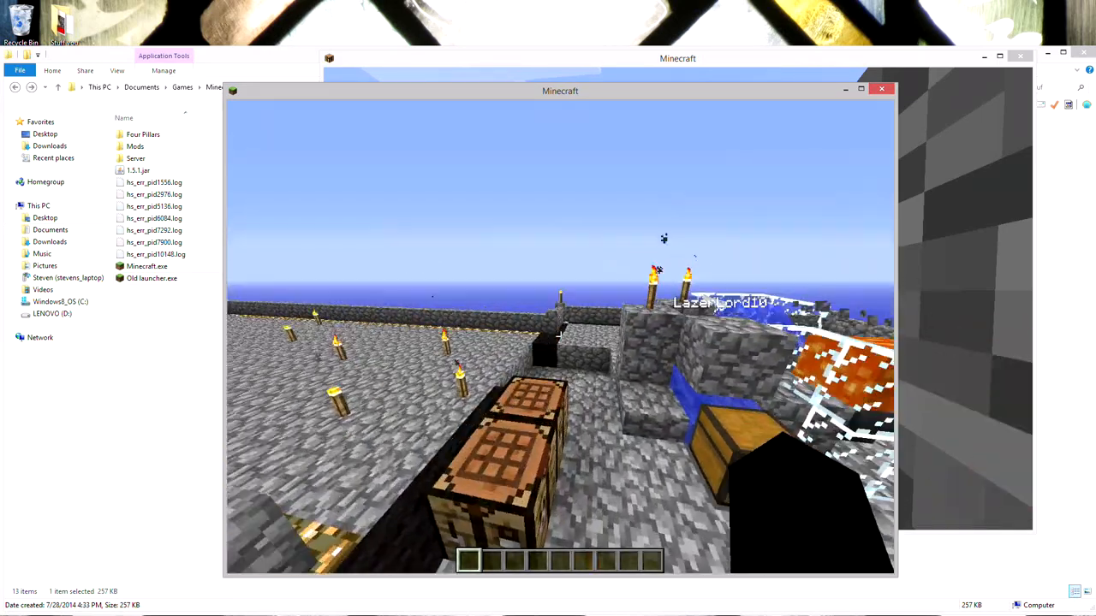
pyautogui.moveTo(562, 336)
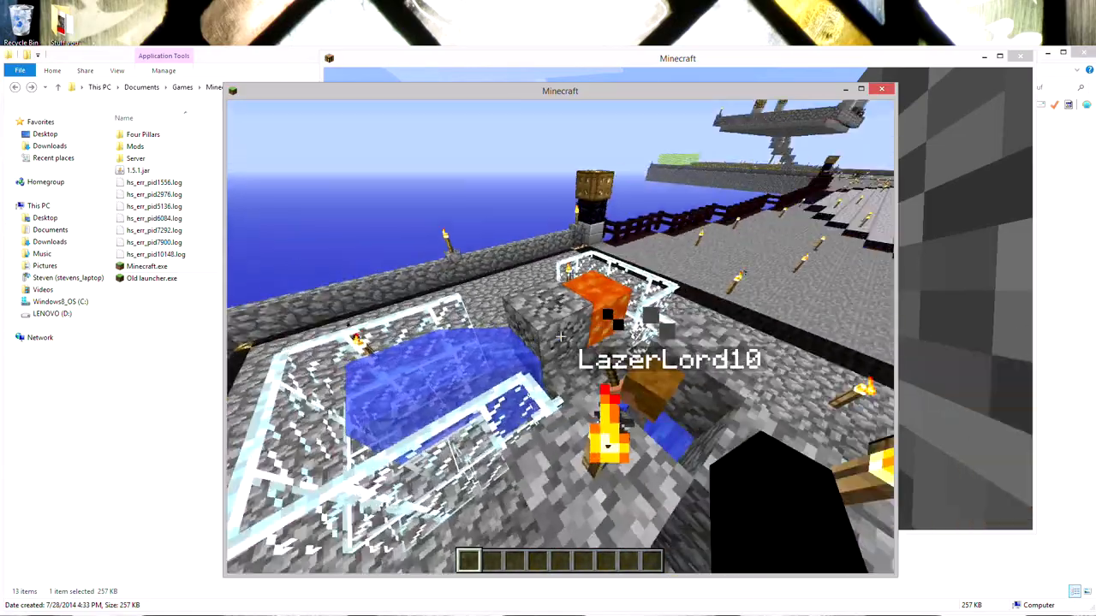
pyautogui.moveTo(560, 334)
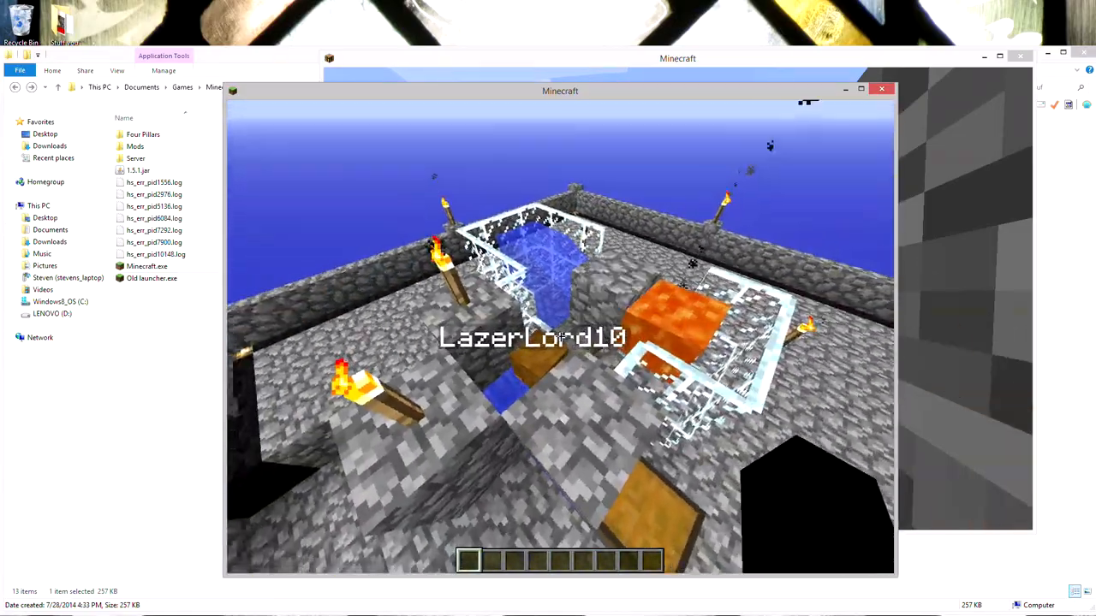
pyautogui.moveTo(560, 334)
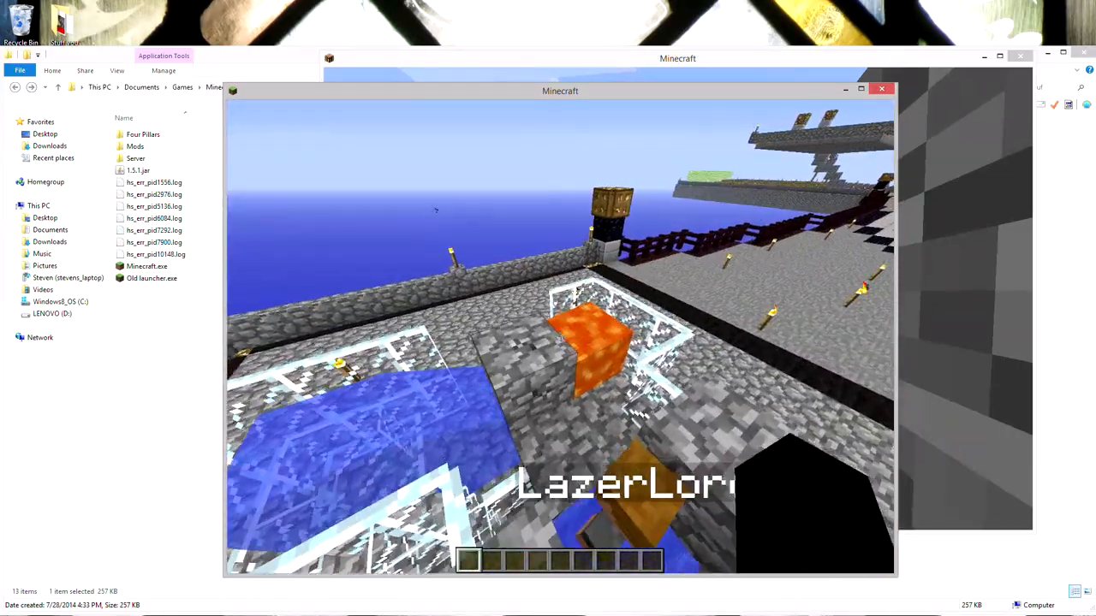
pyautogui.moveTo(560, 329)
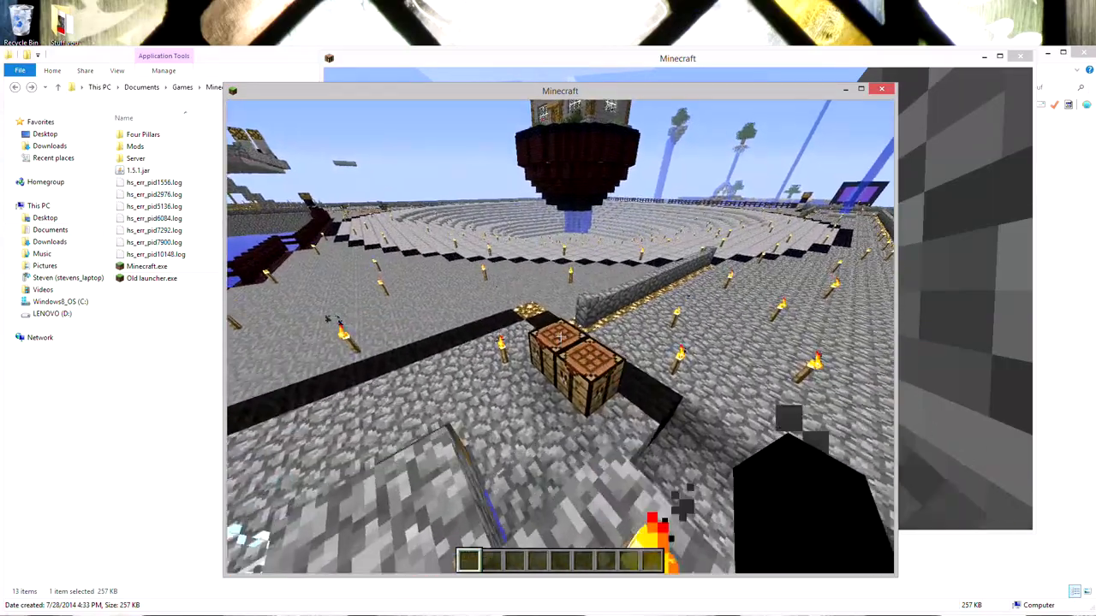
pyautogui.moveTo(558, 334)
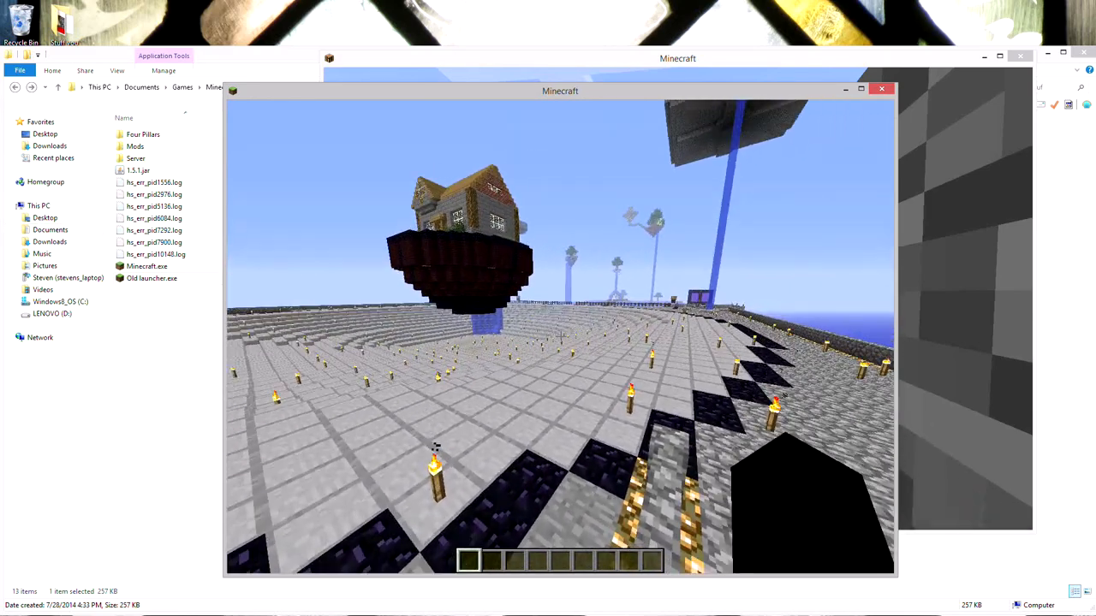
pyautogui.moveTo(560, 328)
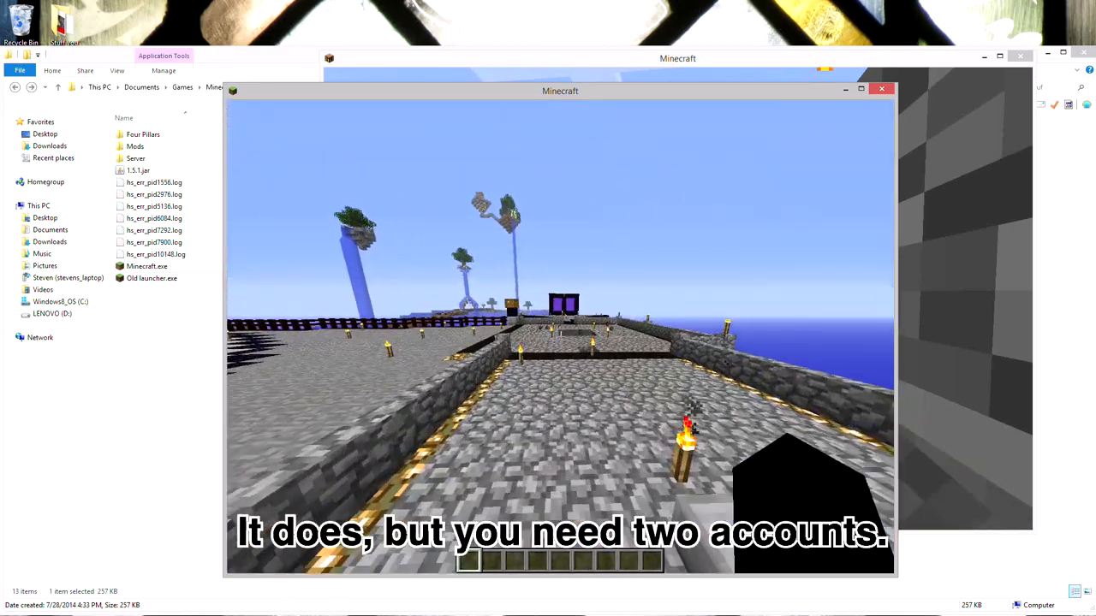
pyautogui.moveTo(561, 333)
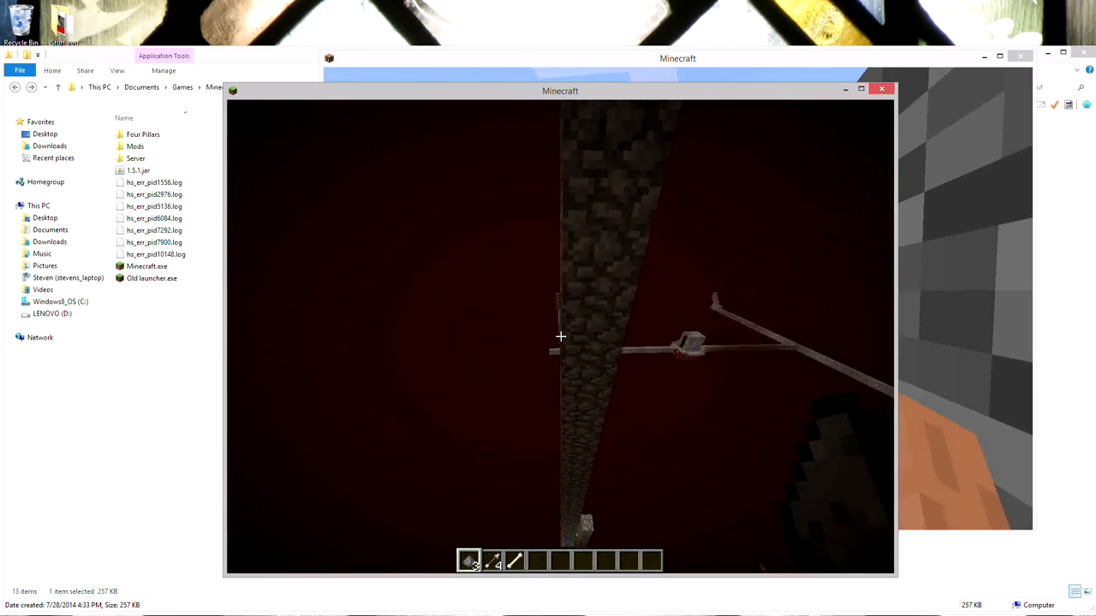
pyautogui.moveTo(562, 336)
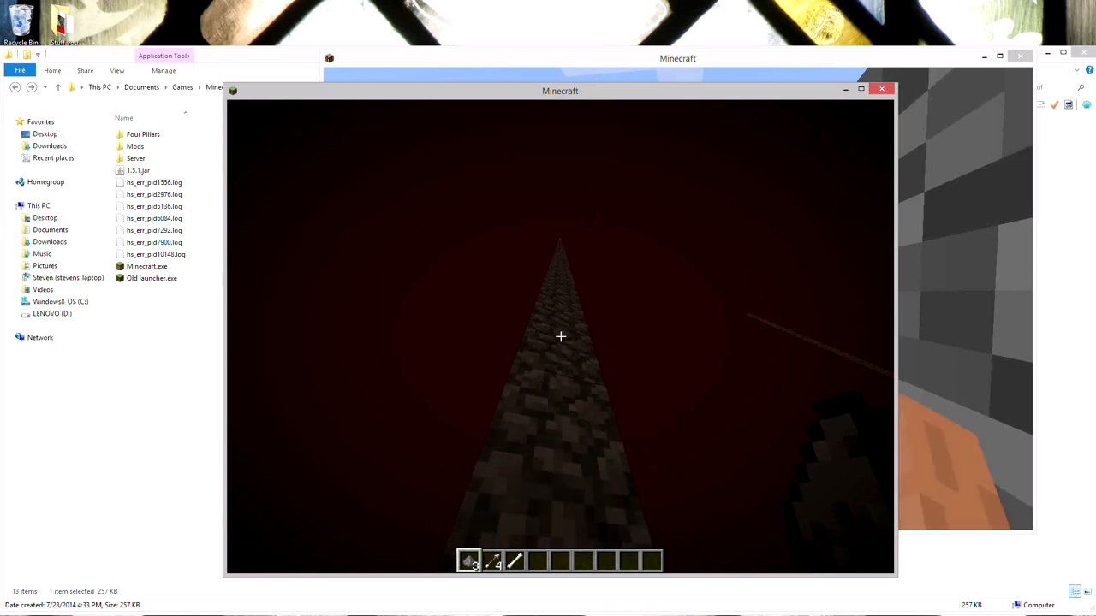
pyautogui.moveTo(561, 335)
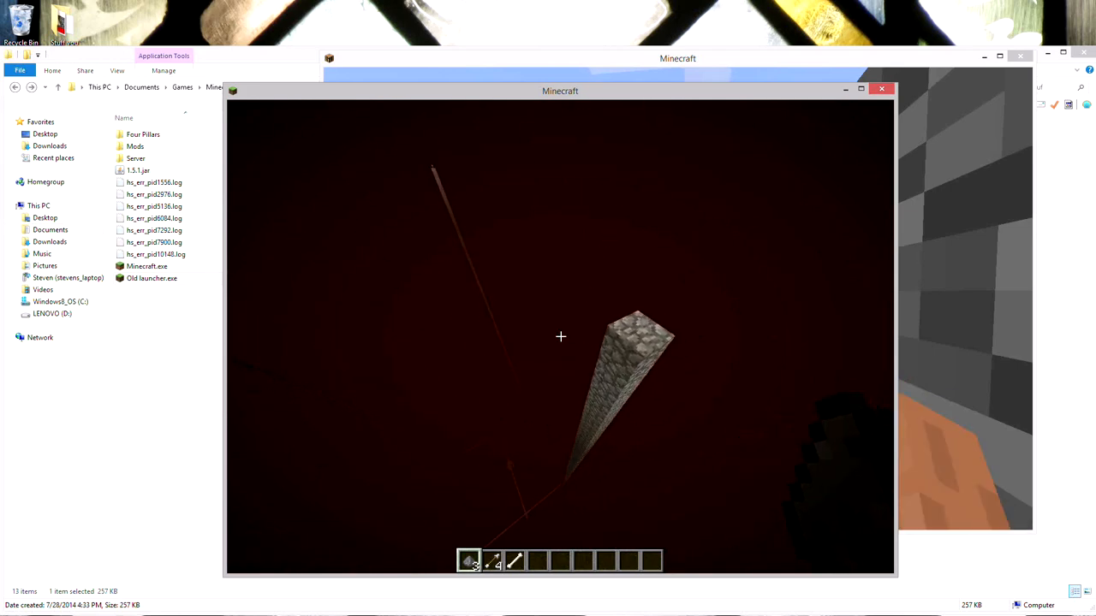
pyautogui.moveTo(561, 335)
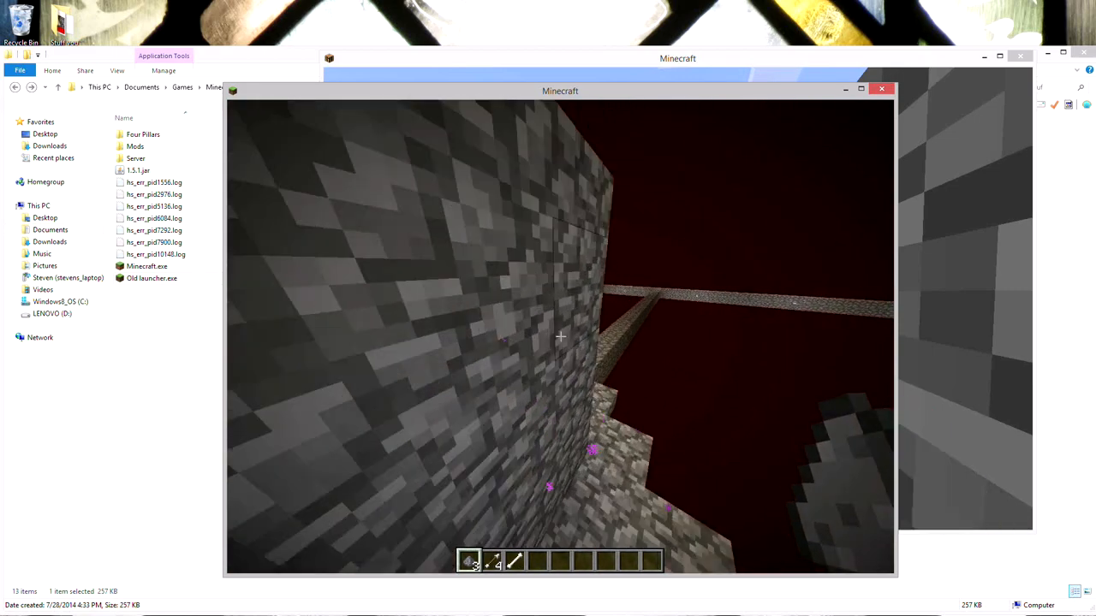
pyautogui.moveTo(561, 335)
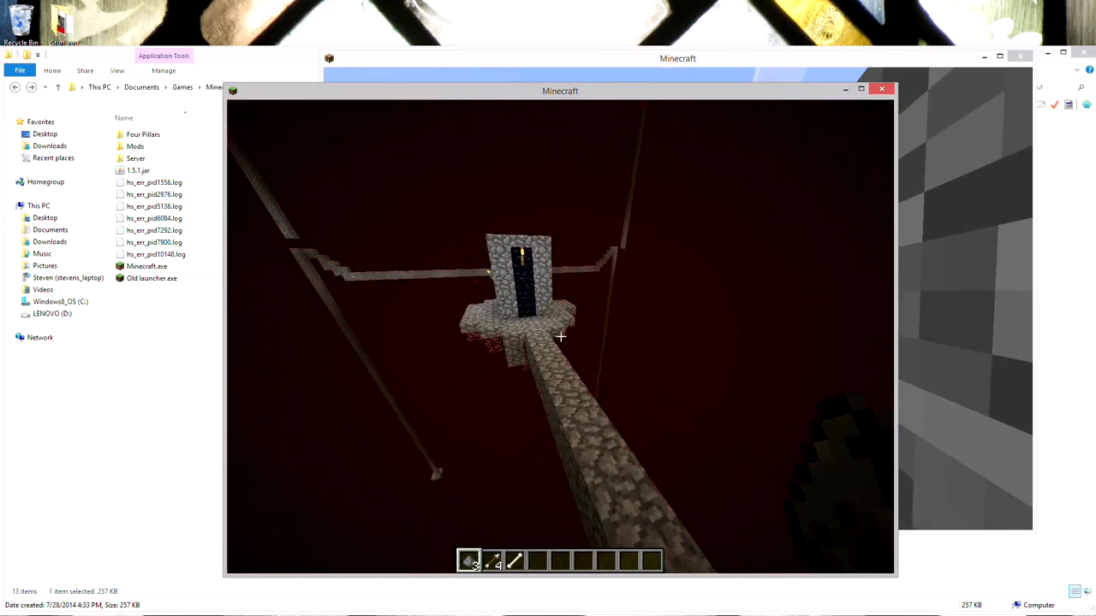